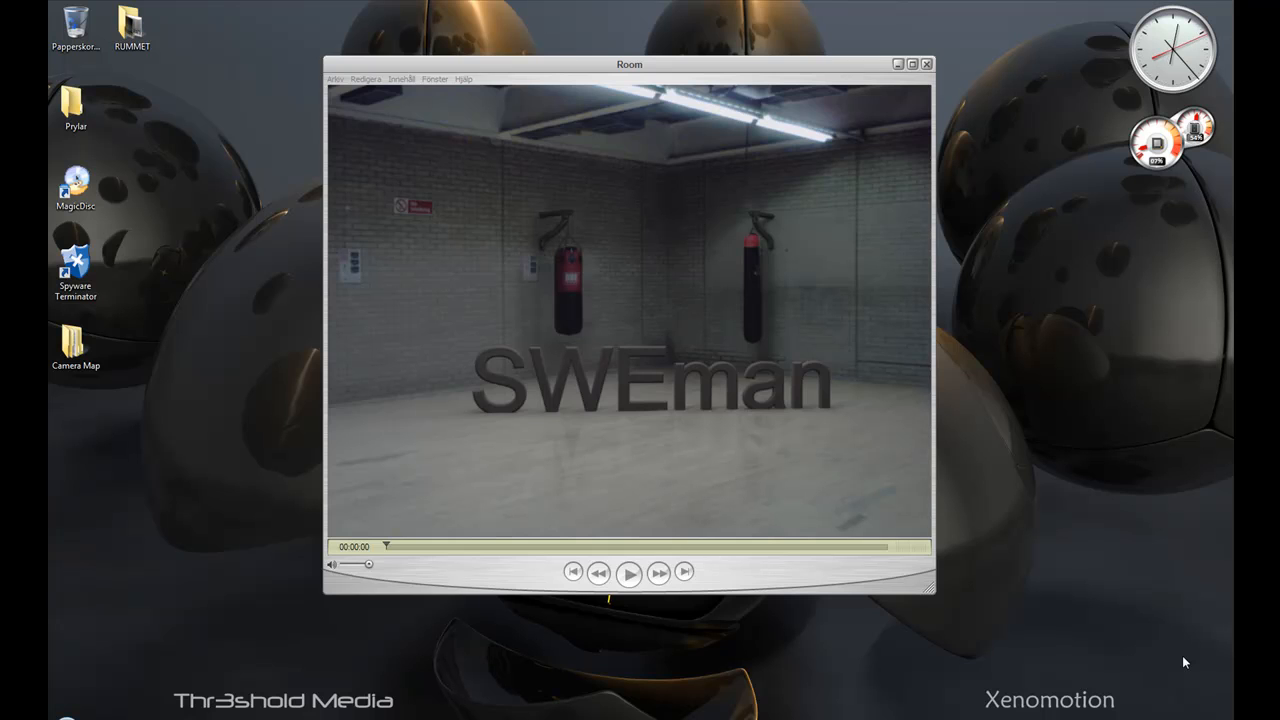
mouse_move(932, 654)
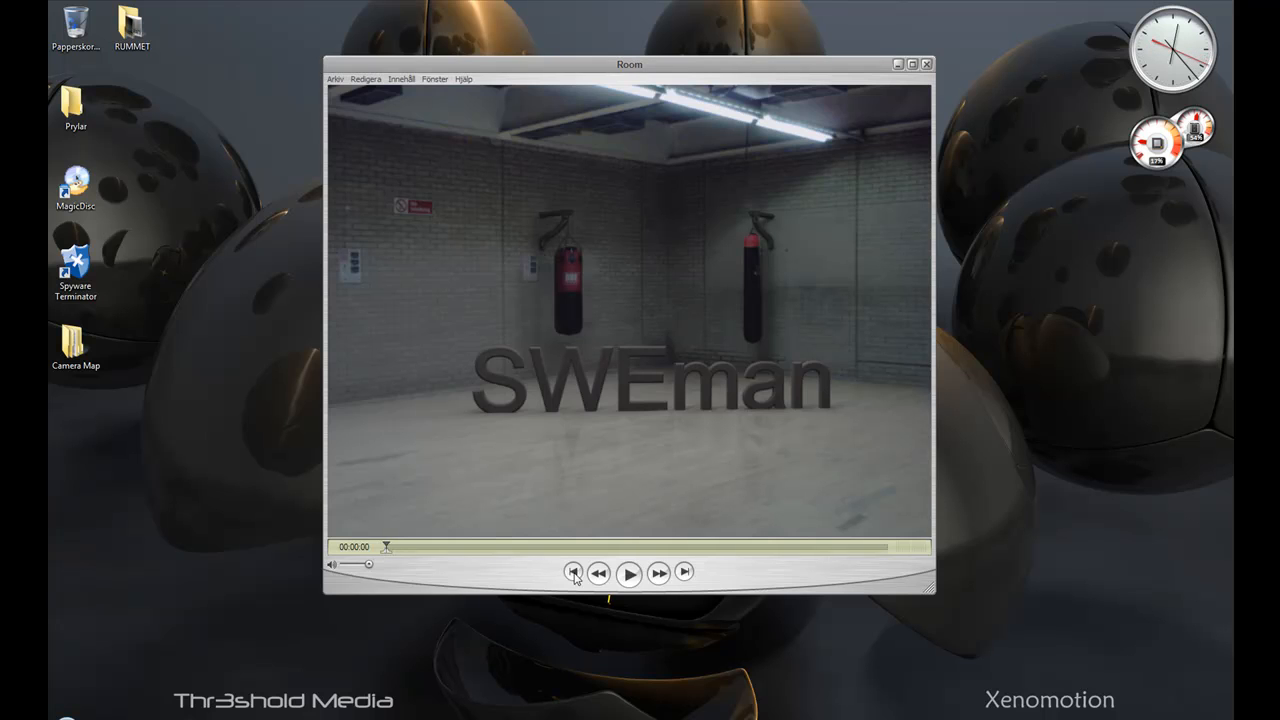
Step: Rewind the SWEman room intro clip to its start and play it
click(629, 572)
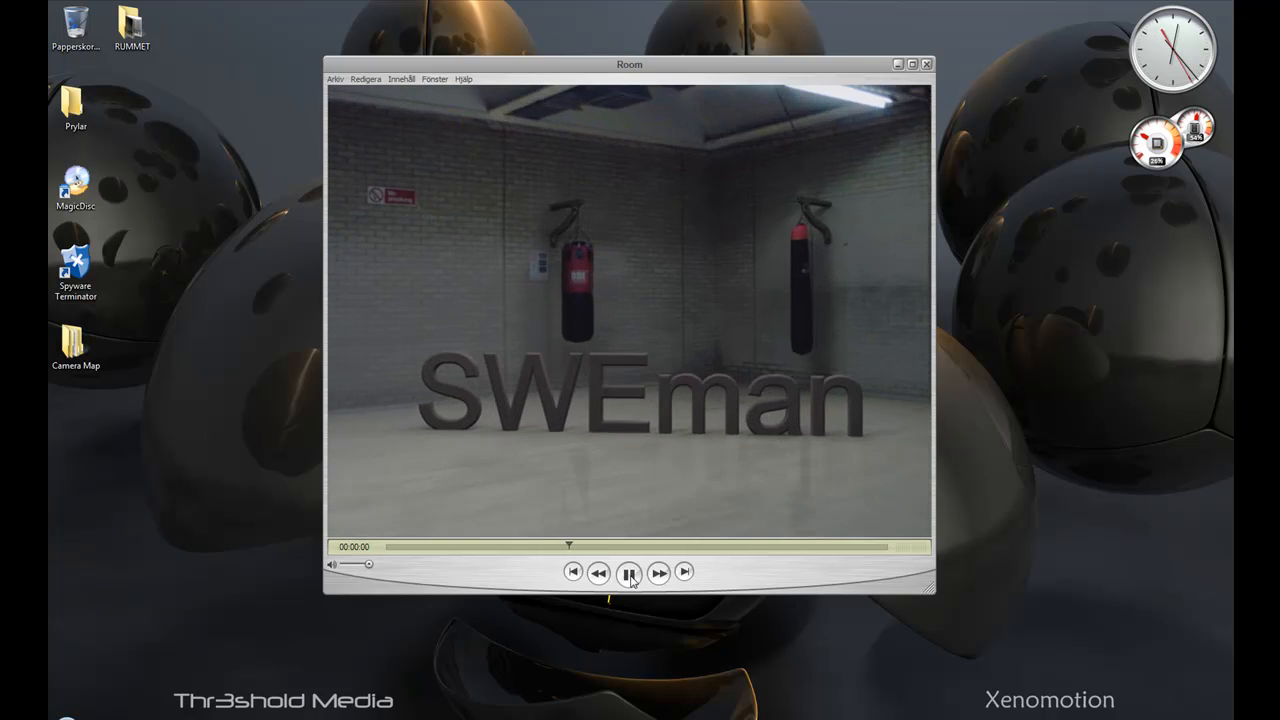
click(629, 571)
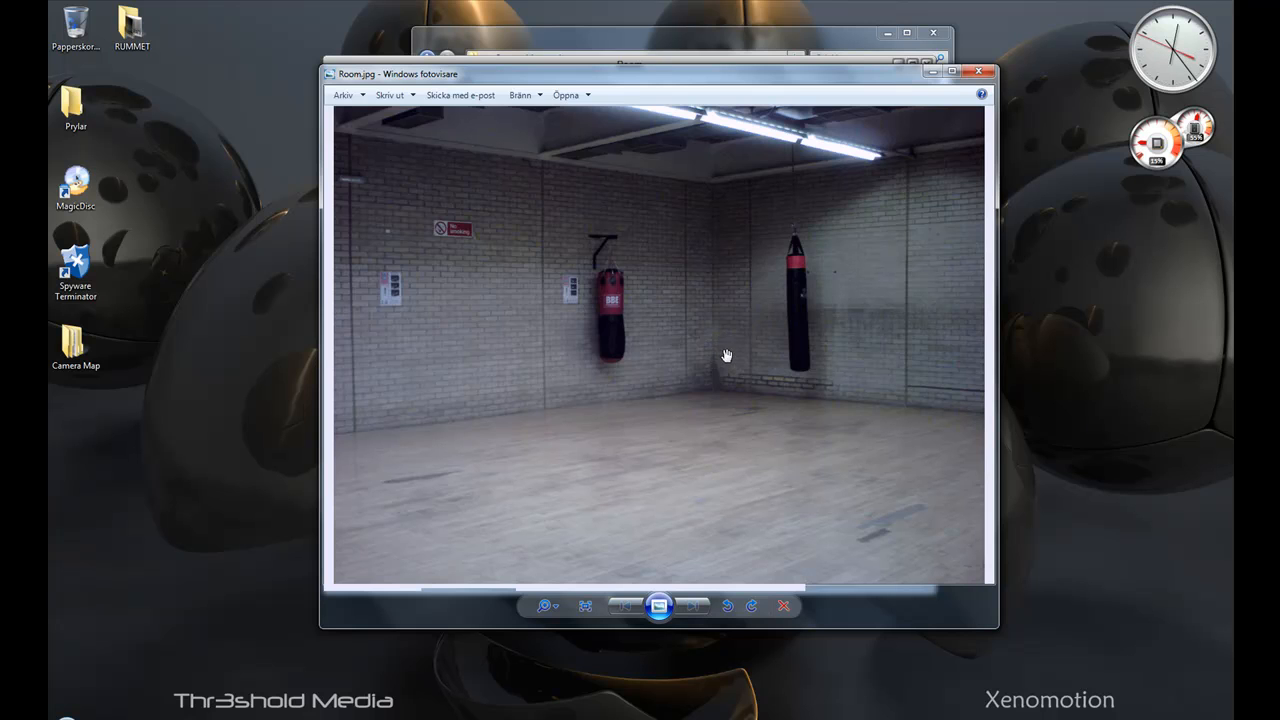
mouse_move(657, 303)
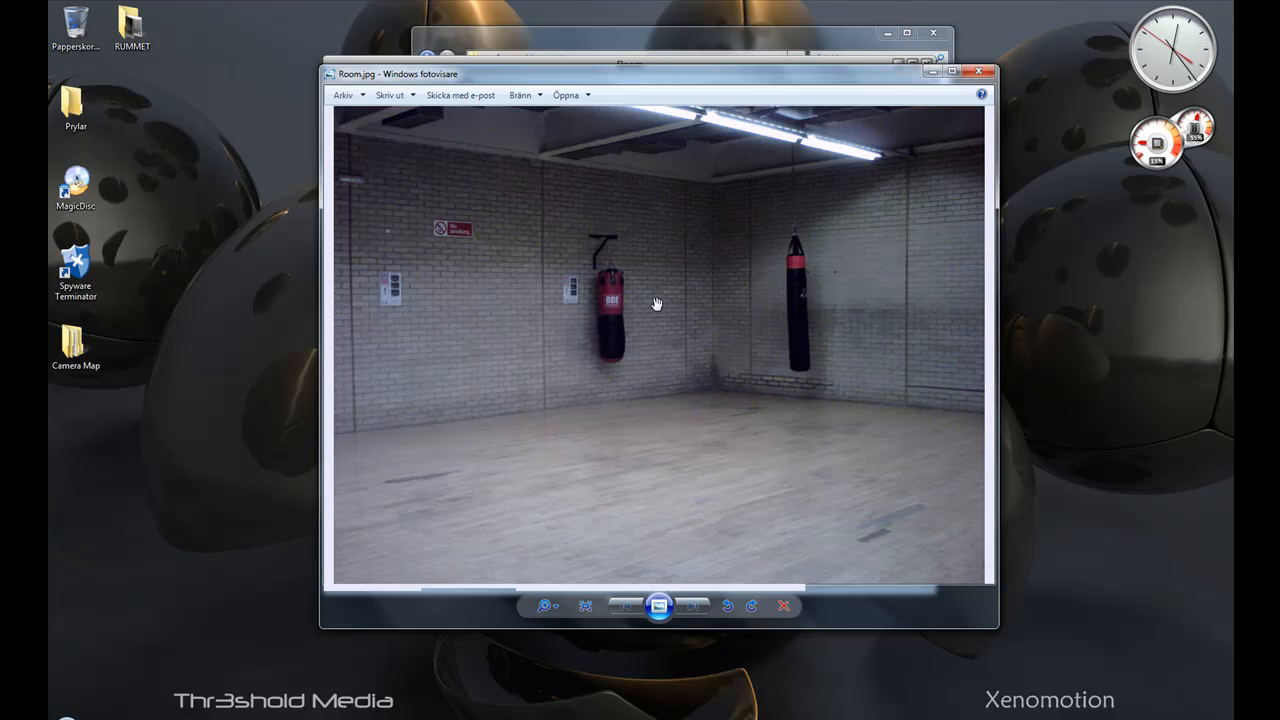
mouse_move(868, 224)
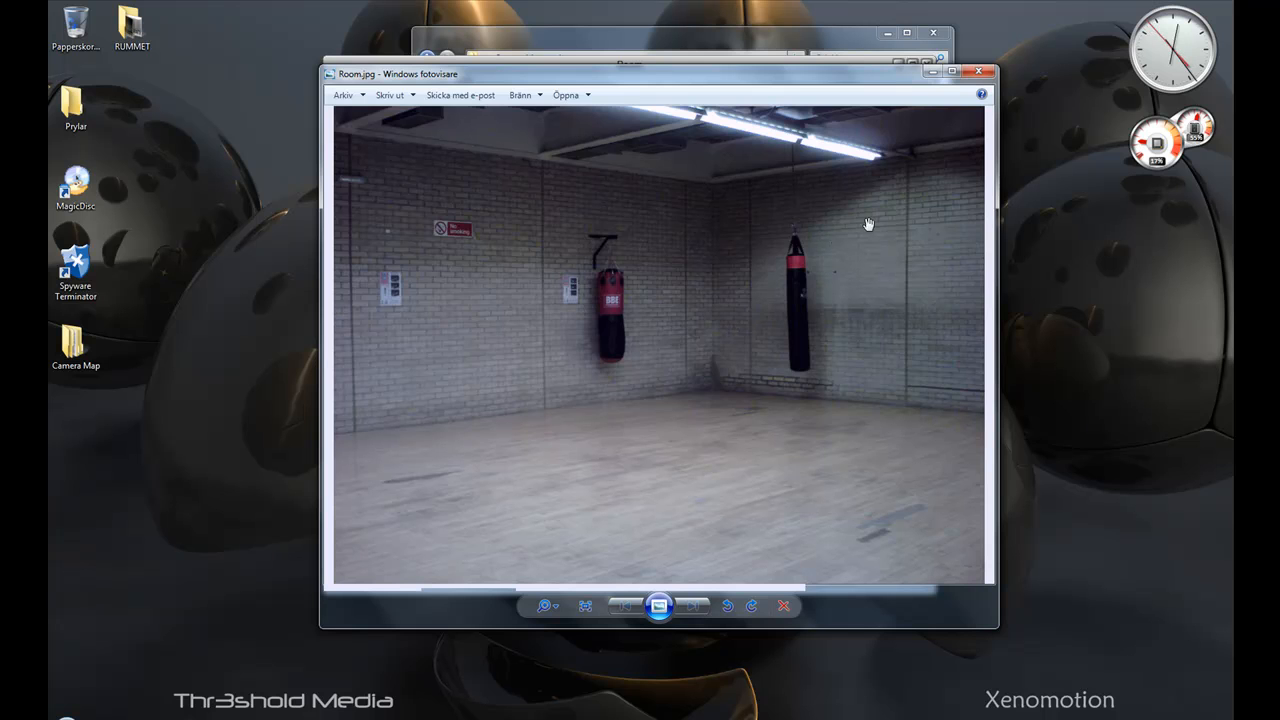
mouse_move(775, 486)
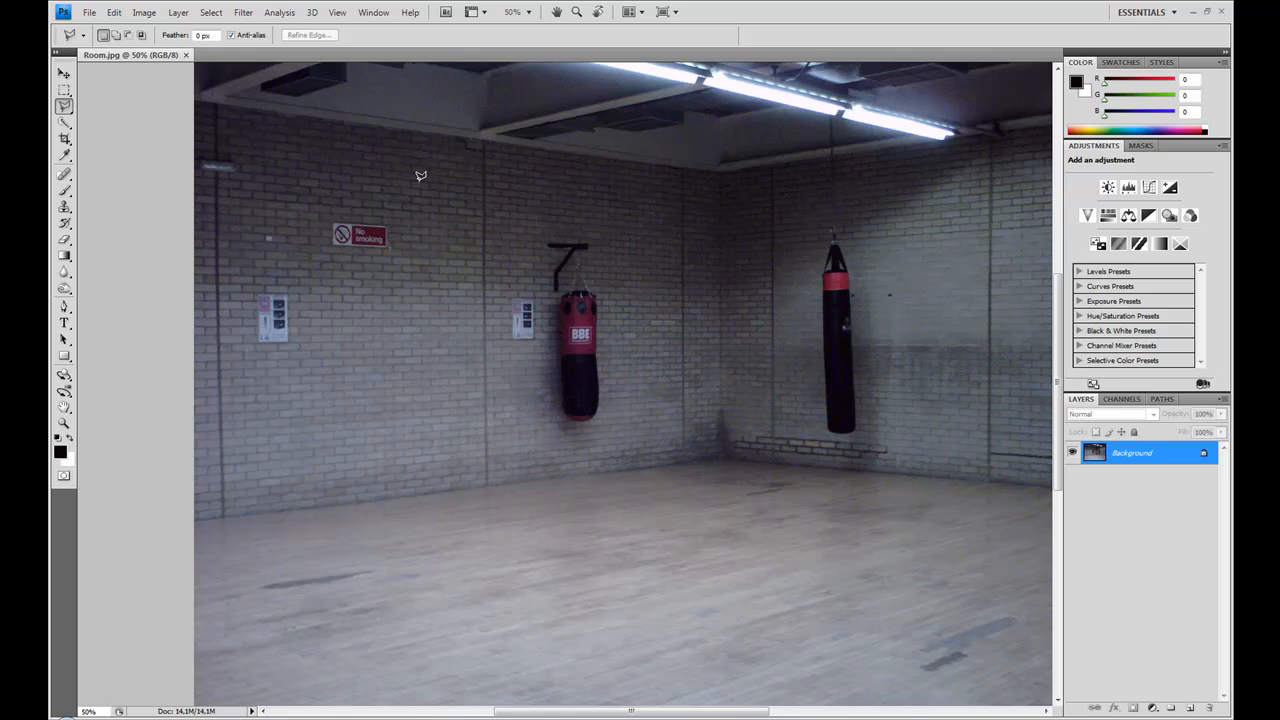
mouse_move(67, 100)
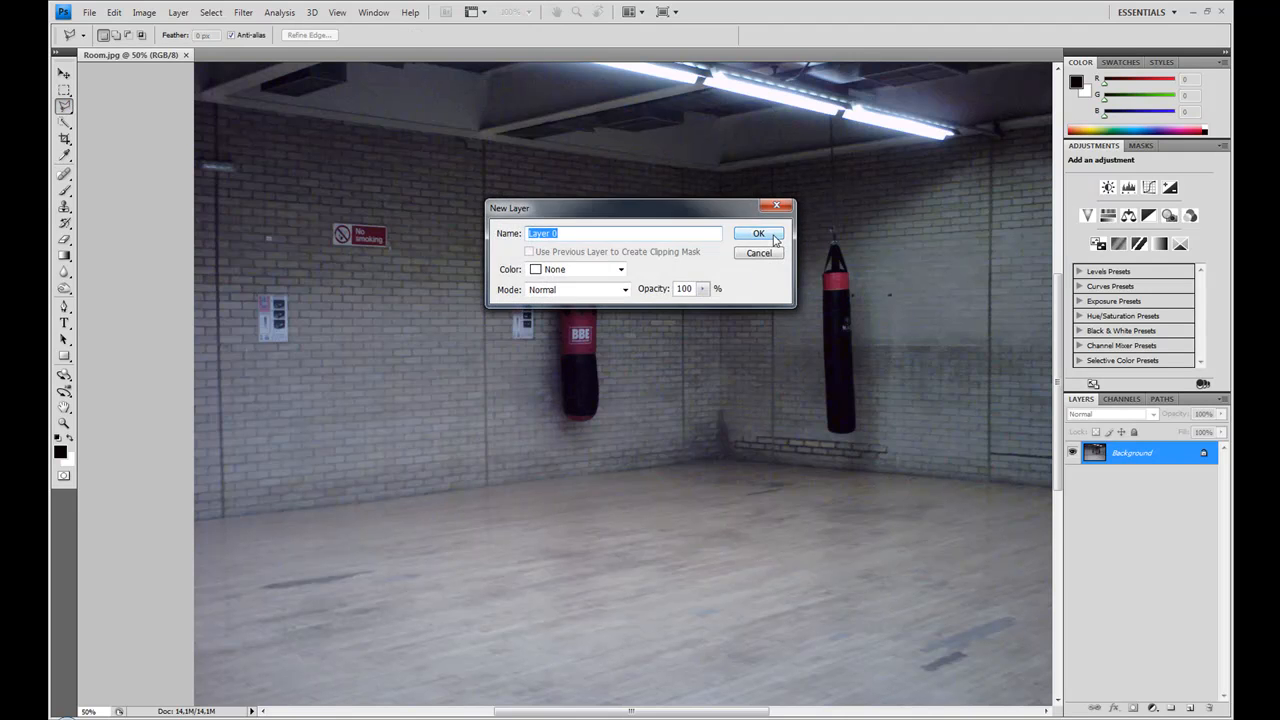
Step: Convert the Background to an editable layer and lasso a tall brick strip beside the BBE bag
click(758, 233)
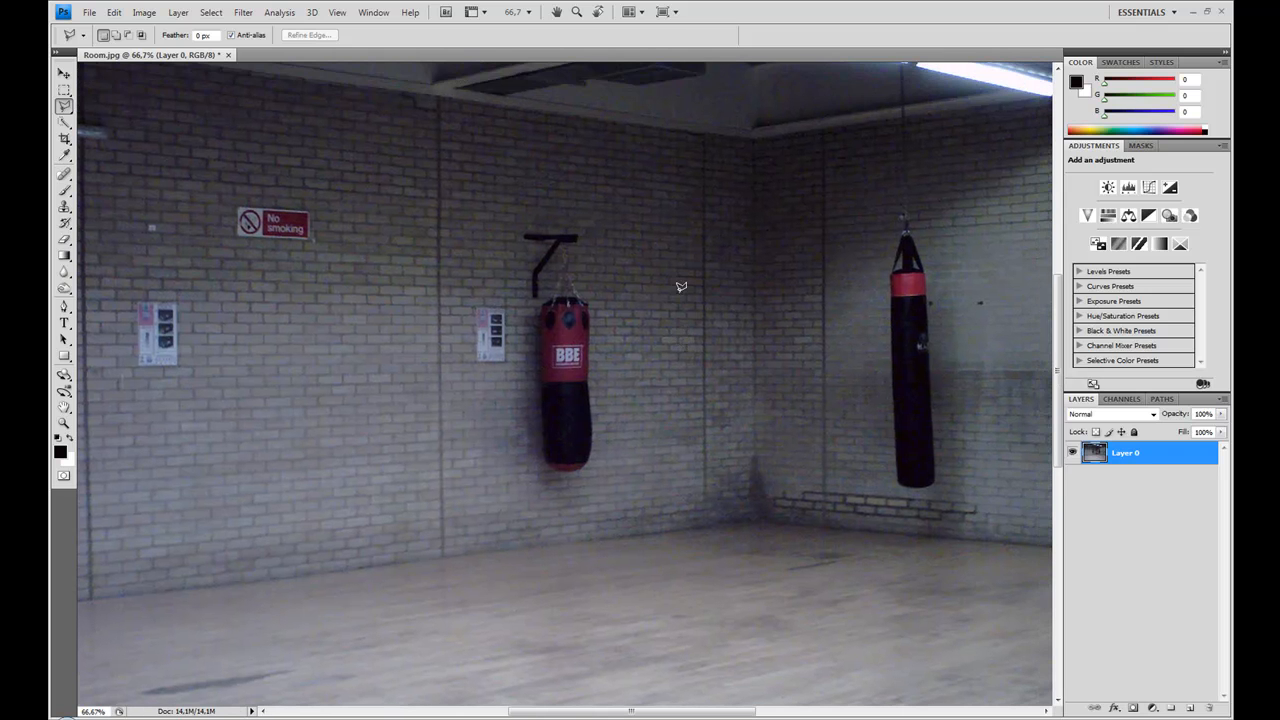
mouse_move(603, 215)
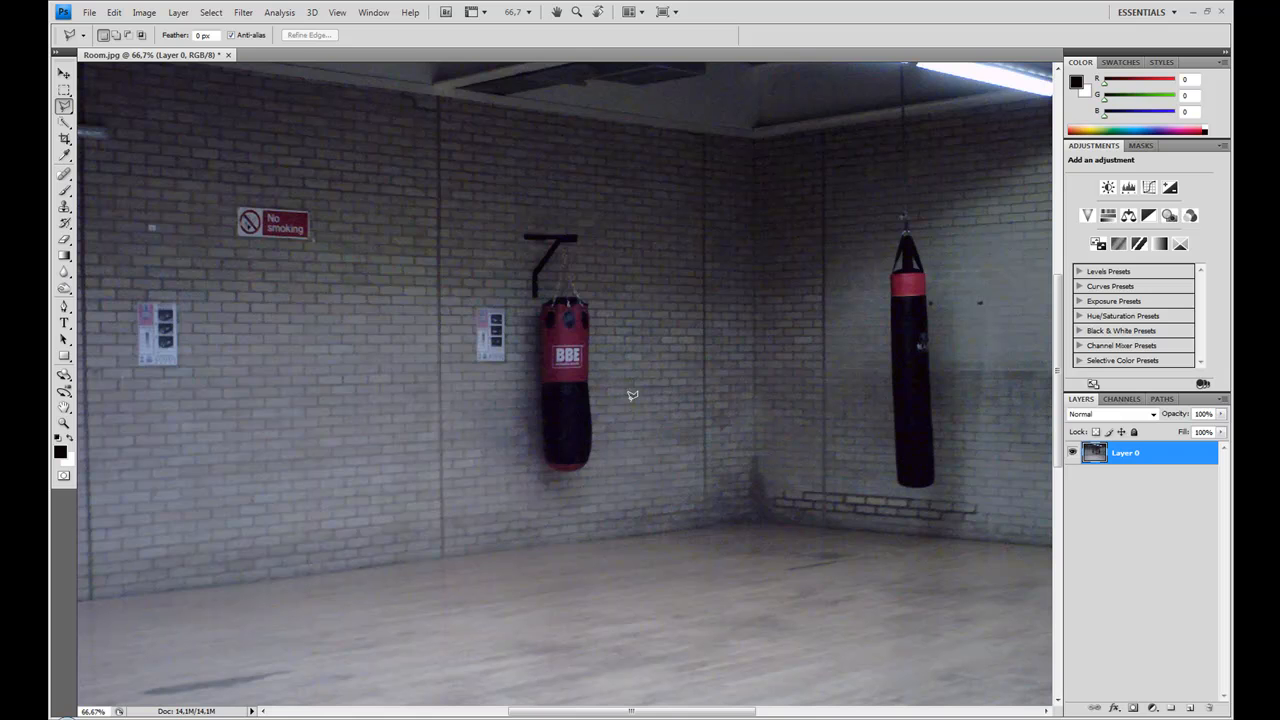
mouse_move(615, 233)
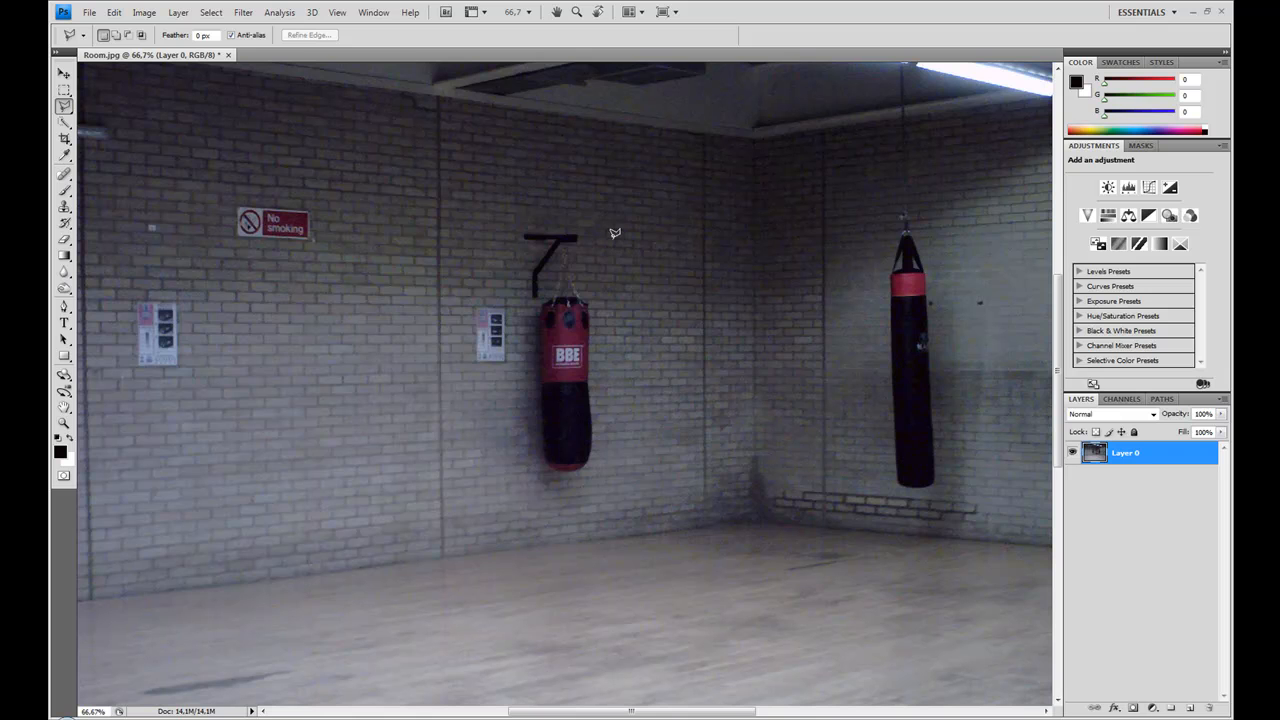
drag(615, 234, 685, 234)
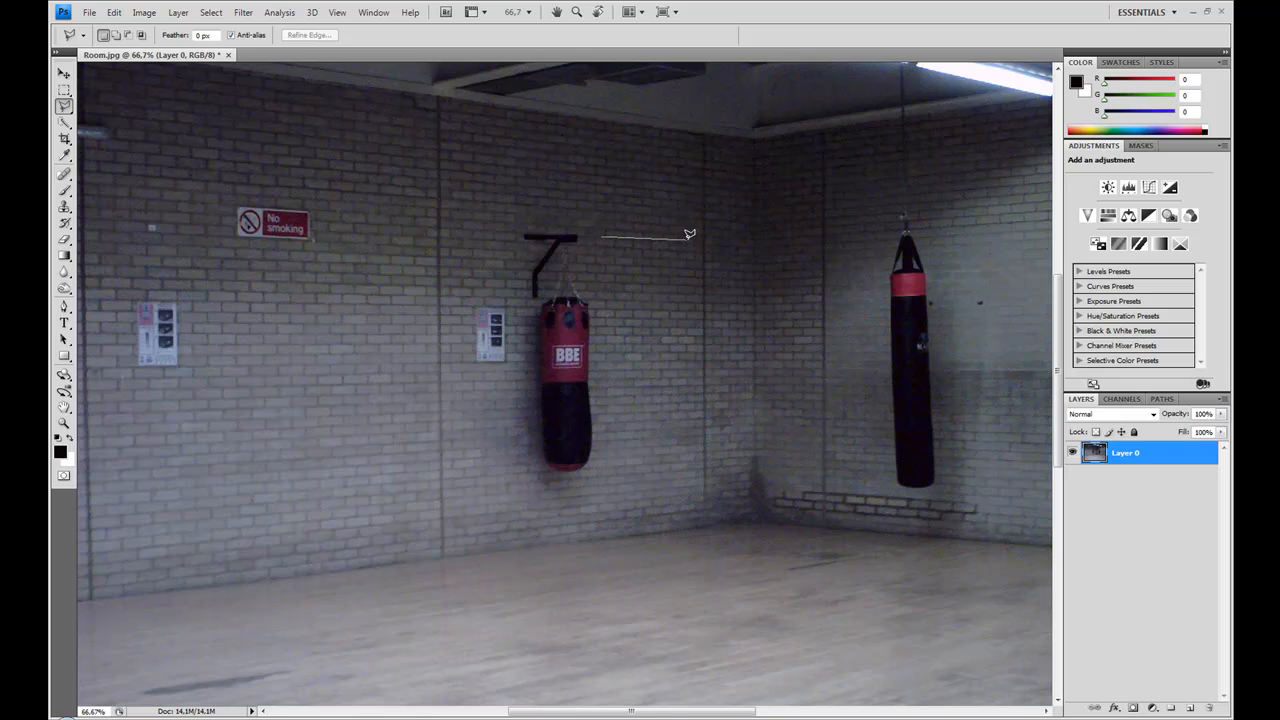
drag(688, 235, 698, 503)
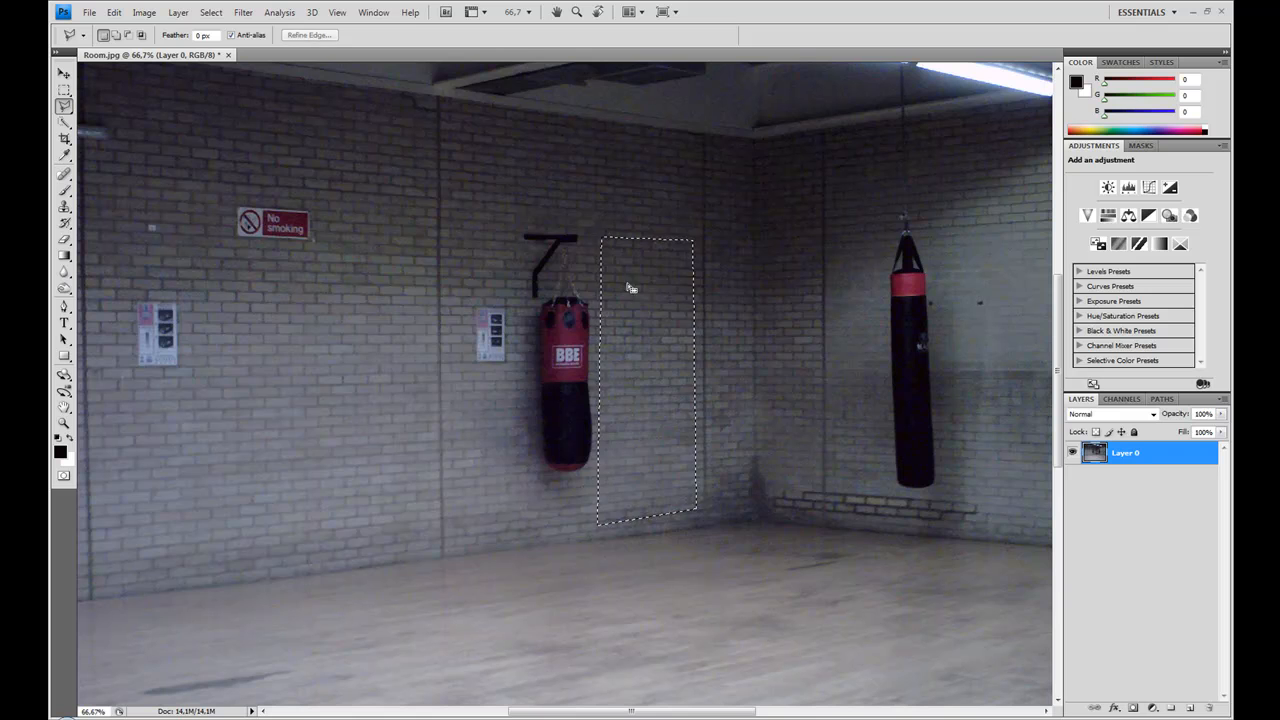
Step: Copy the wall selection to a new layer and erase its edges over the left bag
right_click(630, 288)
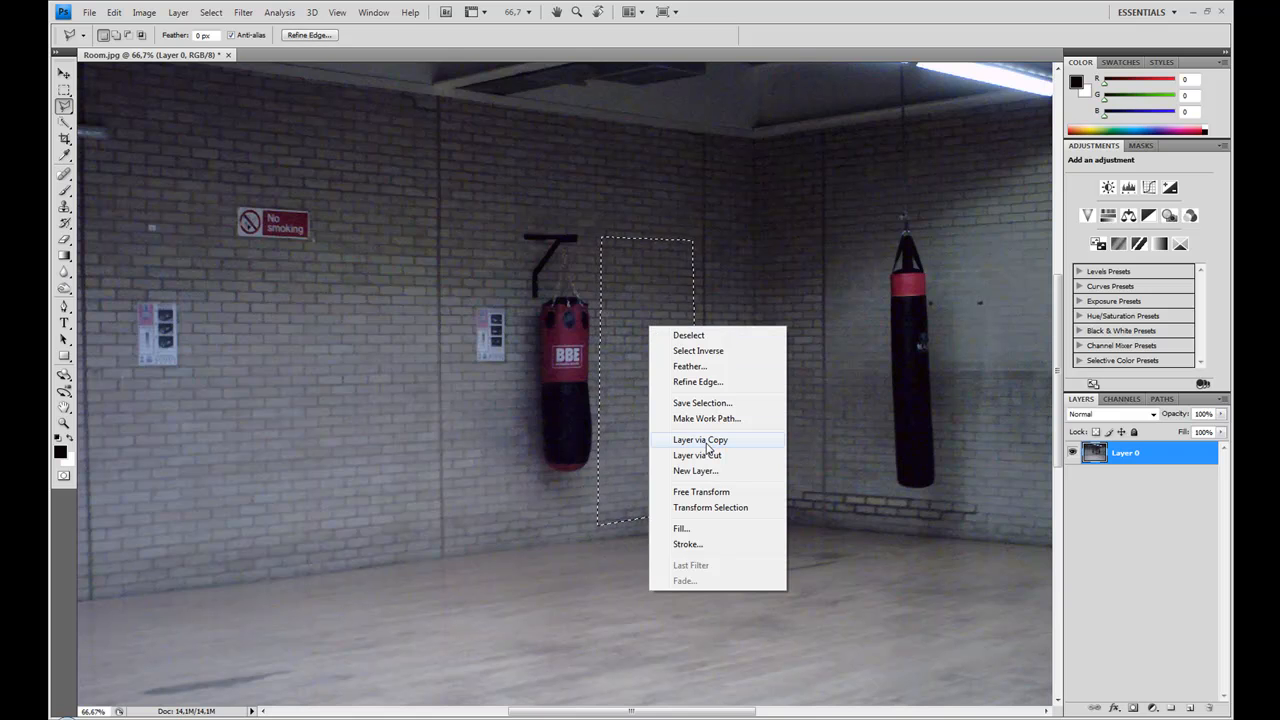
click(700, 439)
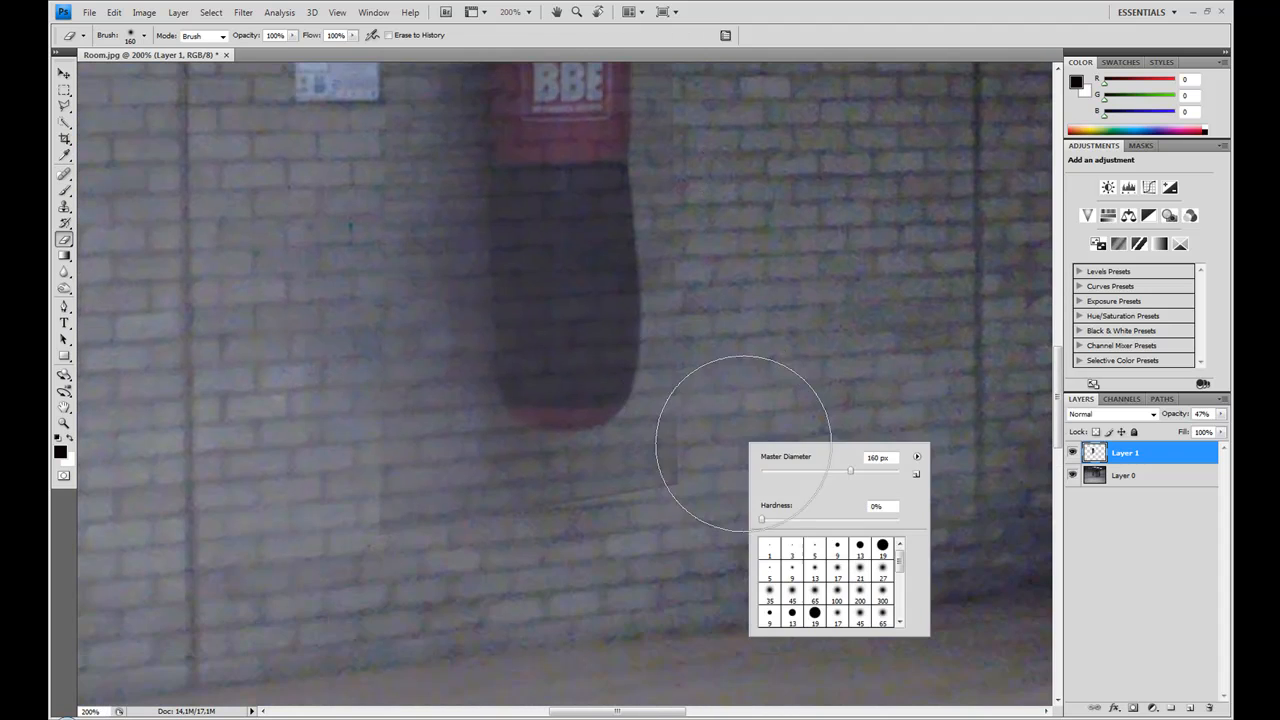
drag(850, 470, 808, 470)
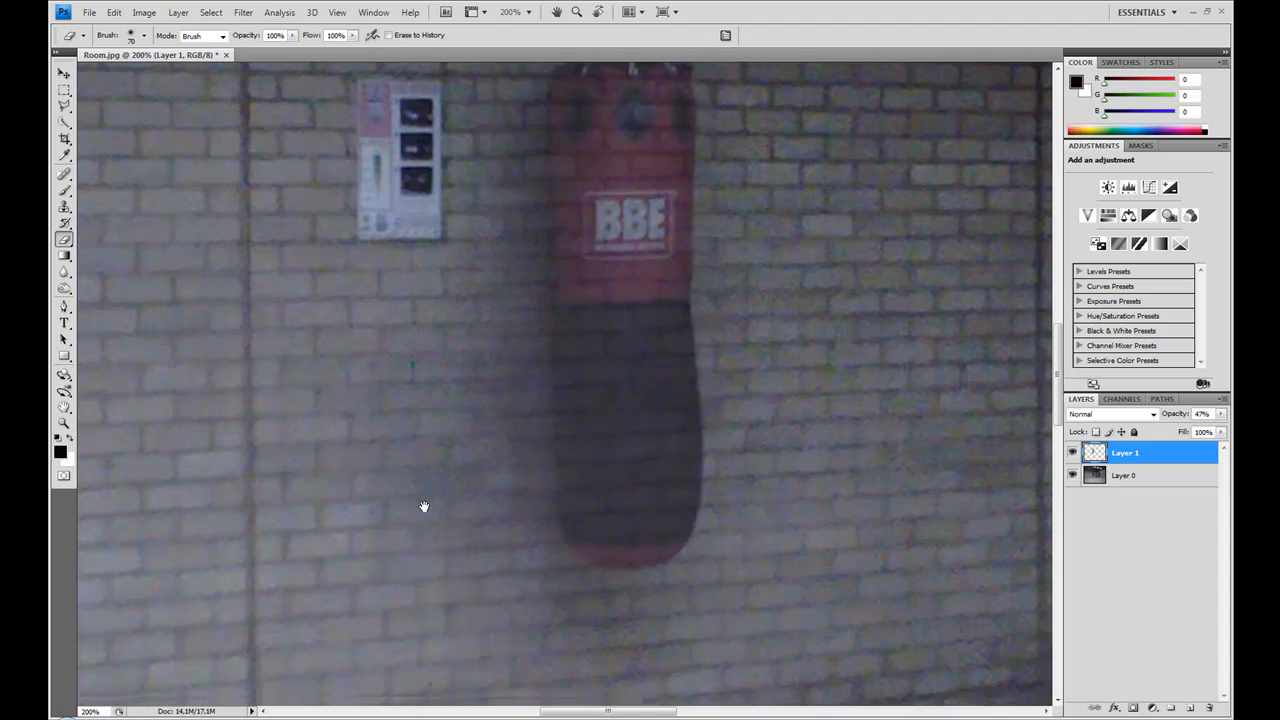
scroll(down, 3)
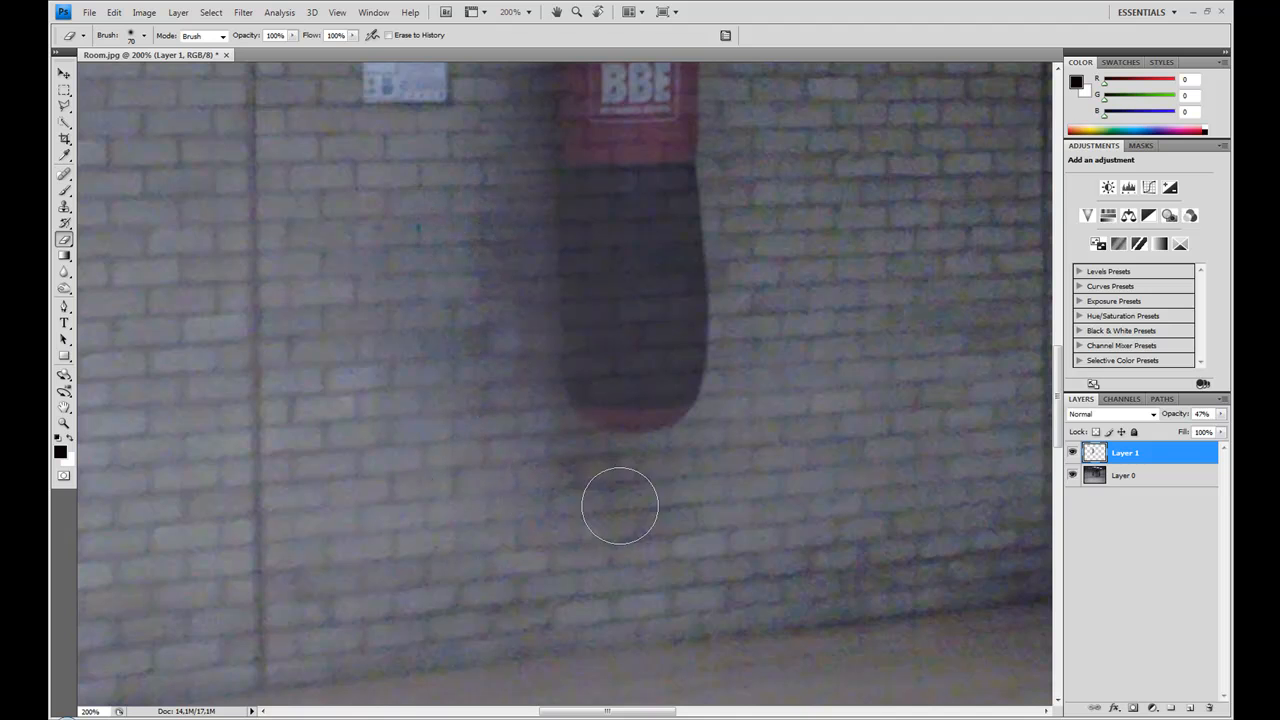
drag(1186, 427, 1188, 427)
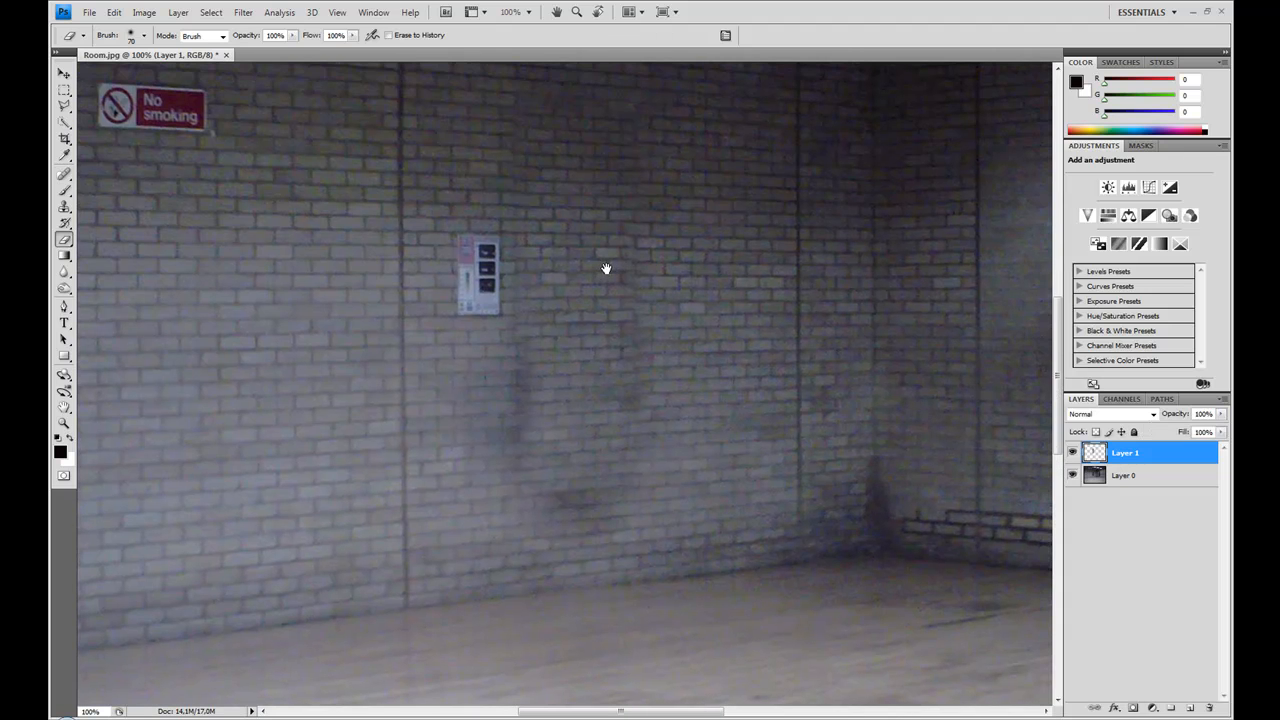
mouse_move(571, 136)
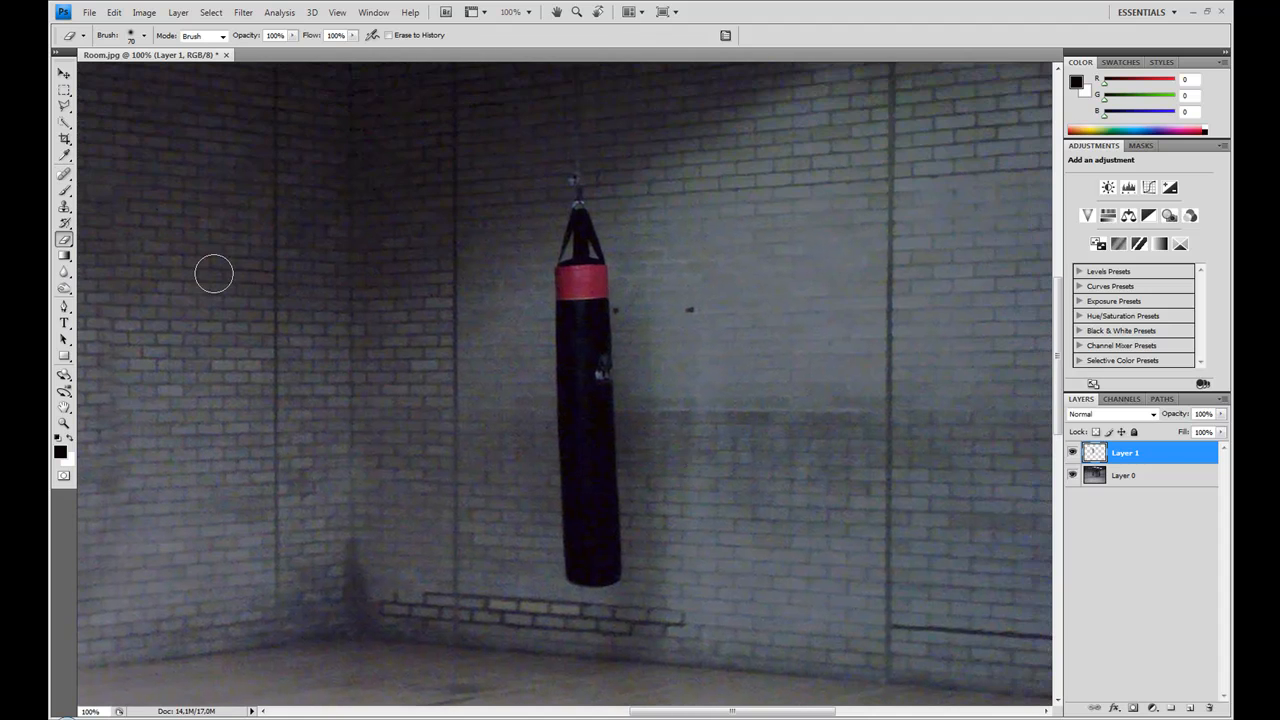
Step: On Layer 0, lasso bare wall right of the right bag and copy it to Layer 2
click(63, 106)
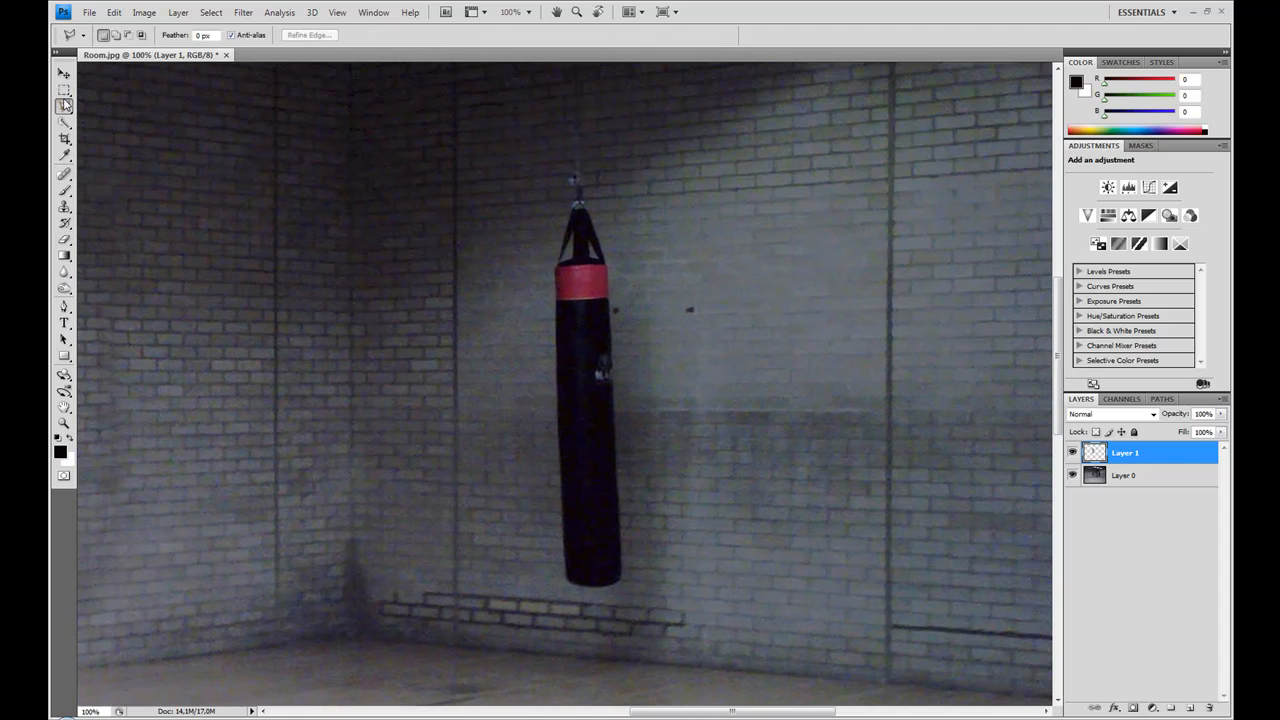
click(1125, 475)
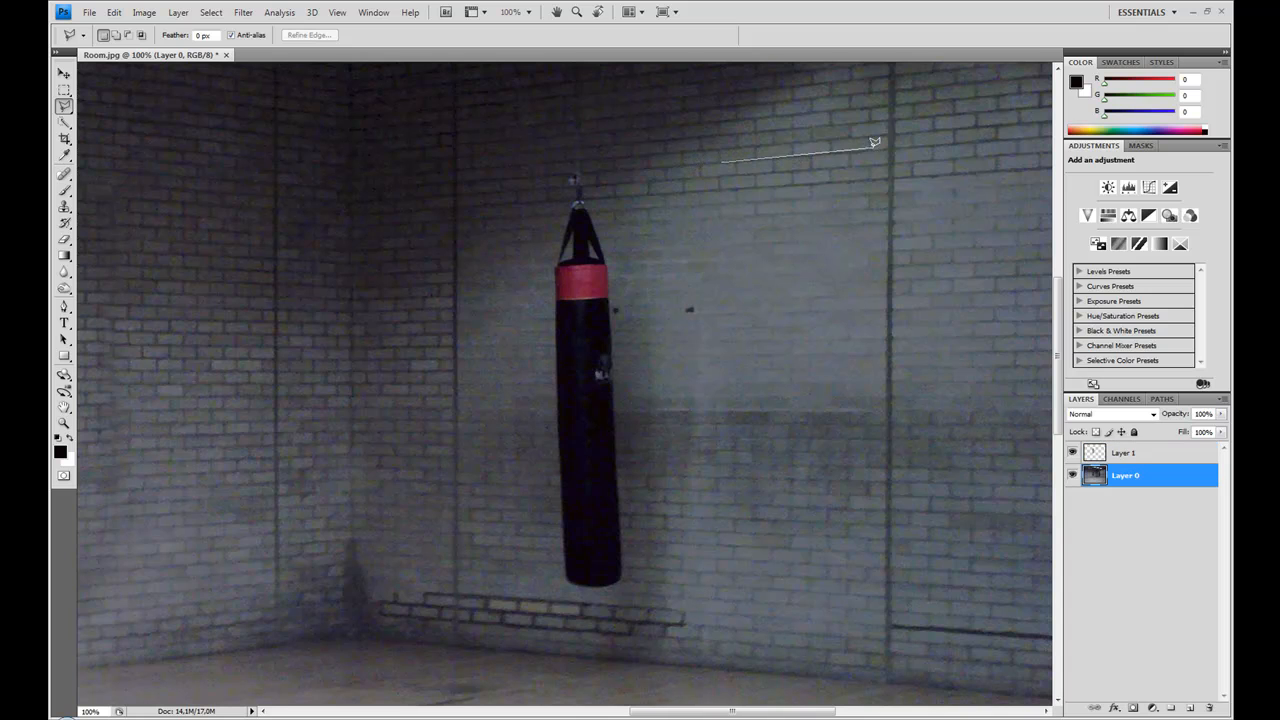
drag(873, 143, 878, 645)
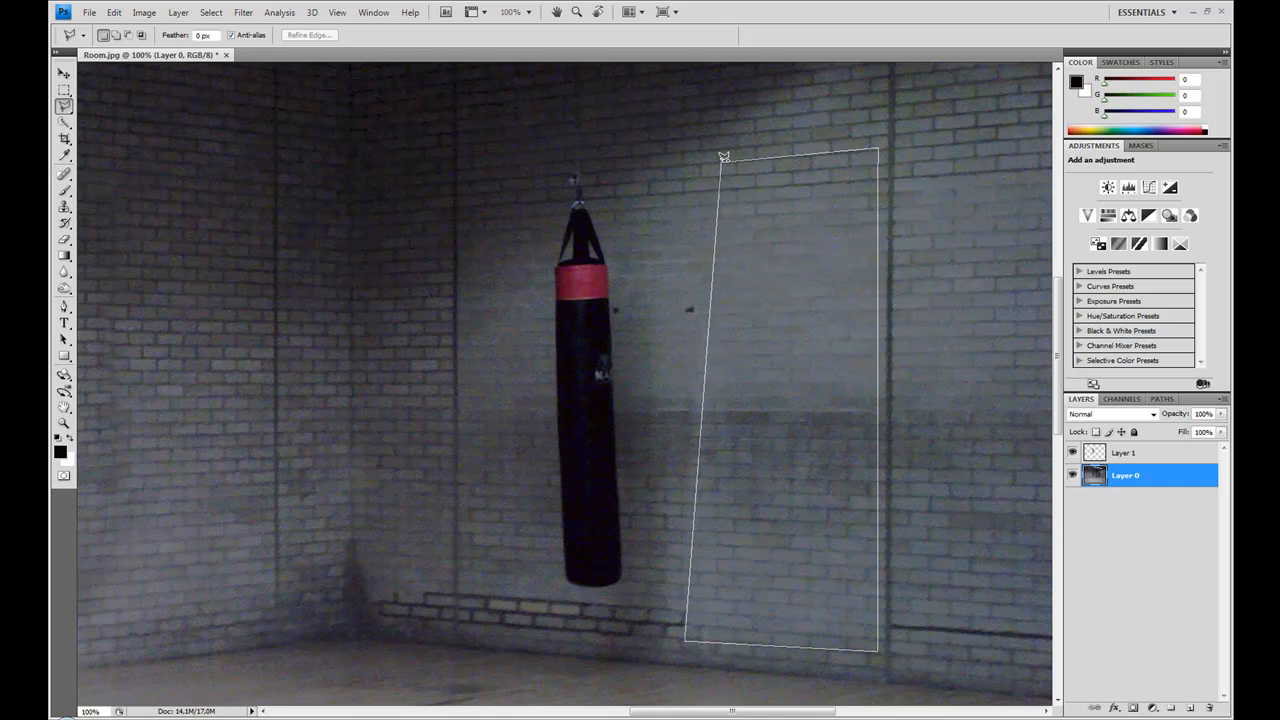
right_click(790, 370)
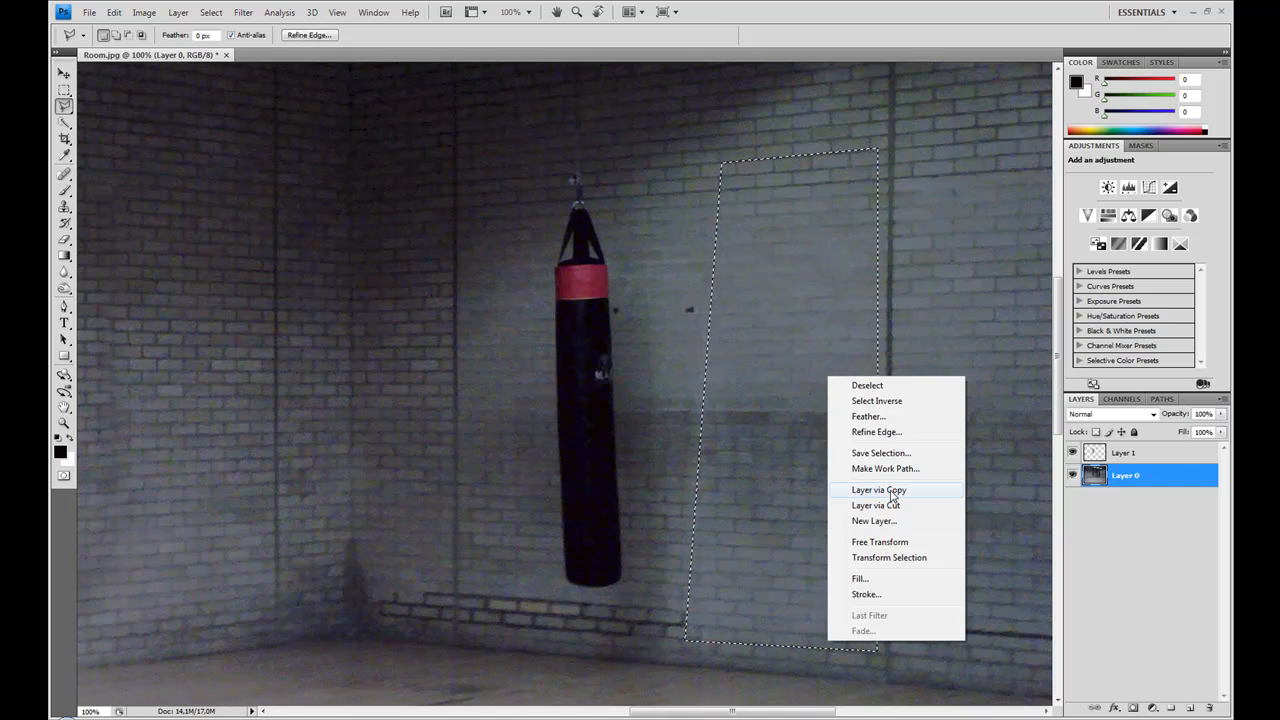
click(879, 489)
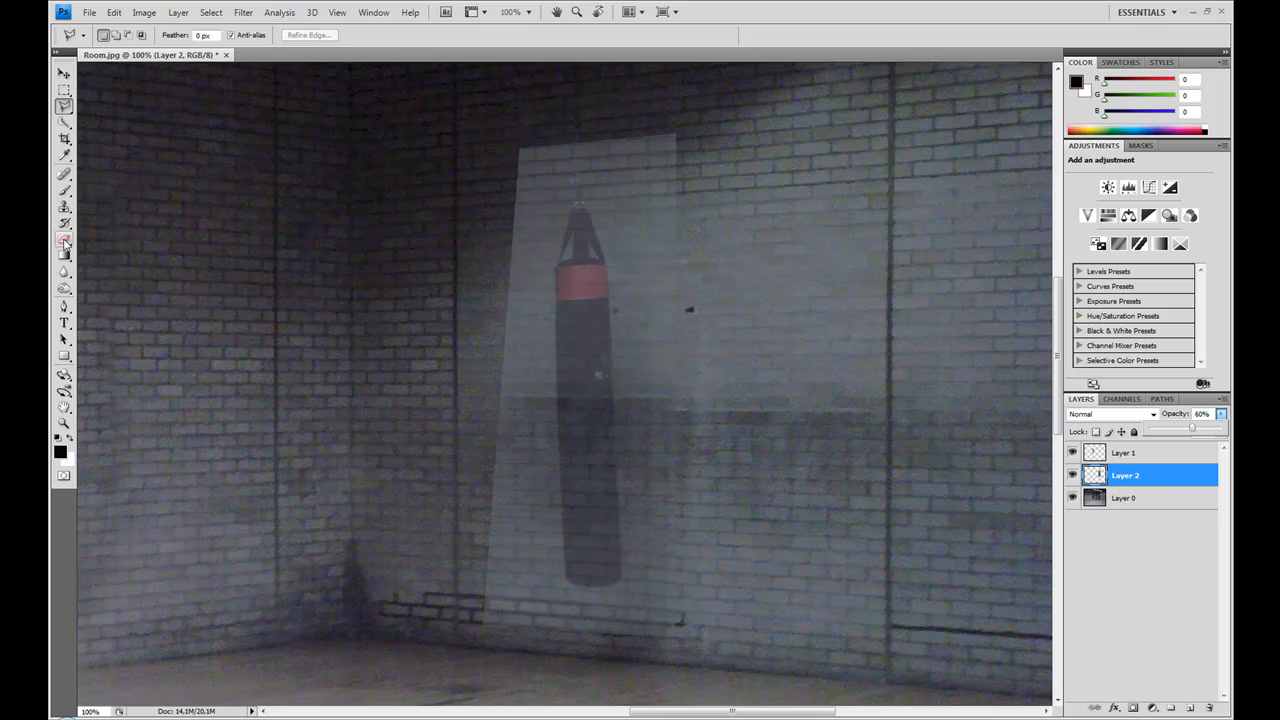
Step: Erase Layer 2's left, lower and bottom edges into the surrounding brick wall
click(63, 240)
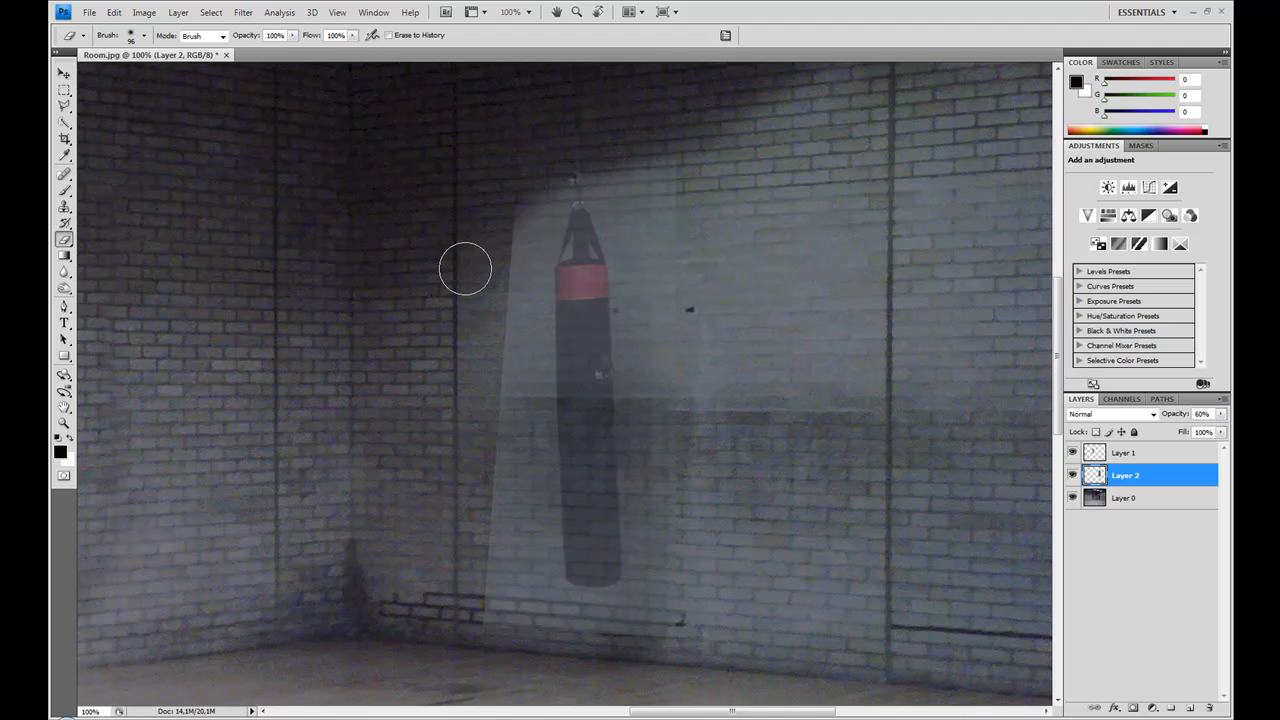
drag(465, 268, 485, 485)
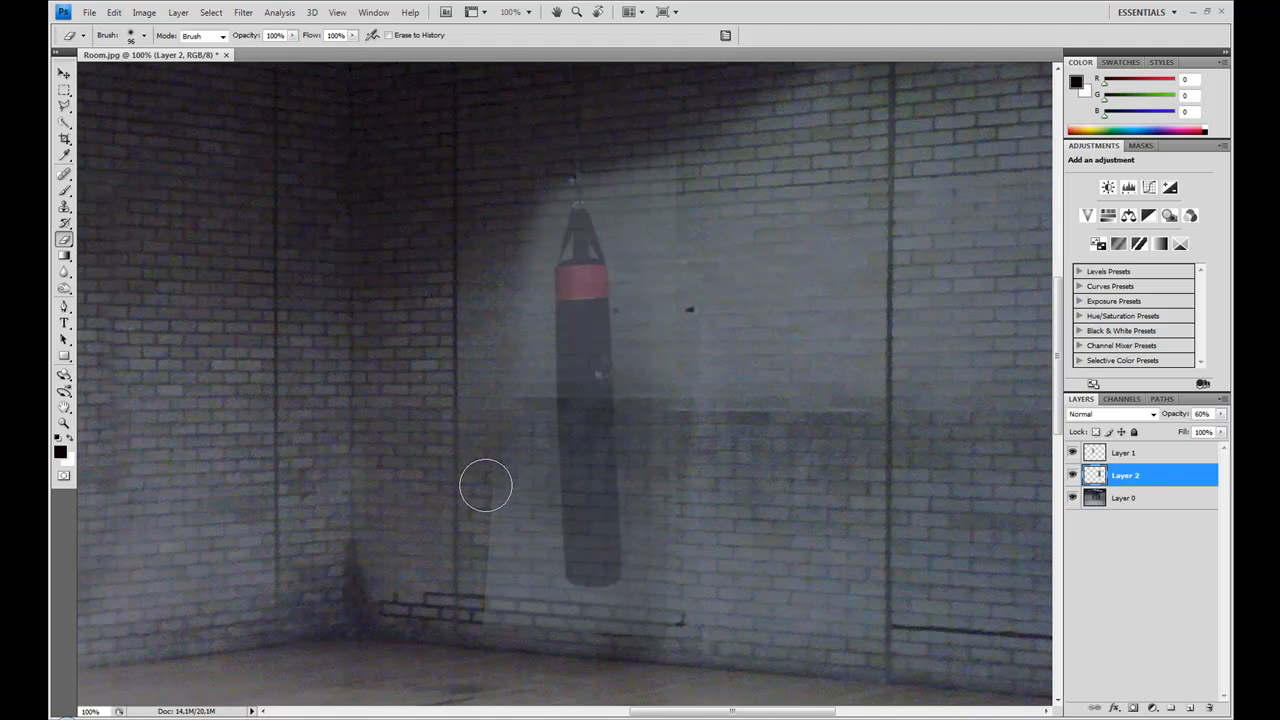
drag(485, 485, 565, 630)
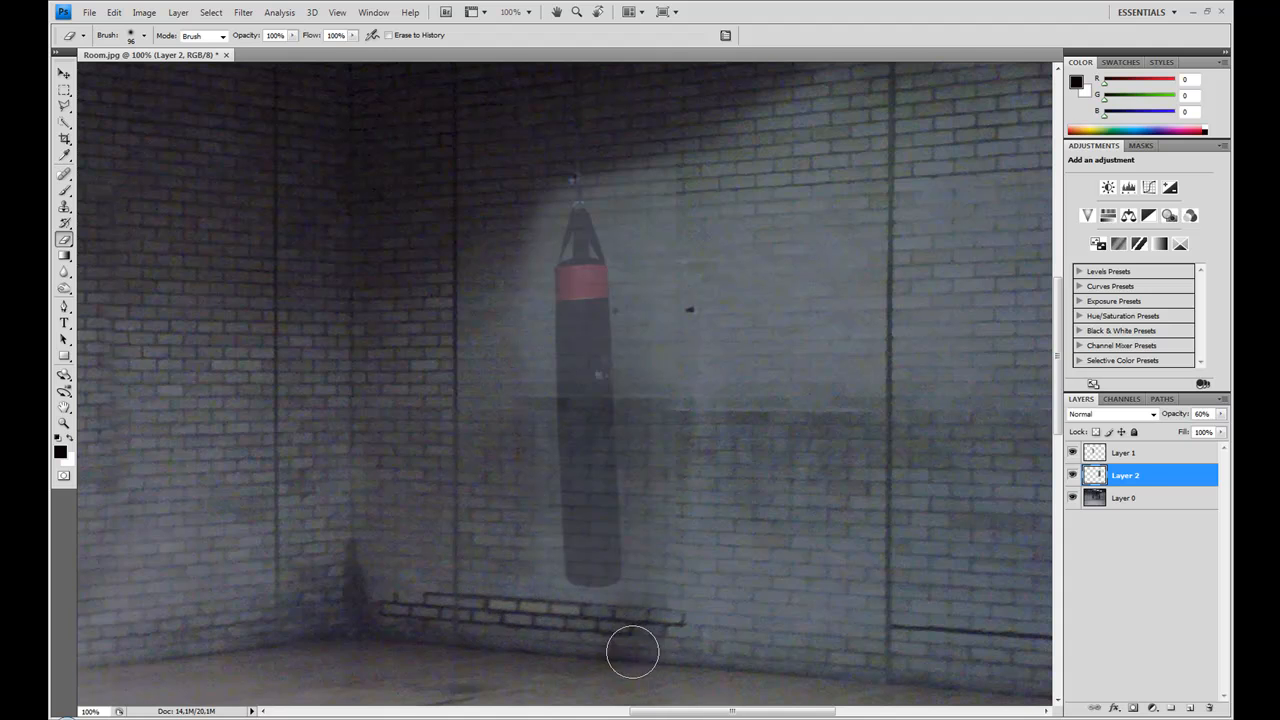
drag(633, 651, 660, 143)
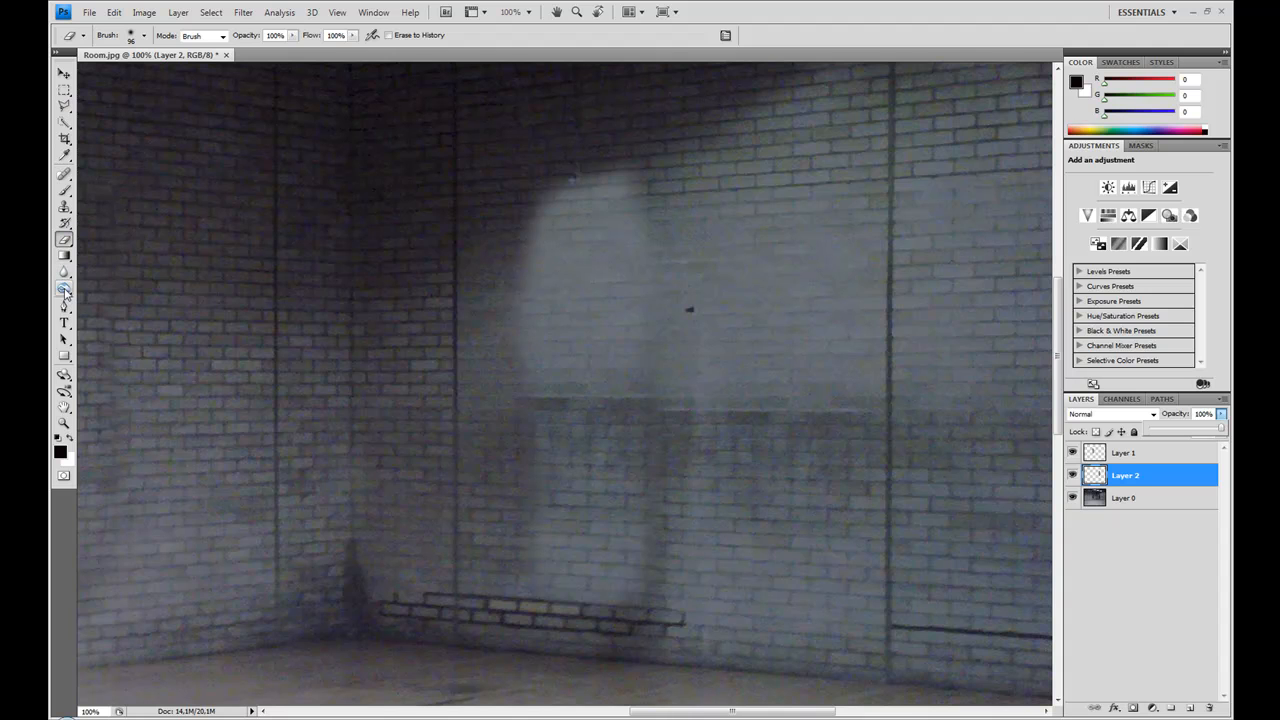
Step: Burn the pale patch in Shadows then Midtones at 18% exposure, and apply Brightness/Contrast
click(63, 288)
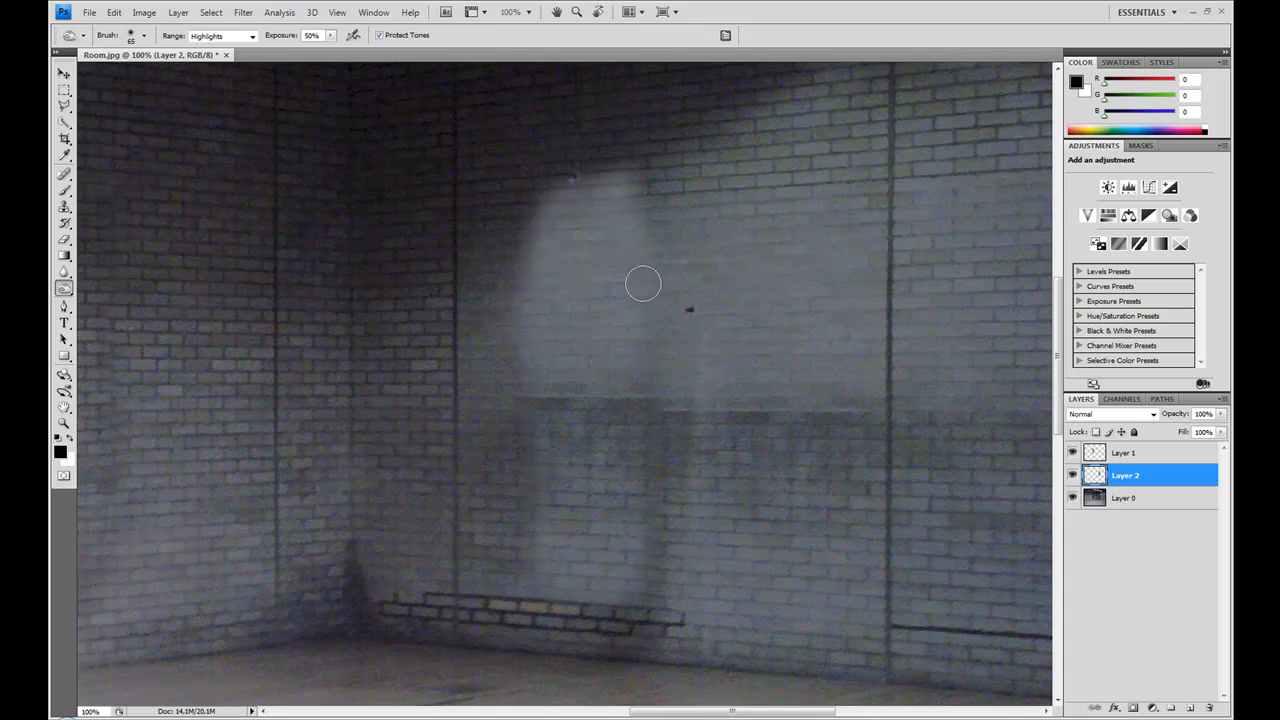
click(252, 35)
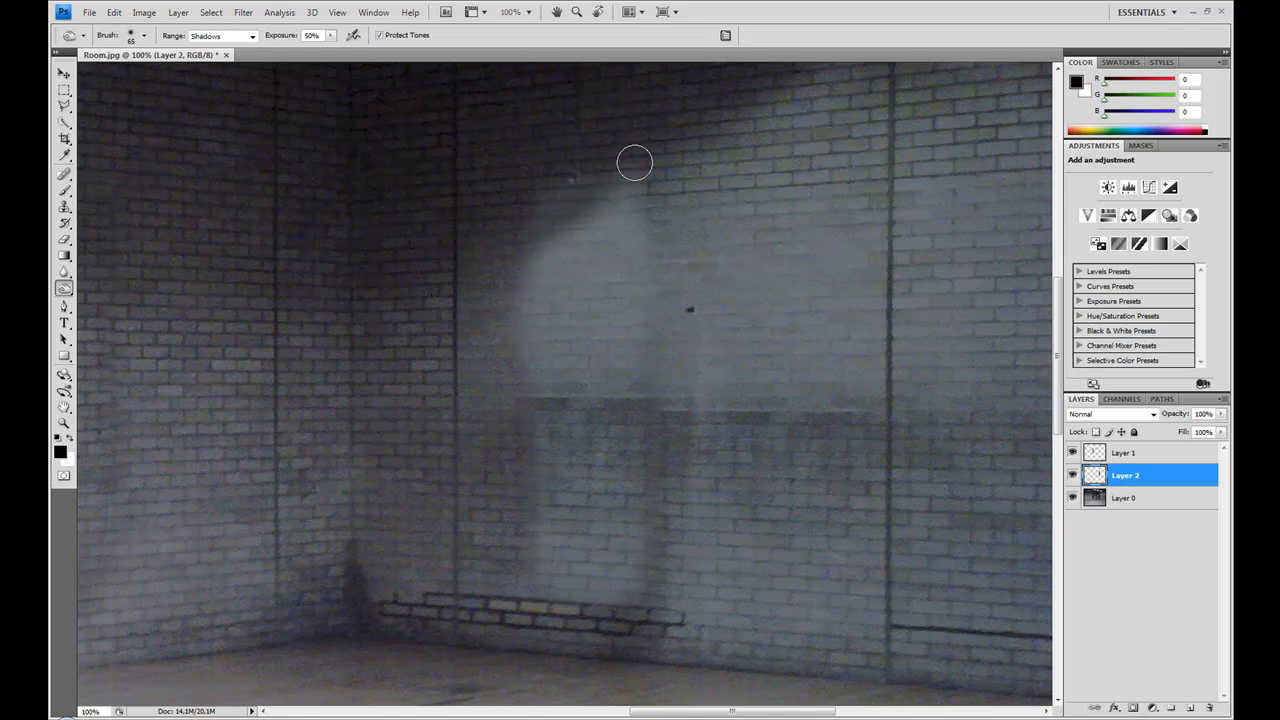
drag(635, 162, 527, 229)
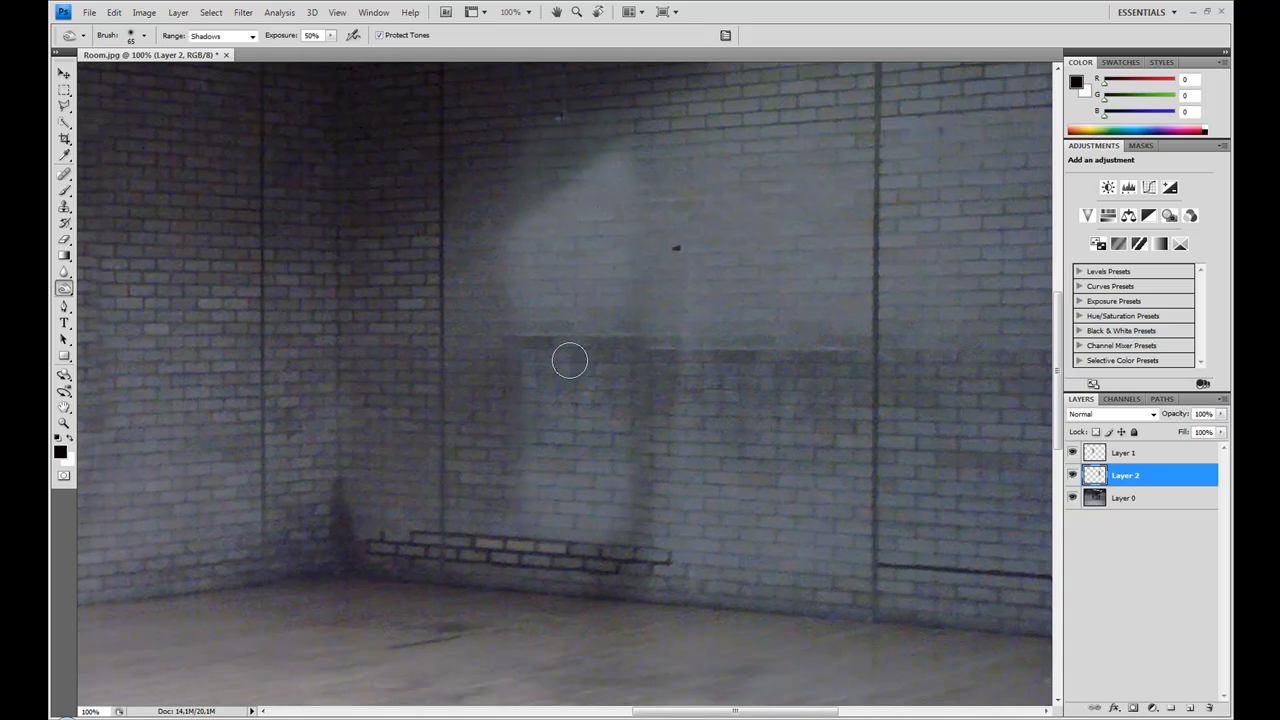
click(251, 35)
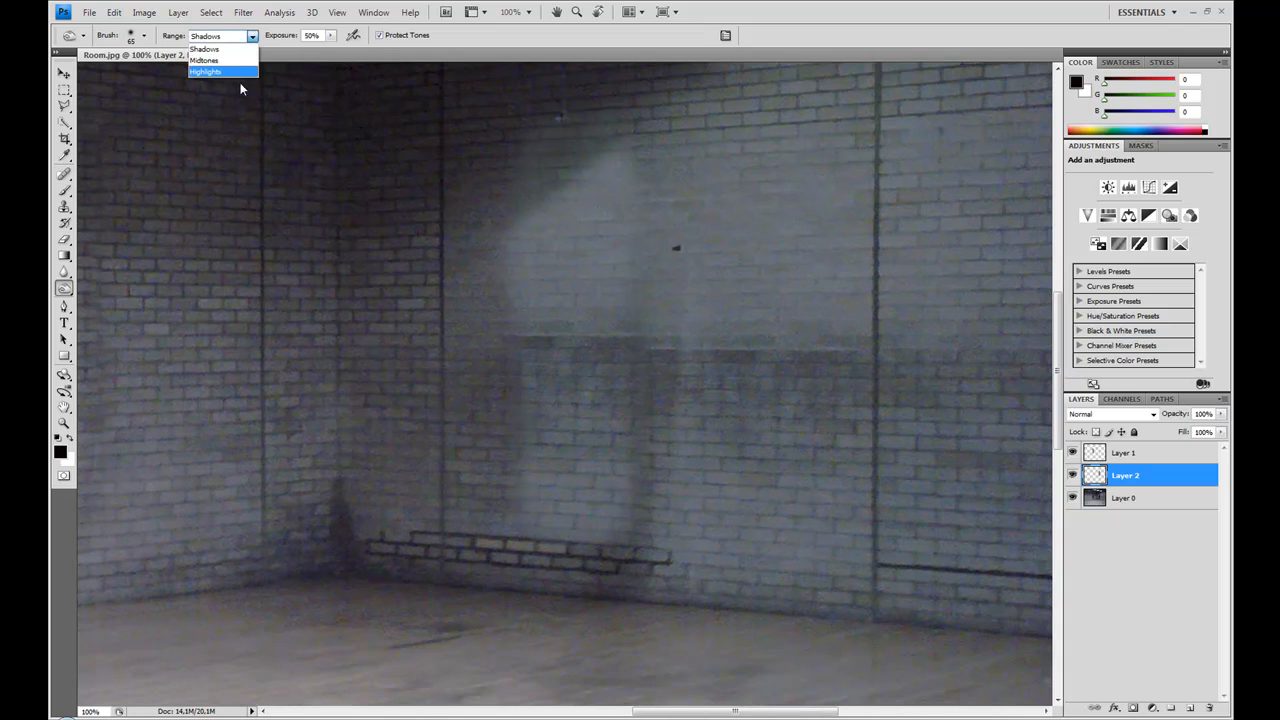
click(204, 60)
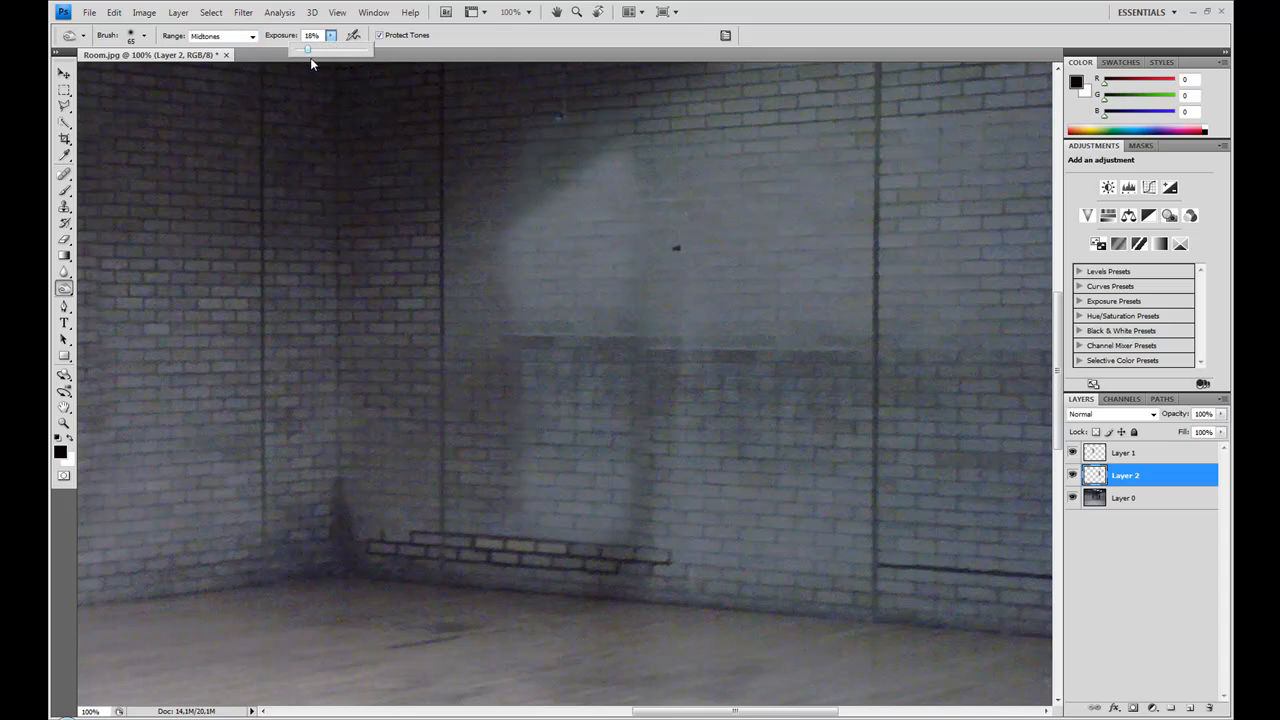
click(144, 12)
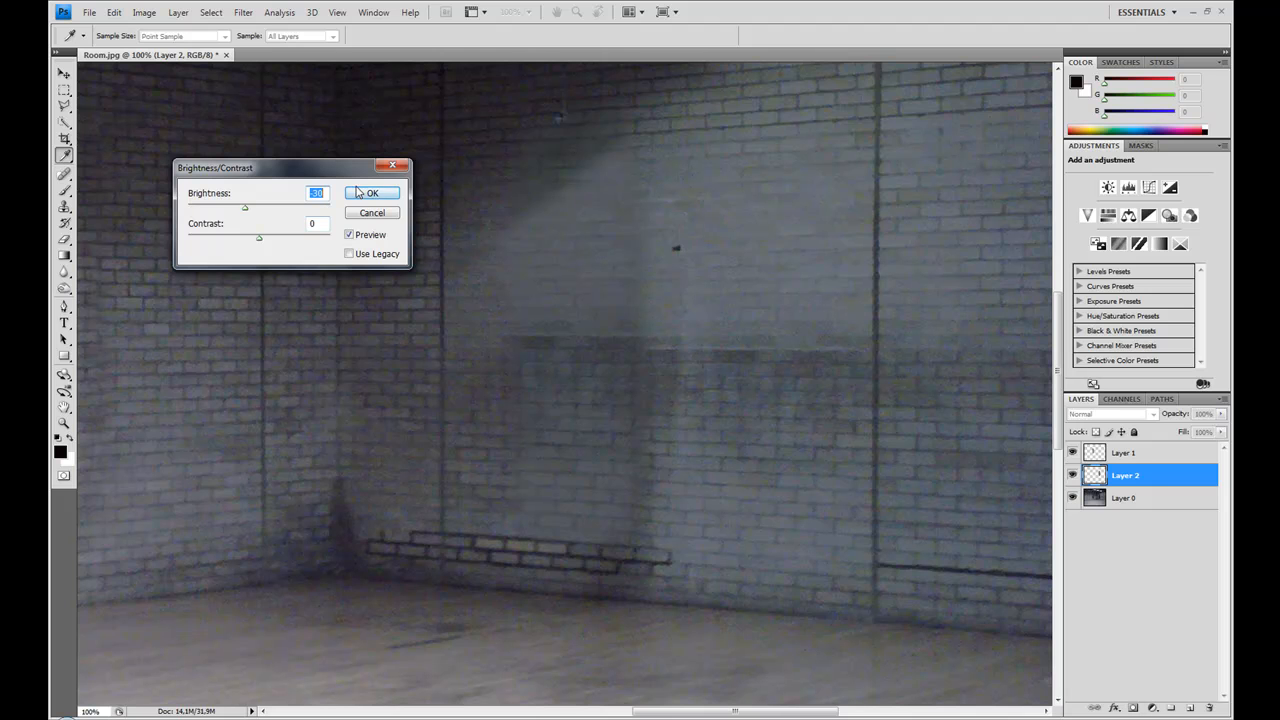
click(371, 192)
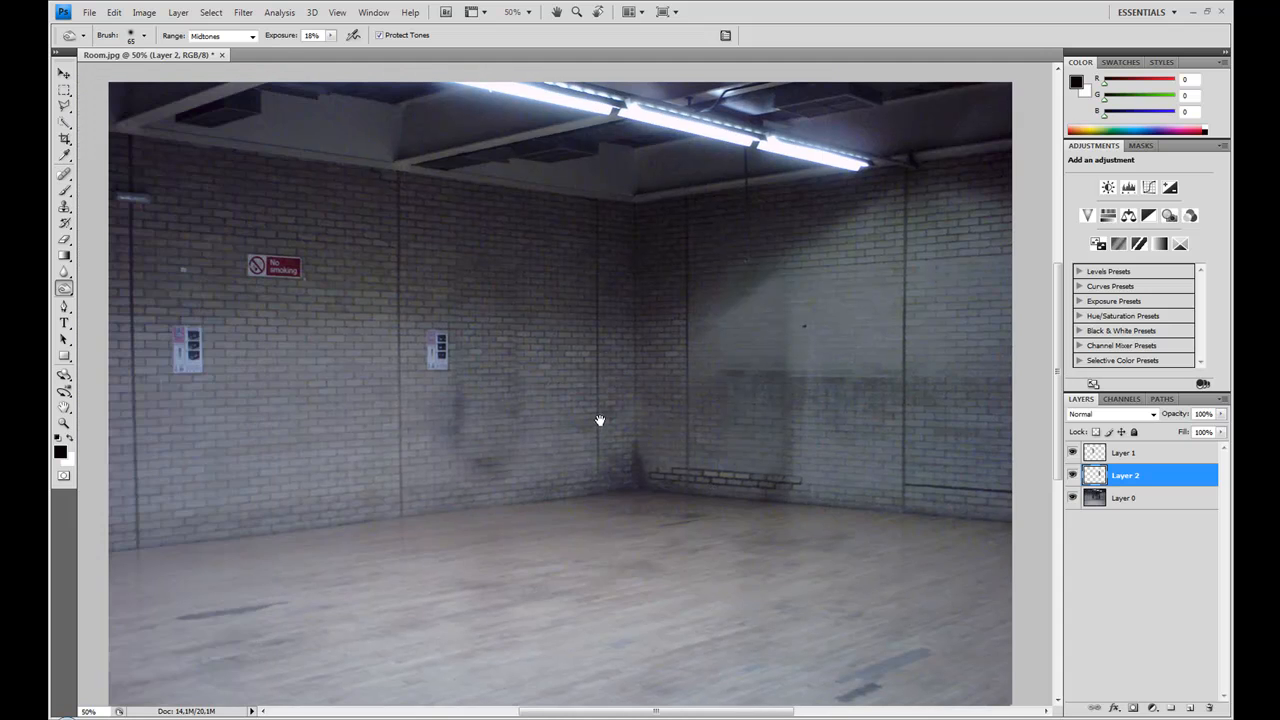
Step: Save the retouched photo as a maximum-quality JPEG named Room Empty.jpg
click(89, 12)
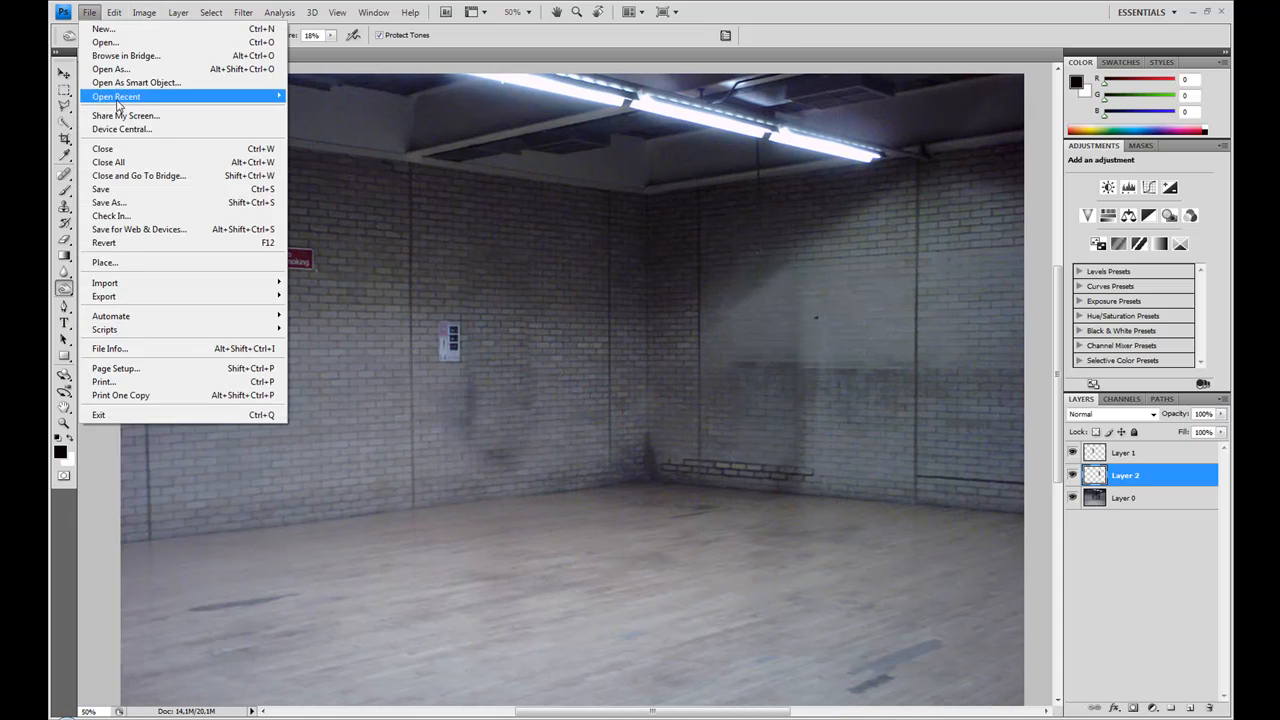
click(108, 202)
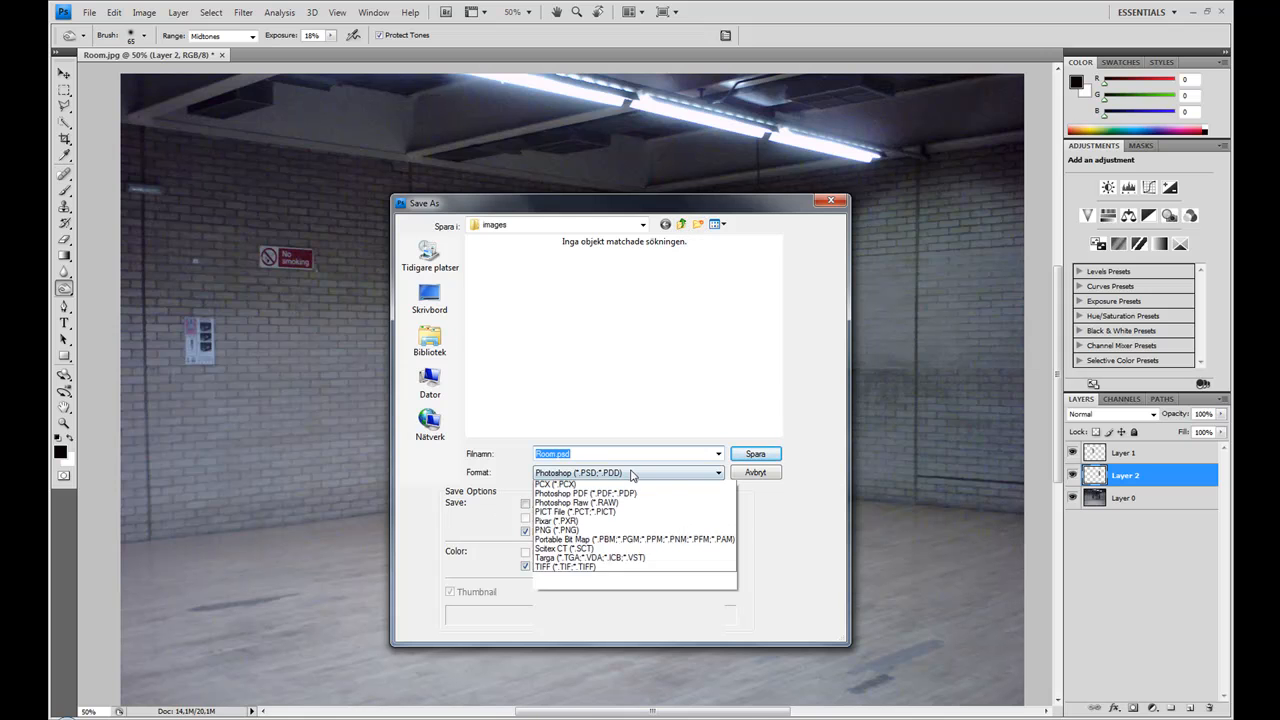
click(580, 472)
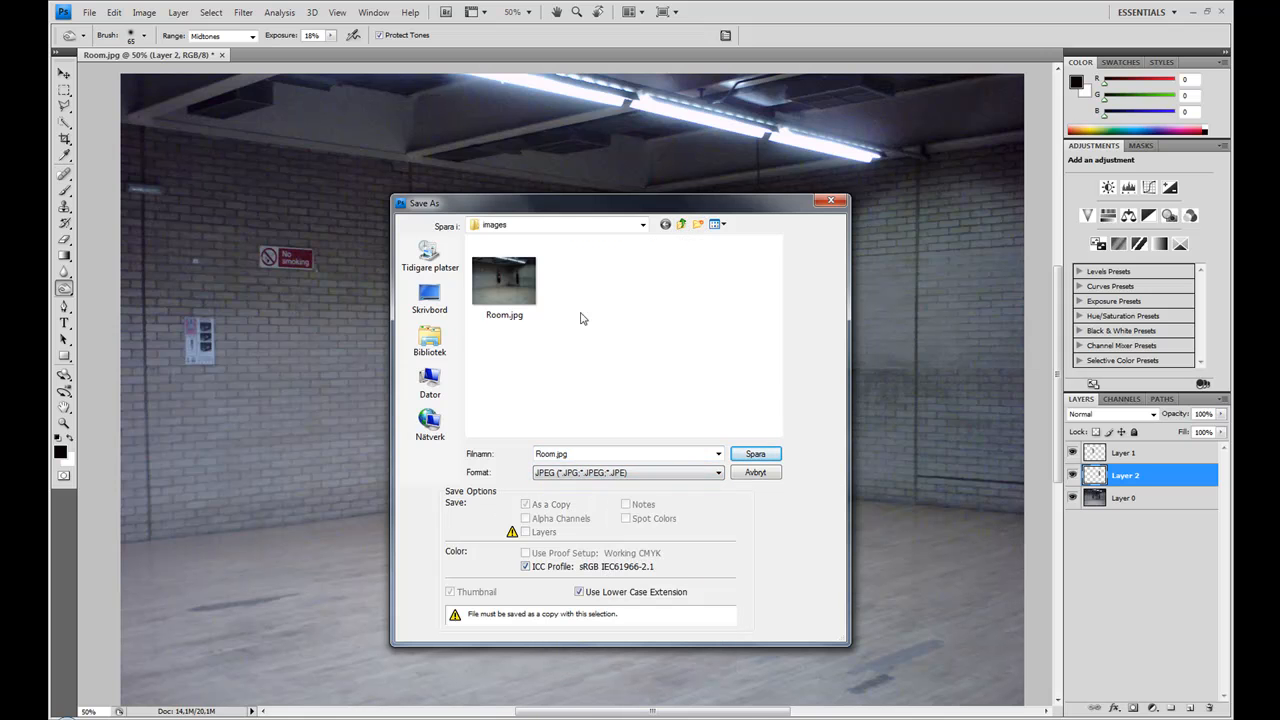
click(625, 453)
text( Empty)
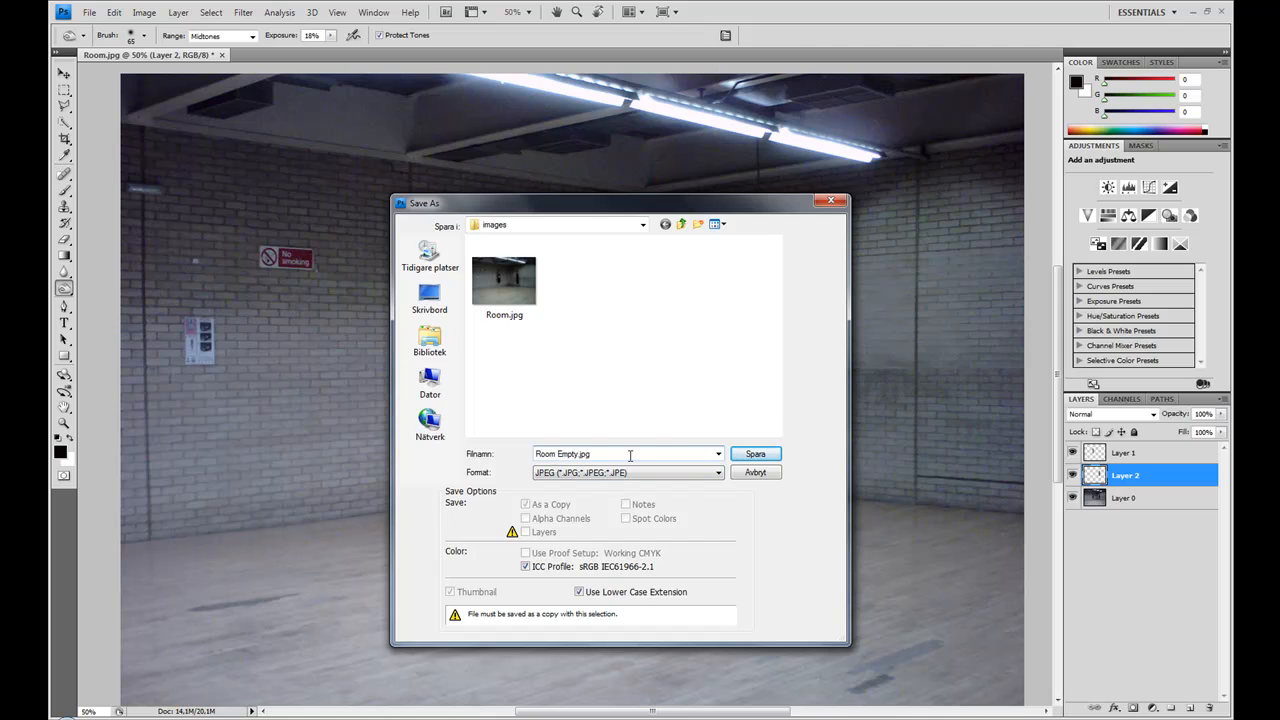
click(755, 453)
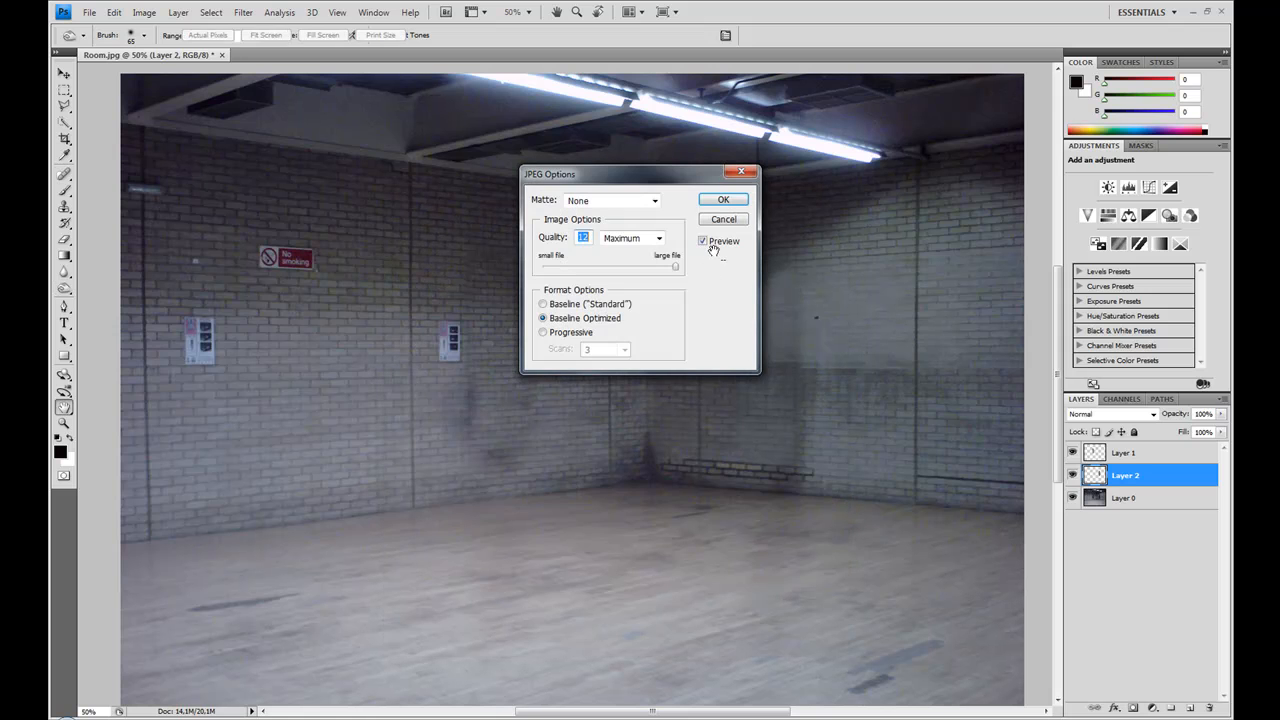
click(723, 199)
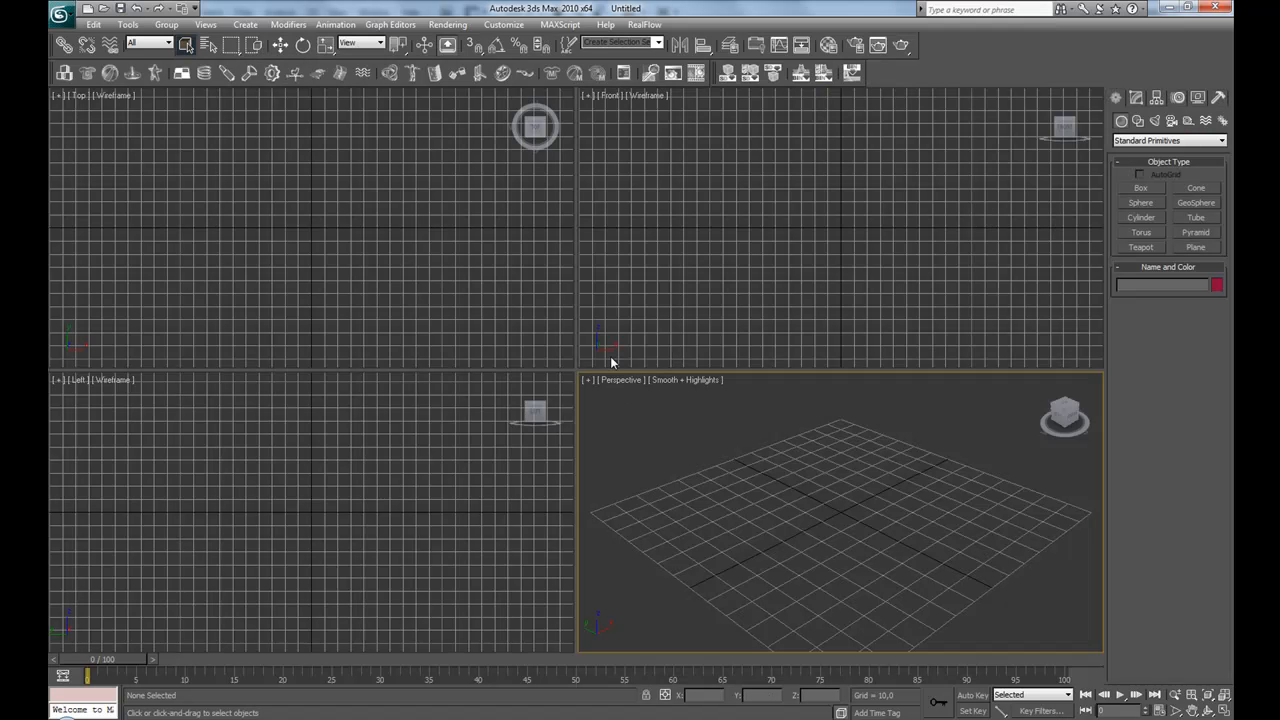
mouse_move(905, 546)
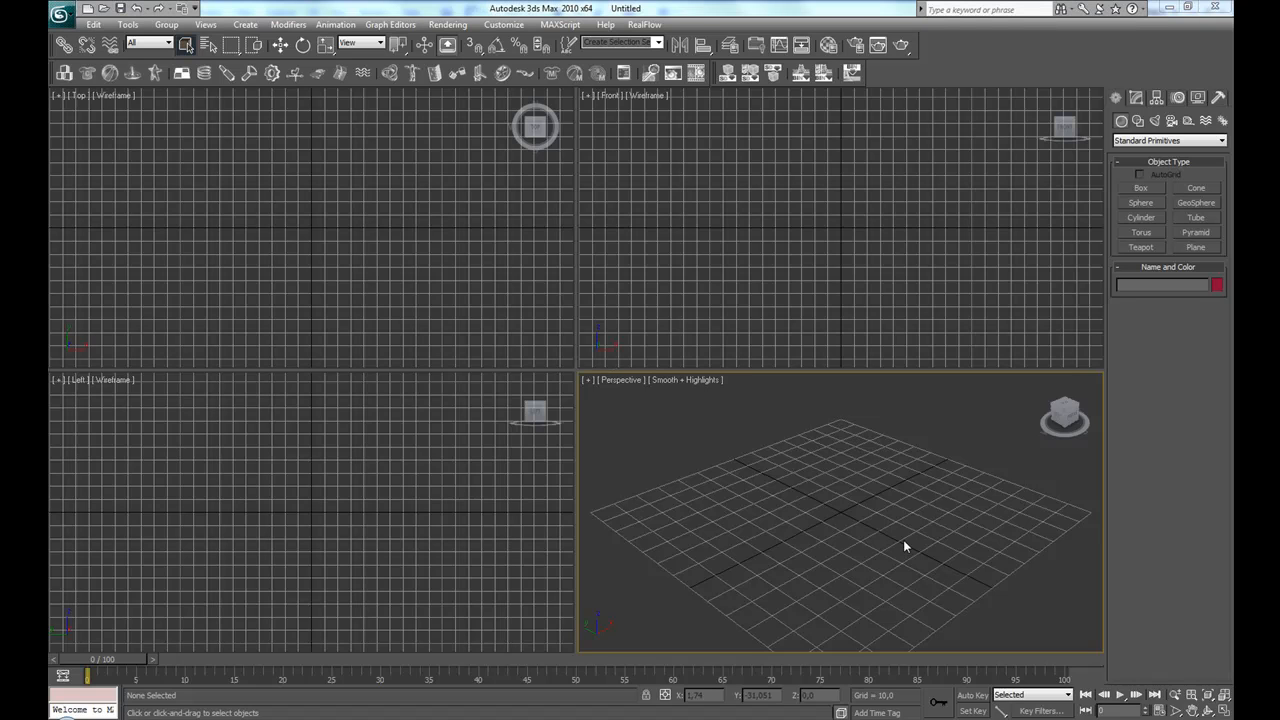
mouse_move(875, 628)
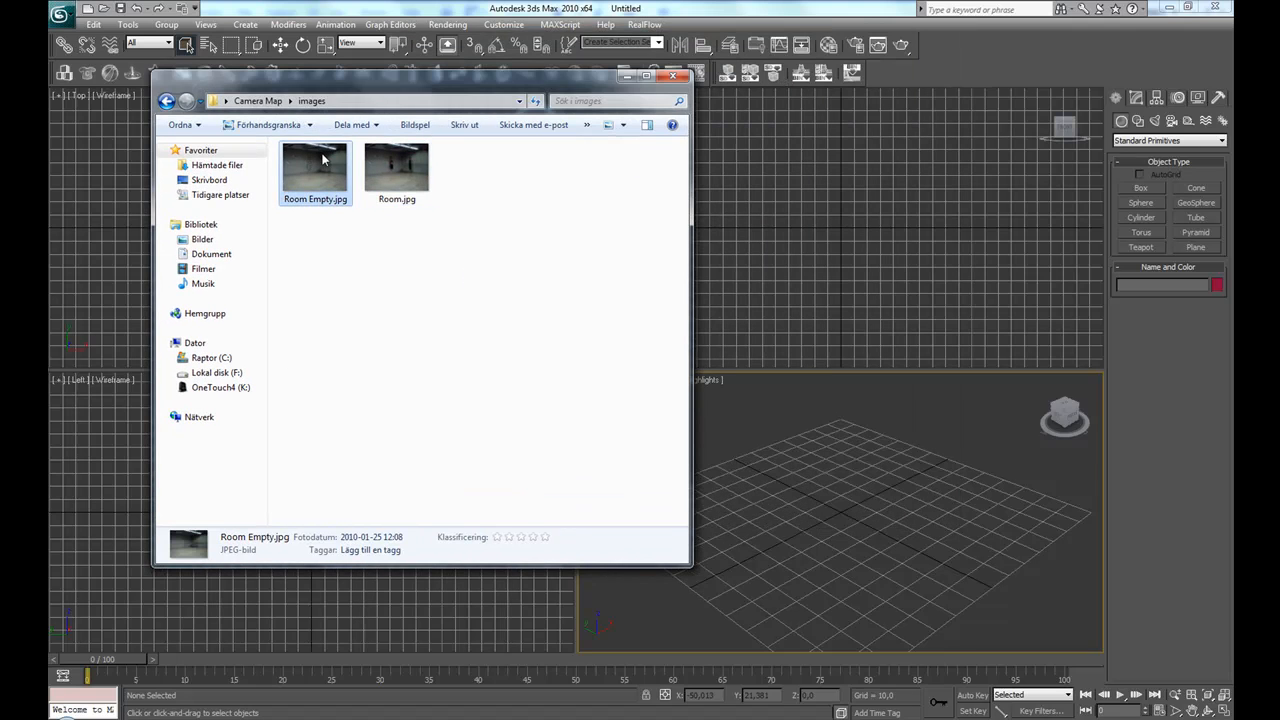
Step: Drop Room Empty.jpg onto the Perspective viewport with the environment map option unchecked
click(396, 170)
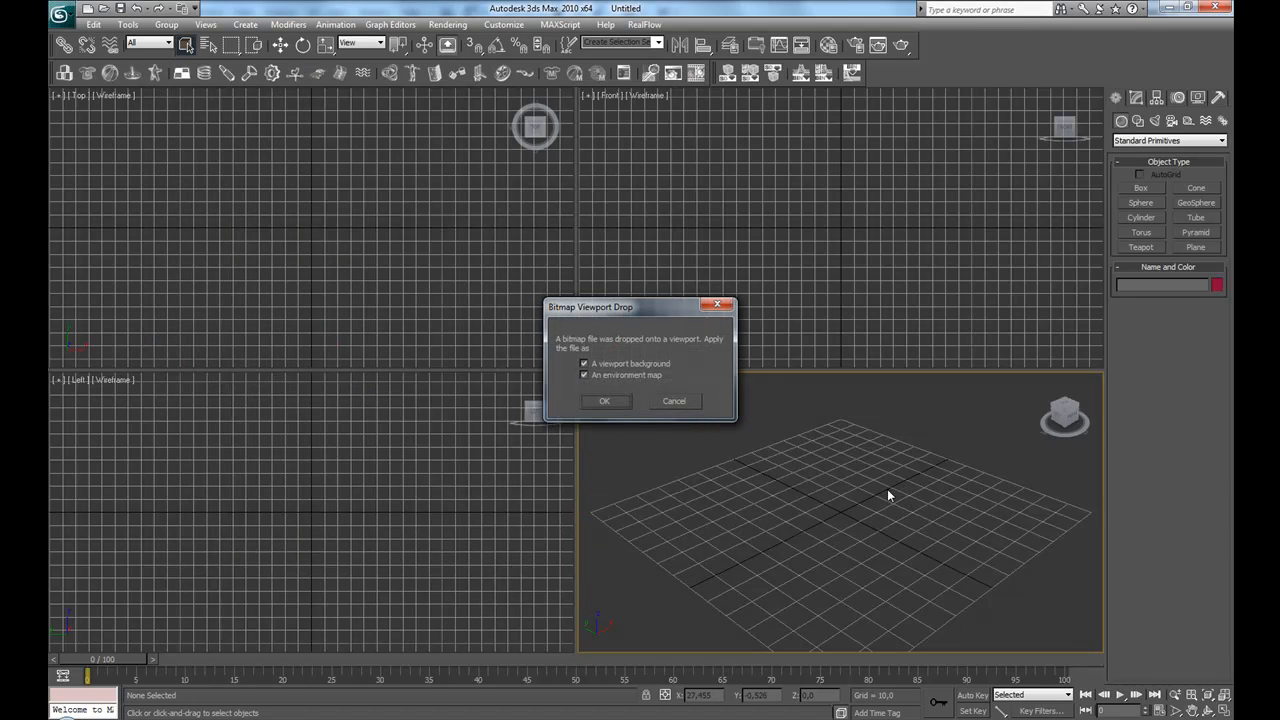
mouse_move(801, 433)
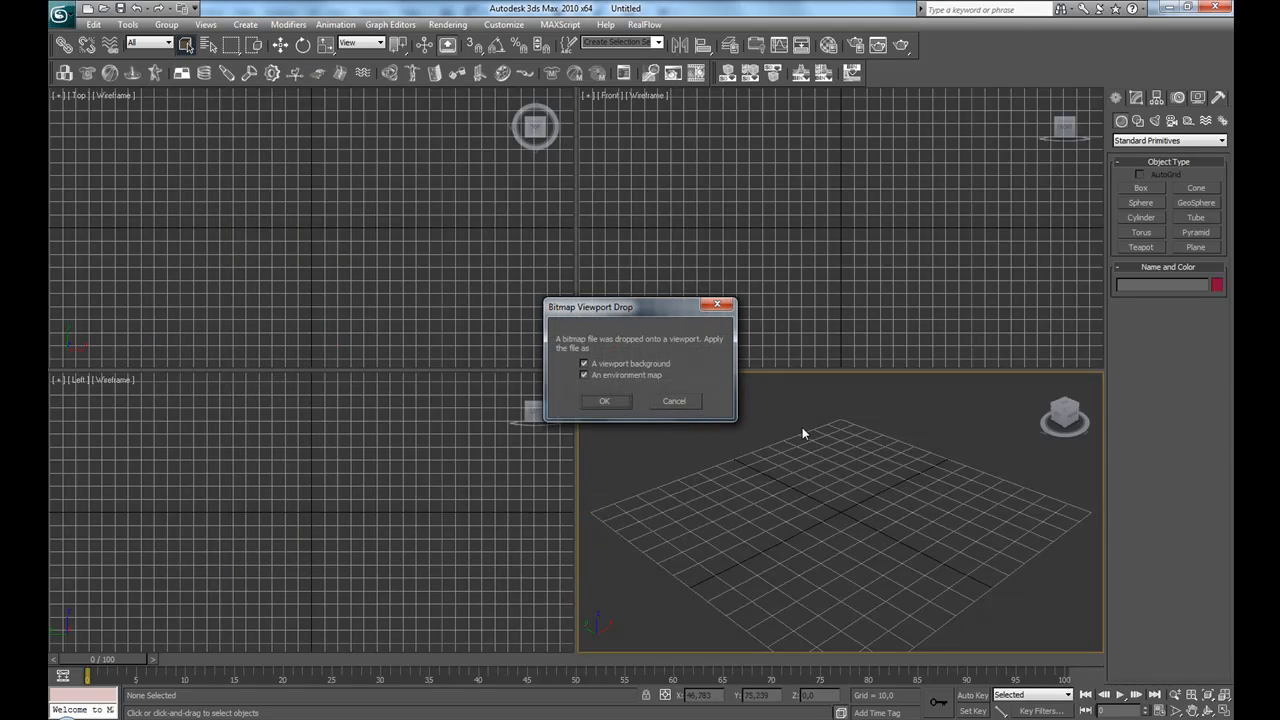
click(585, 363)
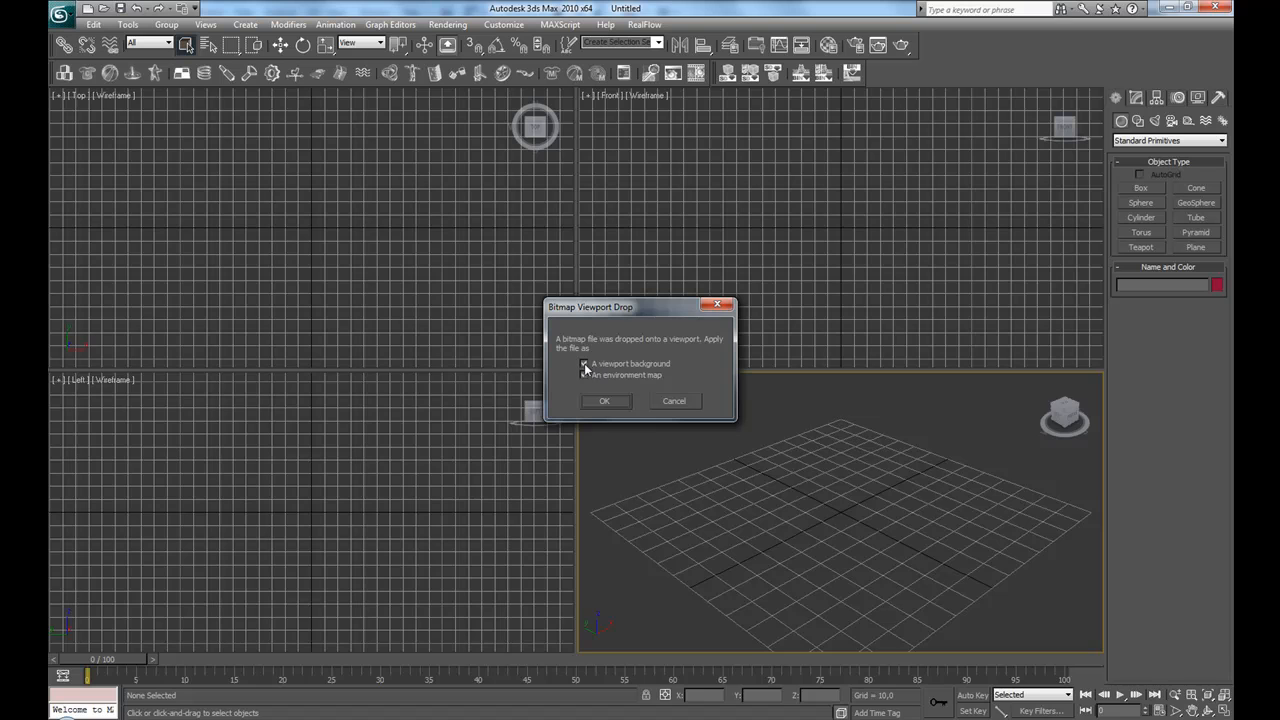
click(585, 363)
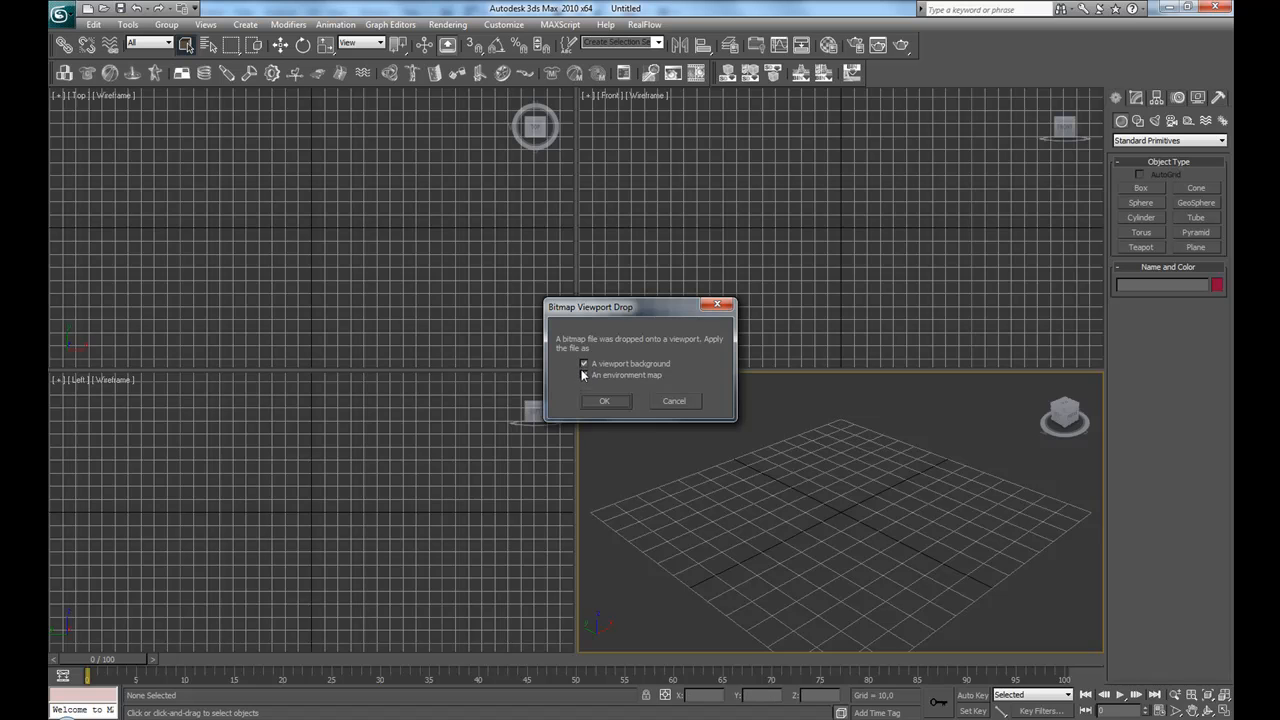
click(604, 400)
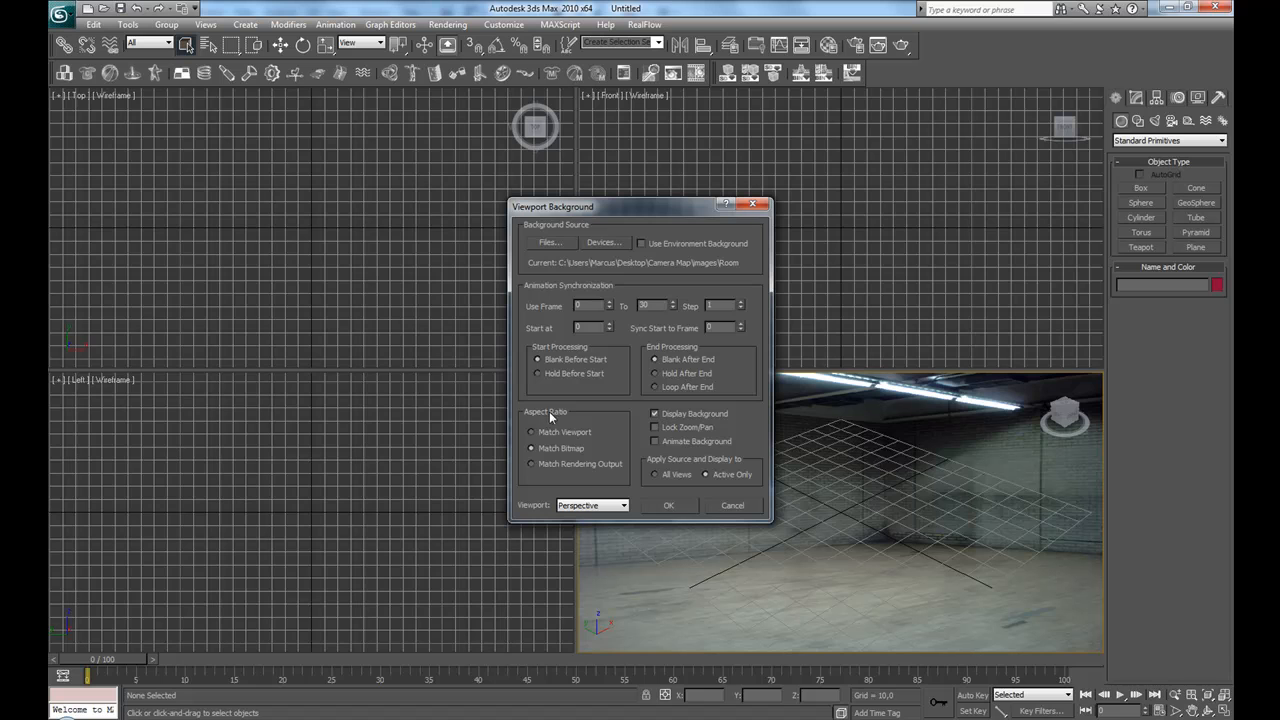
mouse_move(683, 505)
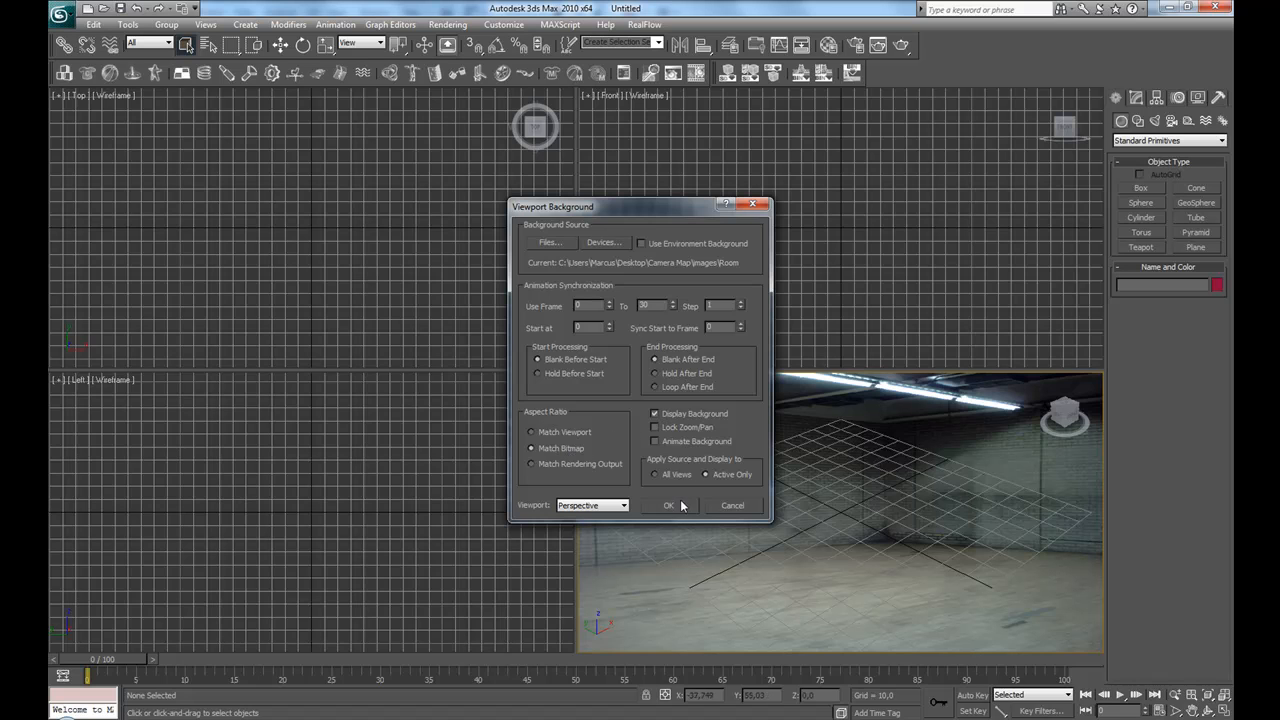
Step: Confirm the Match Bitmap background aspect ratio and maximize the perspective view
click(668, 505)
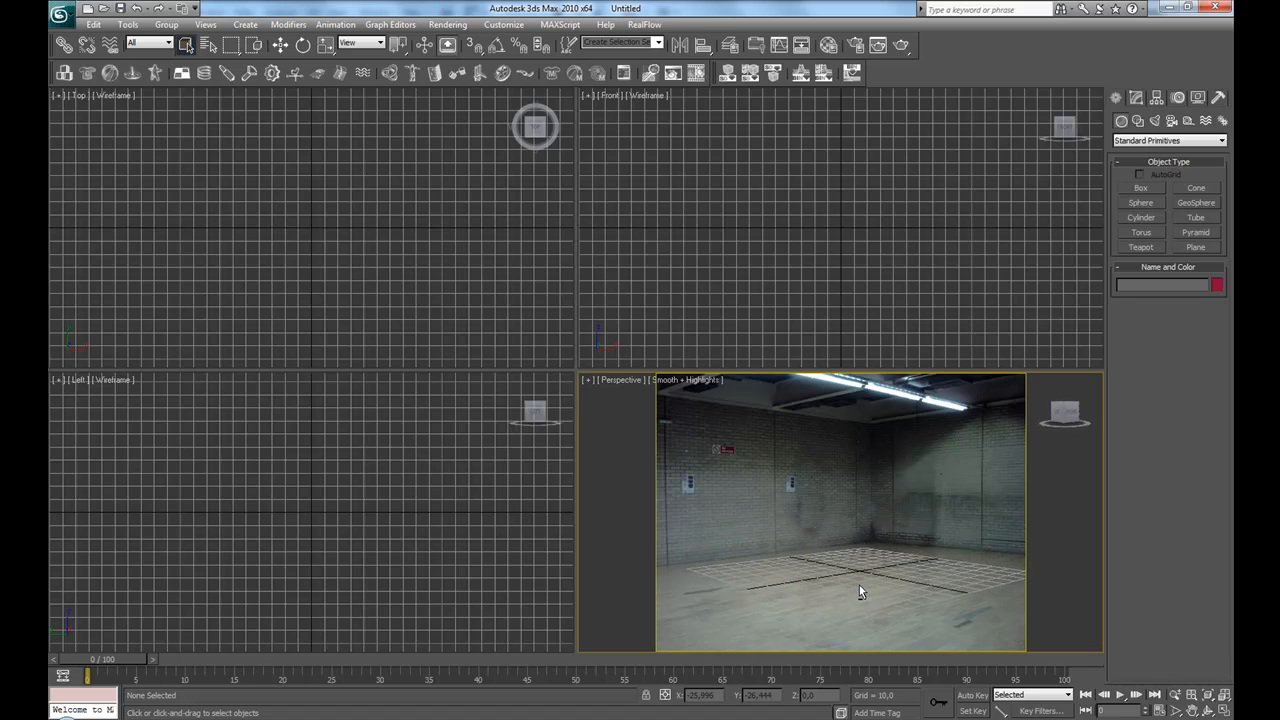
key(alt+w)
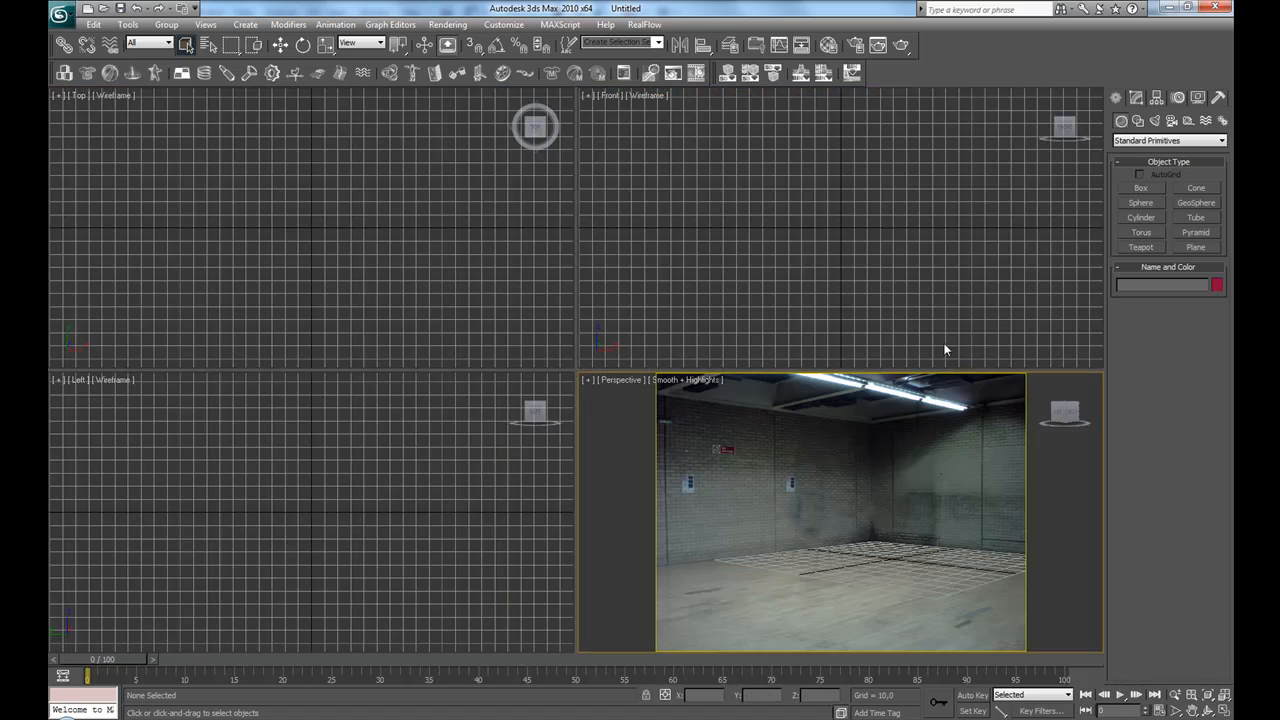
Step: Create Plane01 on the room's floor with length and width segments set to 1
click(1195, 247)
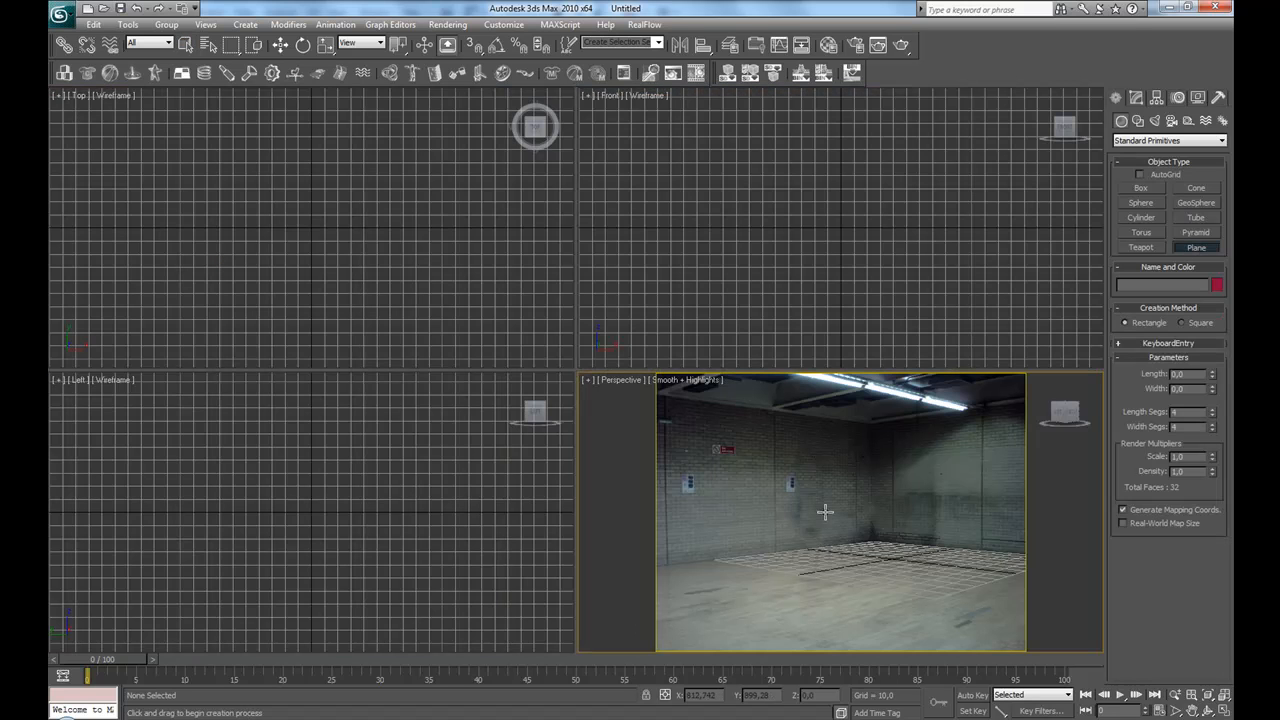
mouse_move(870, 540)
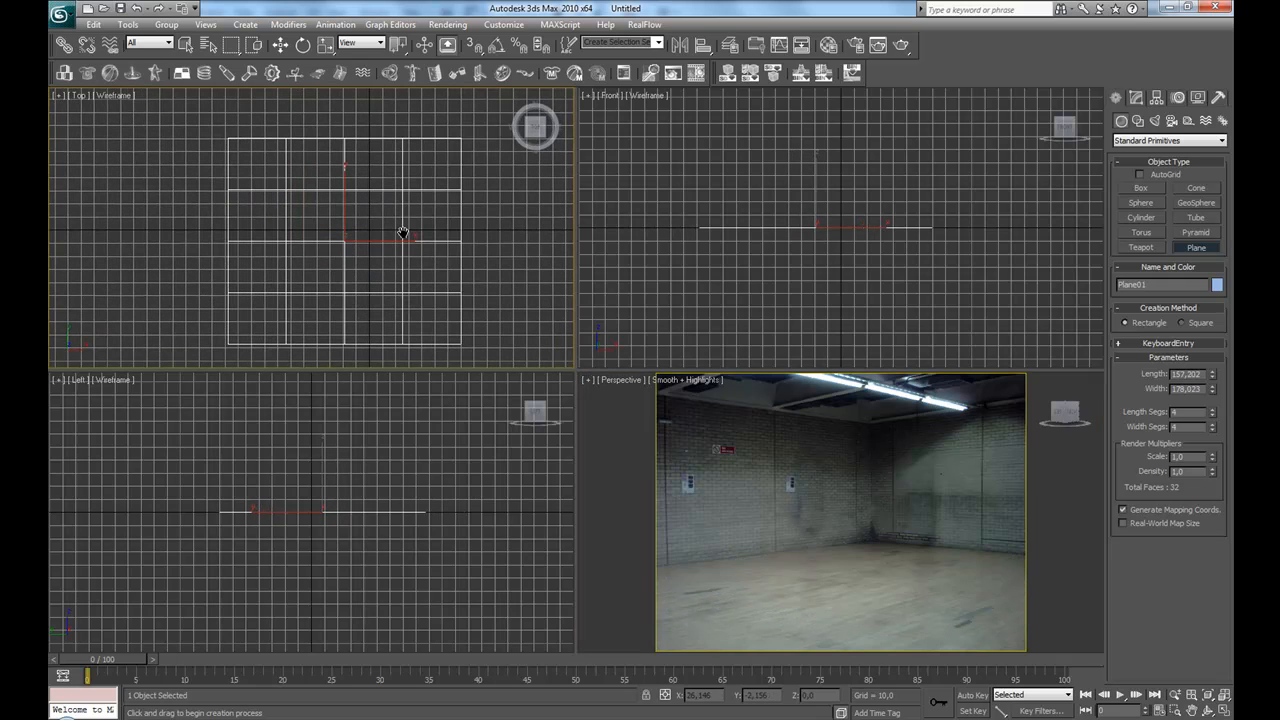
click(1135, 97)
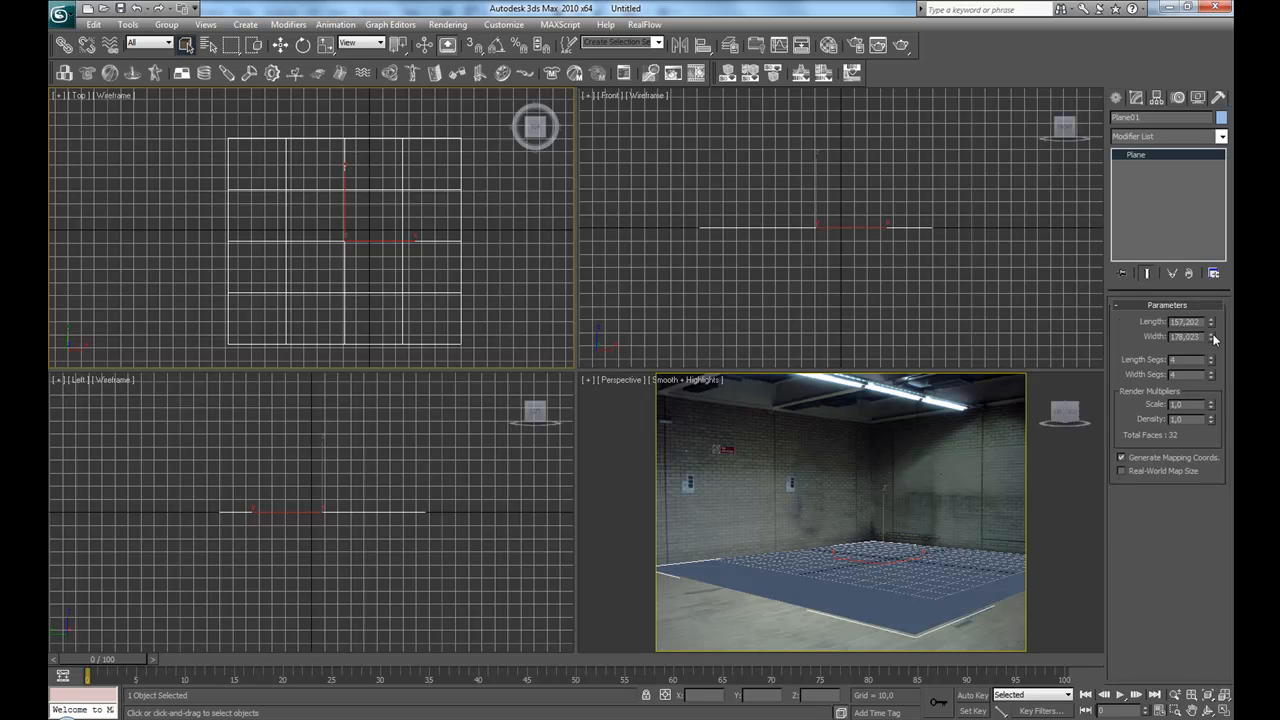
click(1211, 377)
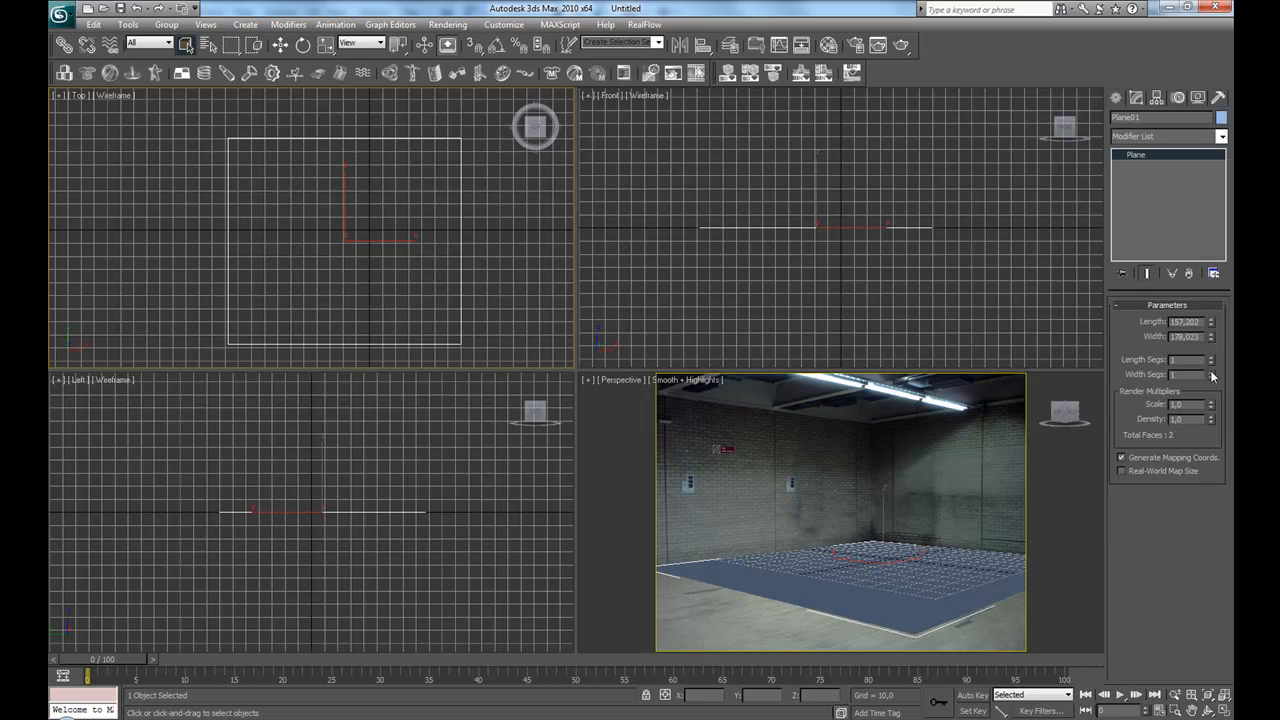
mouse_move(947, 507)
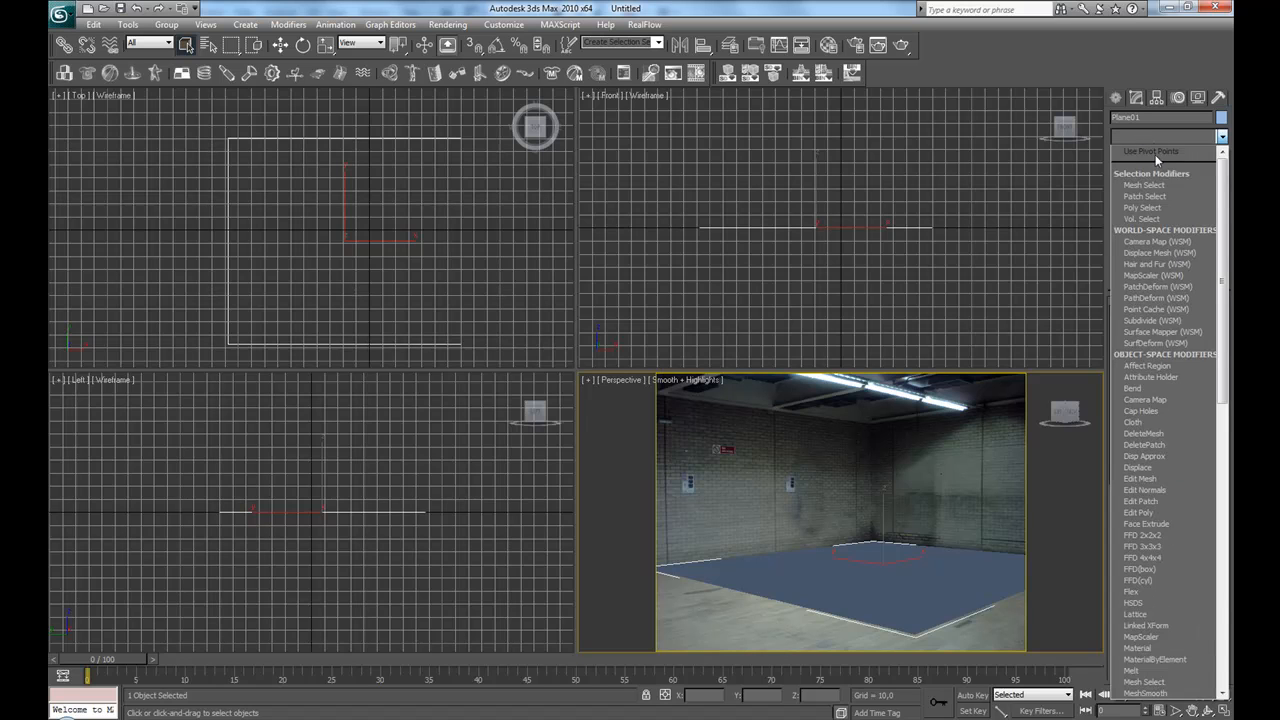
mouse_move(1140, 501)
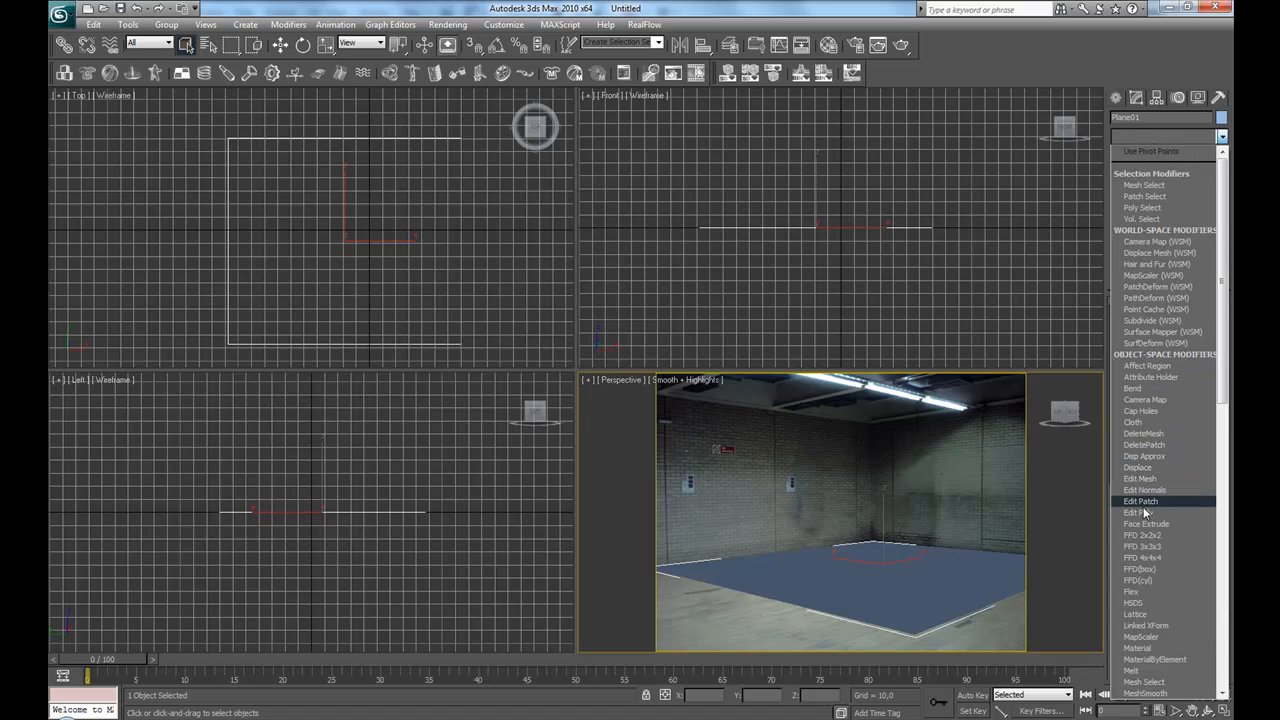
Step: Add Edit Poly to Plane01 and move its edges onto the photo's floor-wall lines
click(1139, 512)
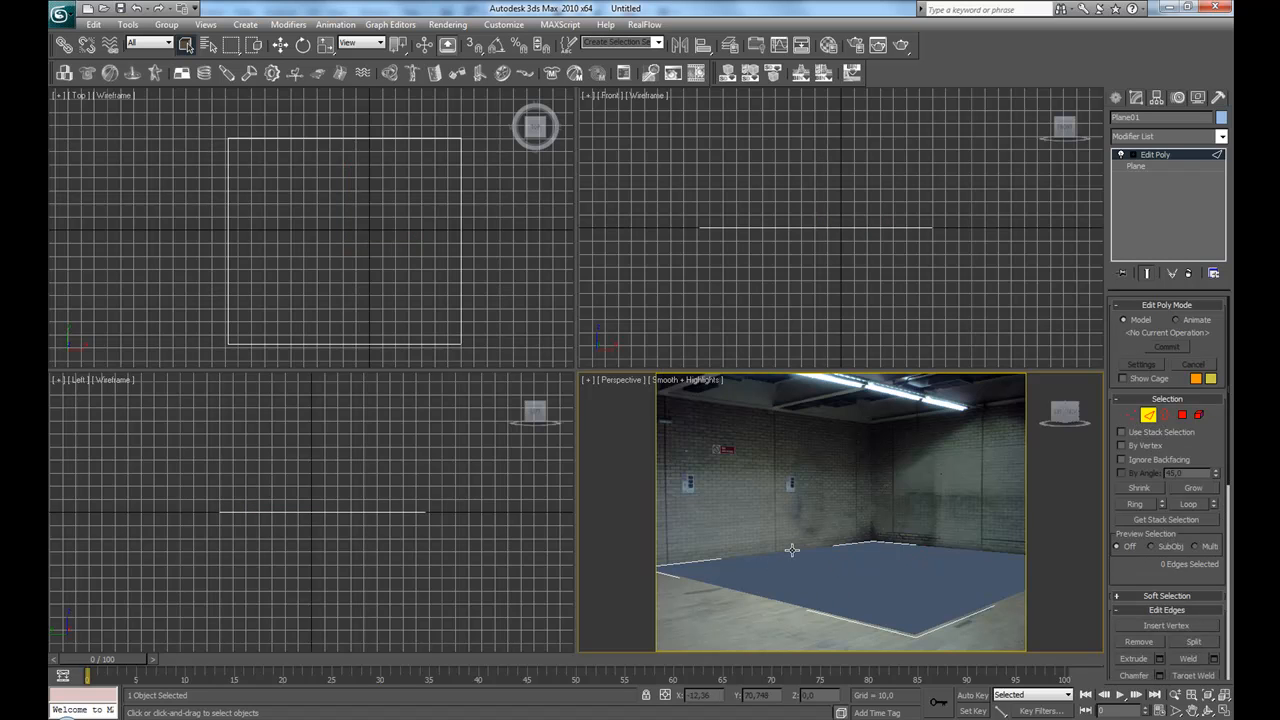
key(alt+w)
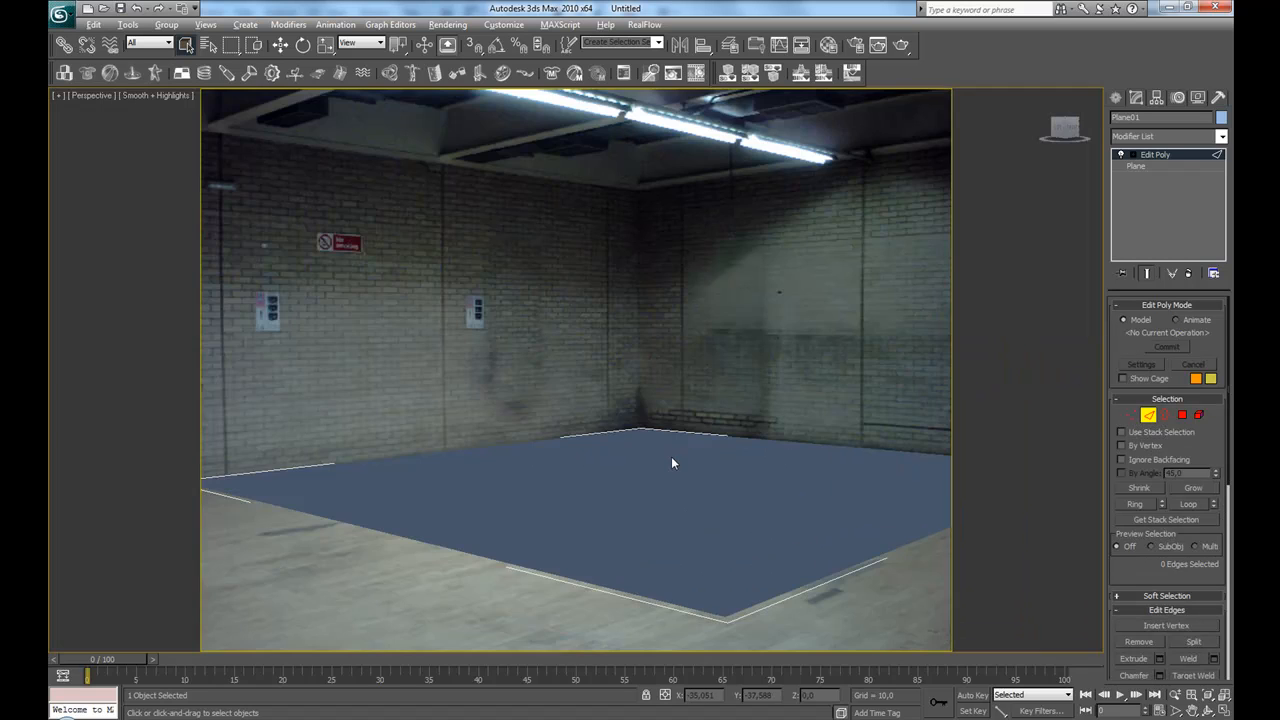
click(435, 448)
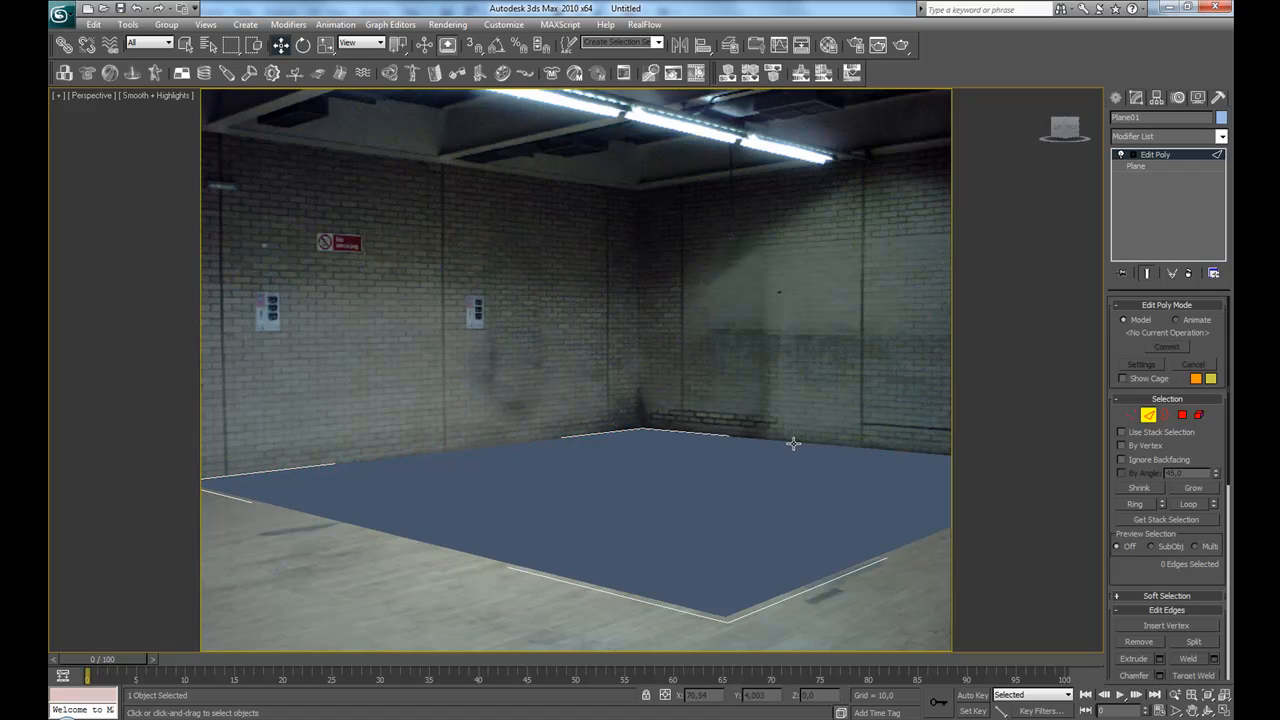
click(793, 443)
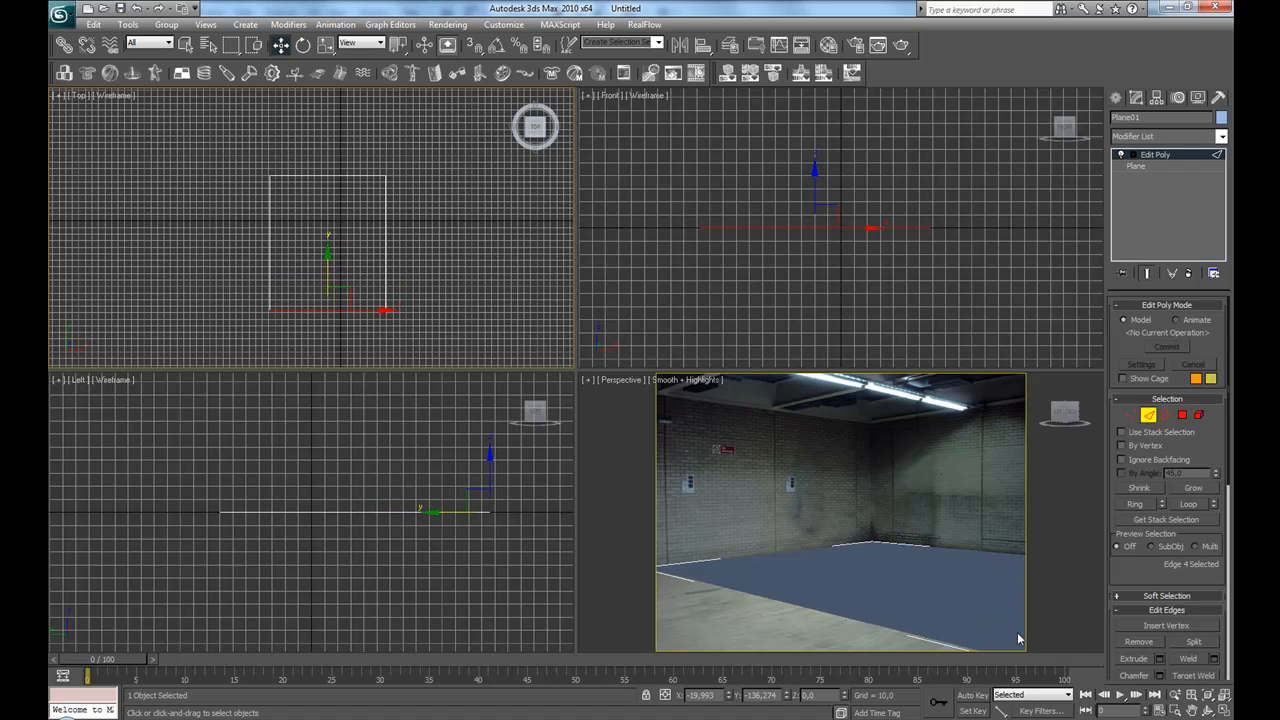
mouse_move(267, 260)
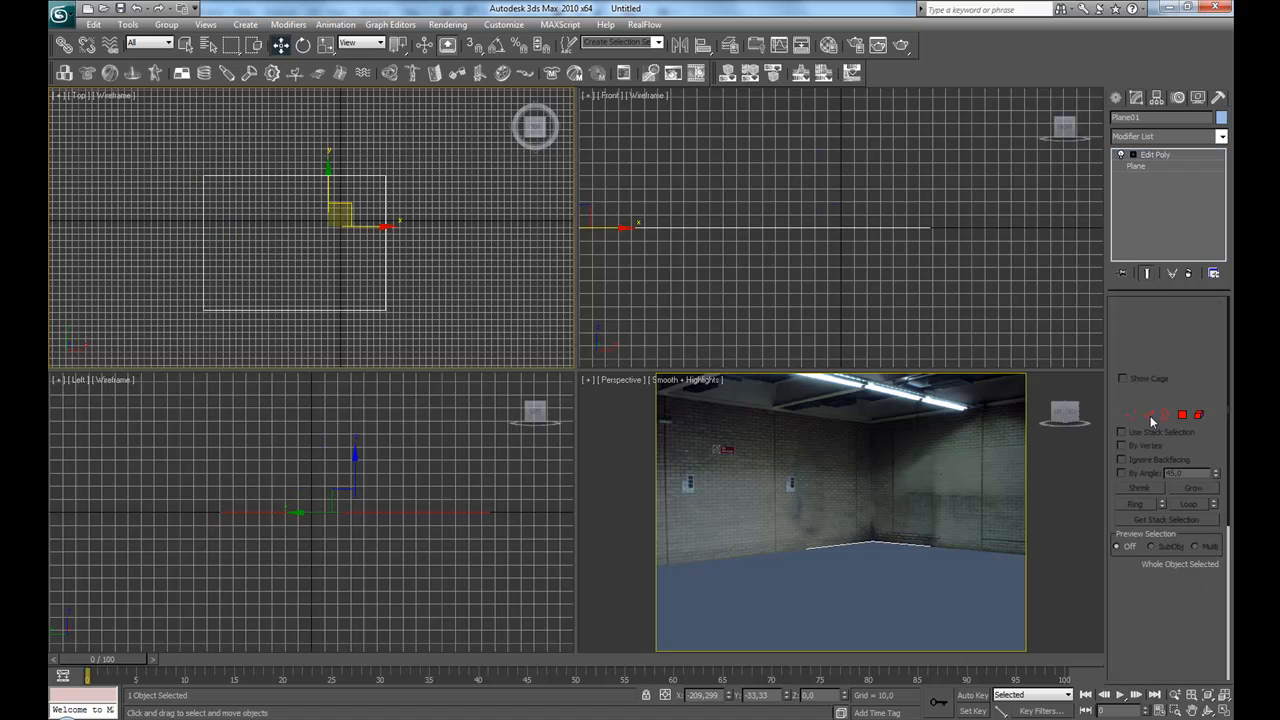
click(1147, 415)
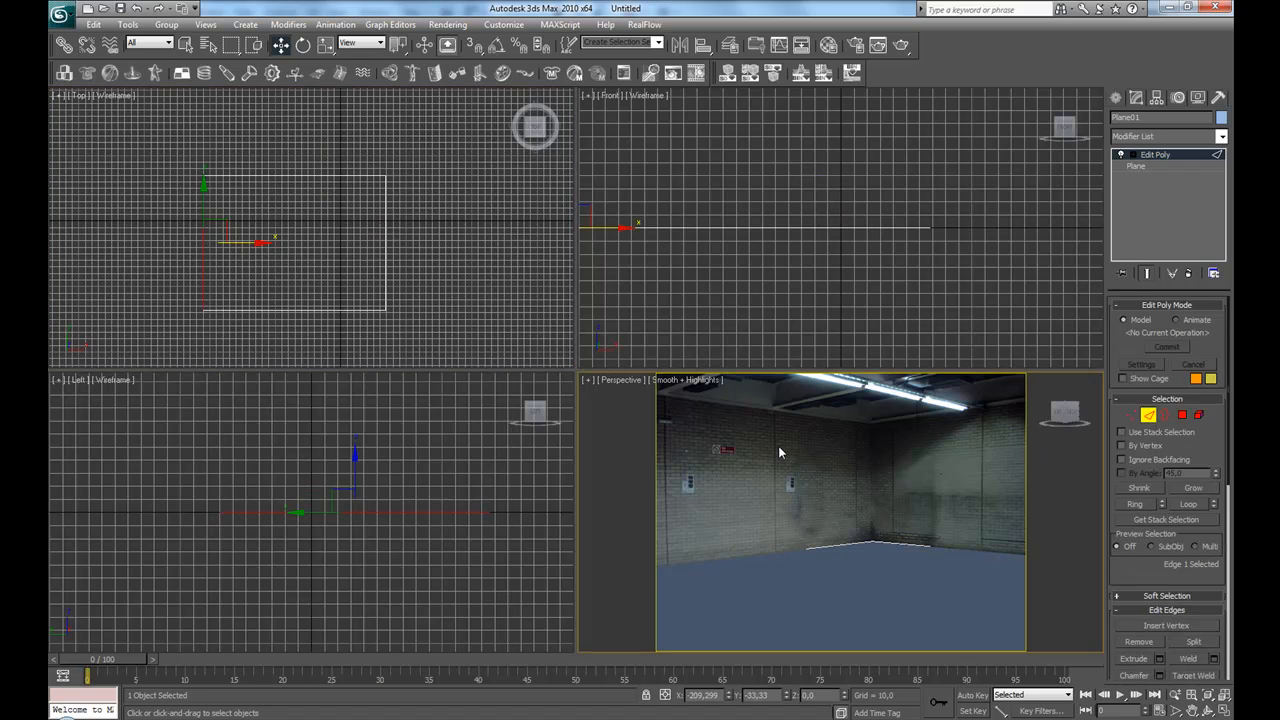
key(alt+w)
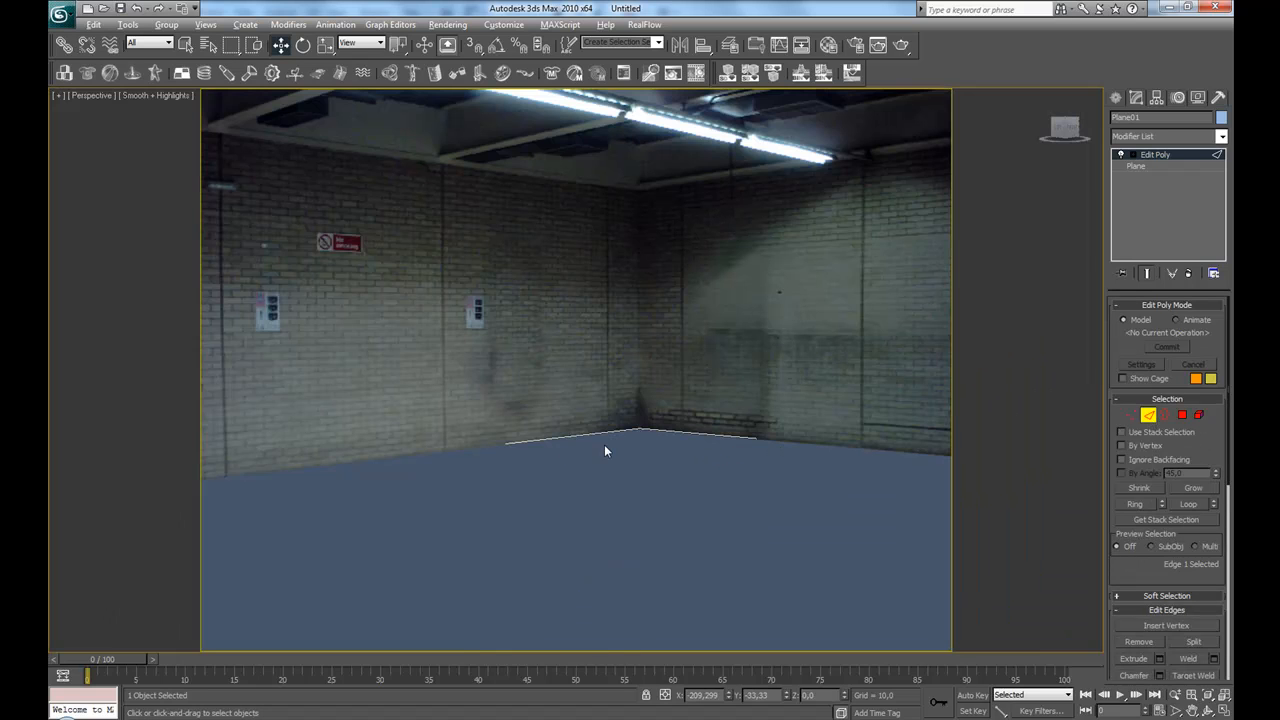
click(675, 432)
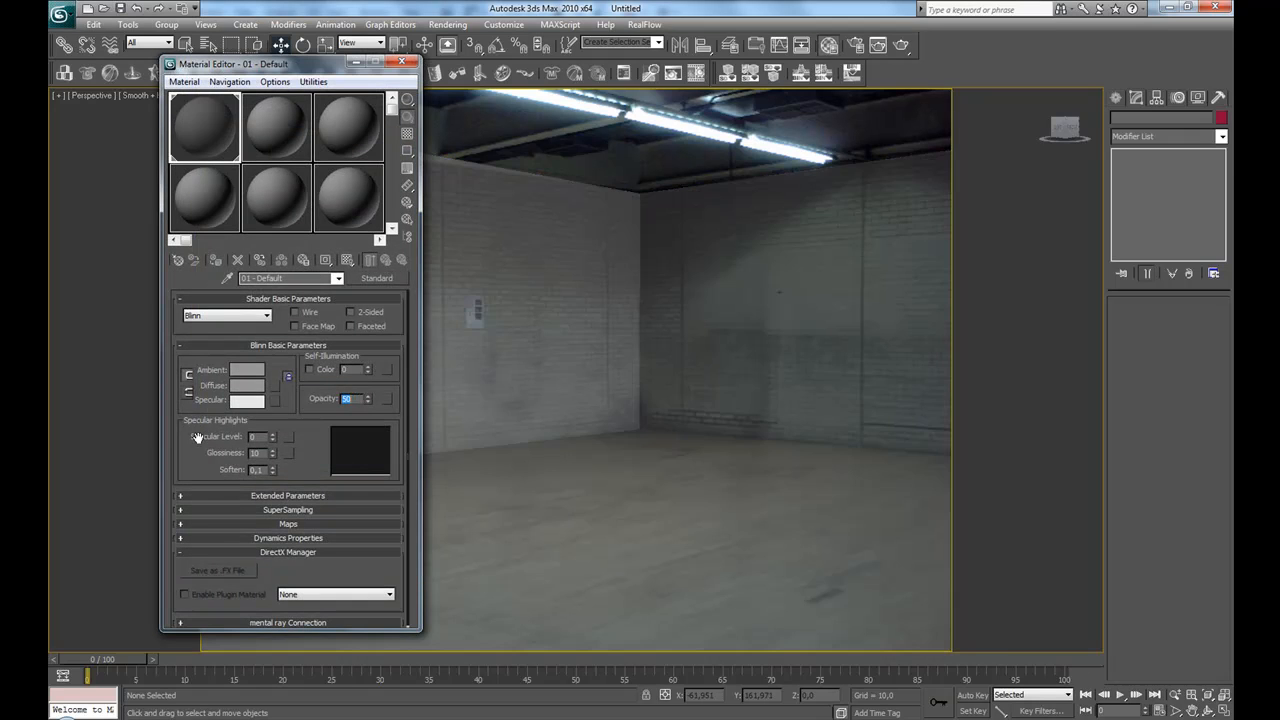
Step: Extrude wall faces upward from the floor's back edges to the photo's room corner
click(402, 63)
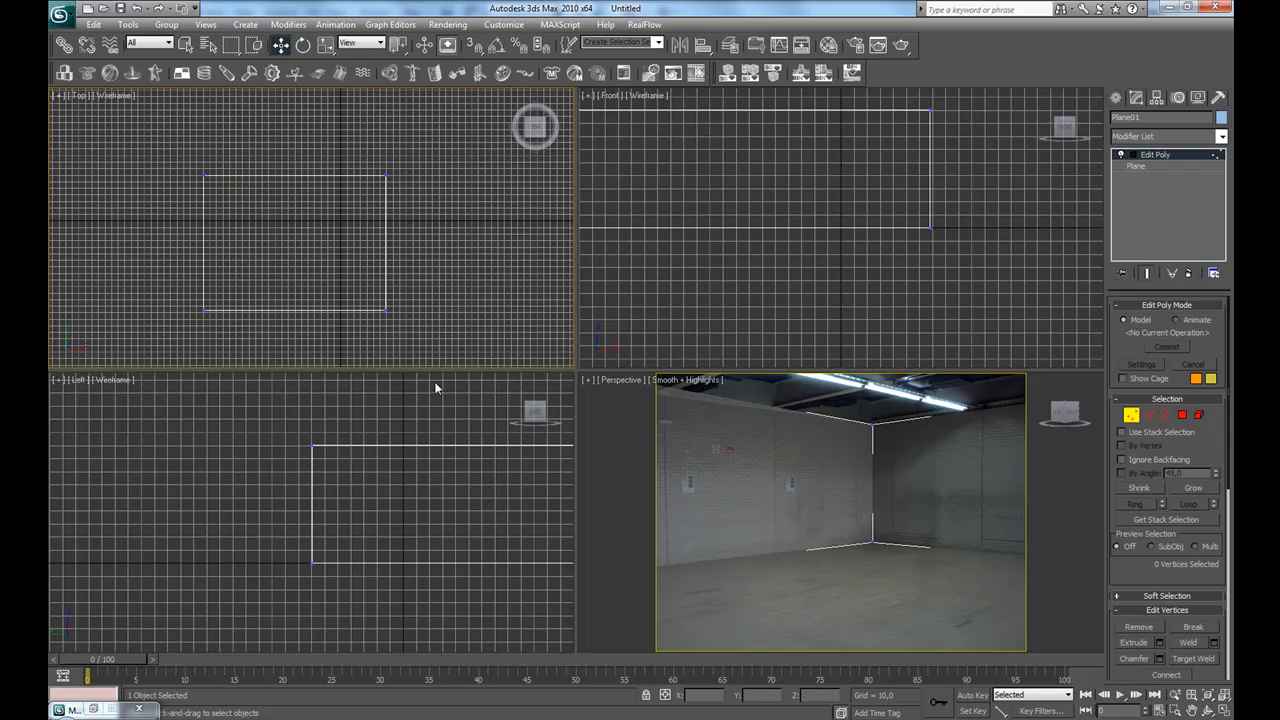
mouse_move(470, 372)
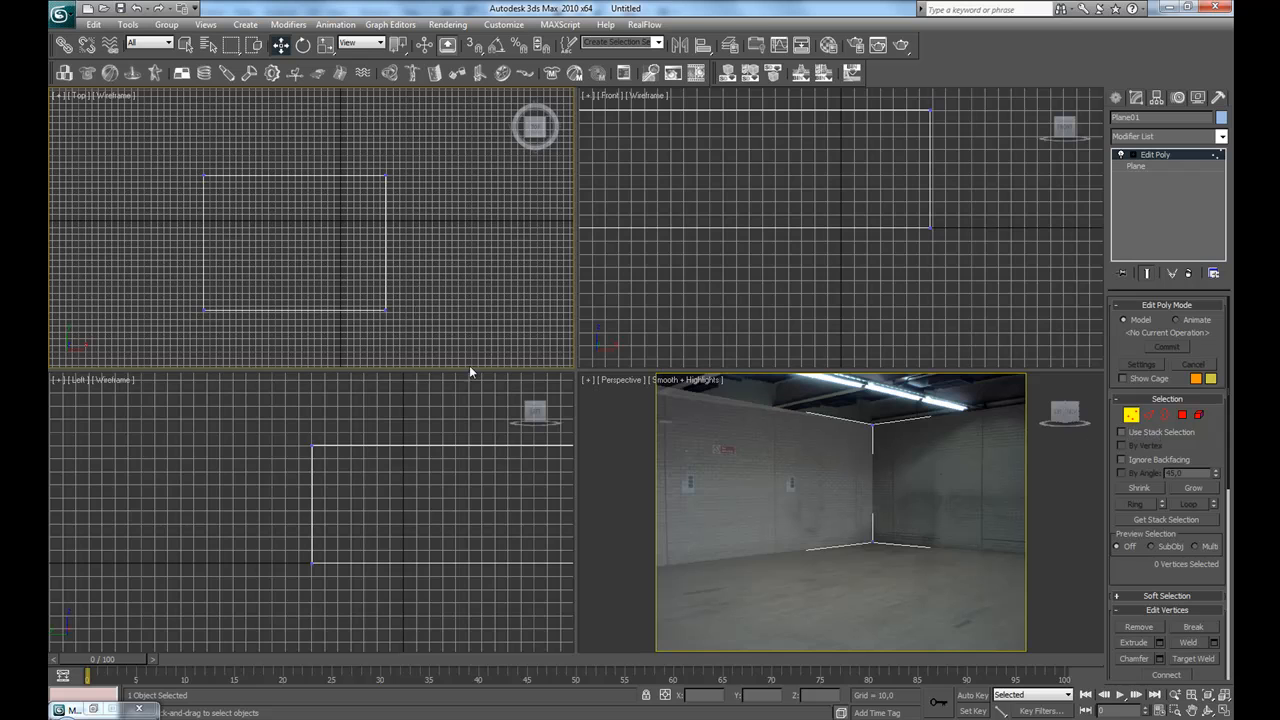
Step: Move the back-left corner vertex to match the photo, viewing Perspective maximized
click(205, 175)
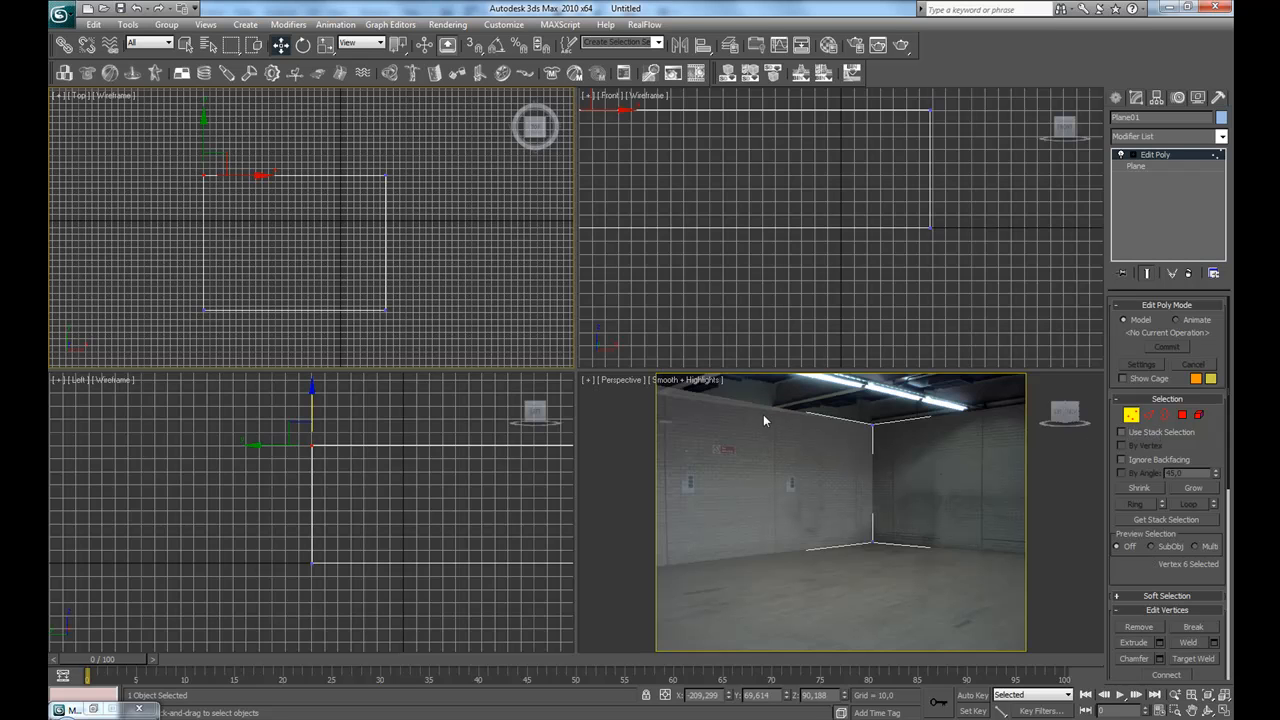
mouse_move(640, 450)
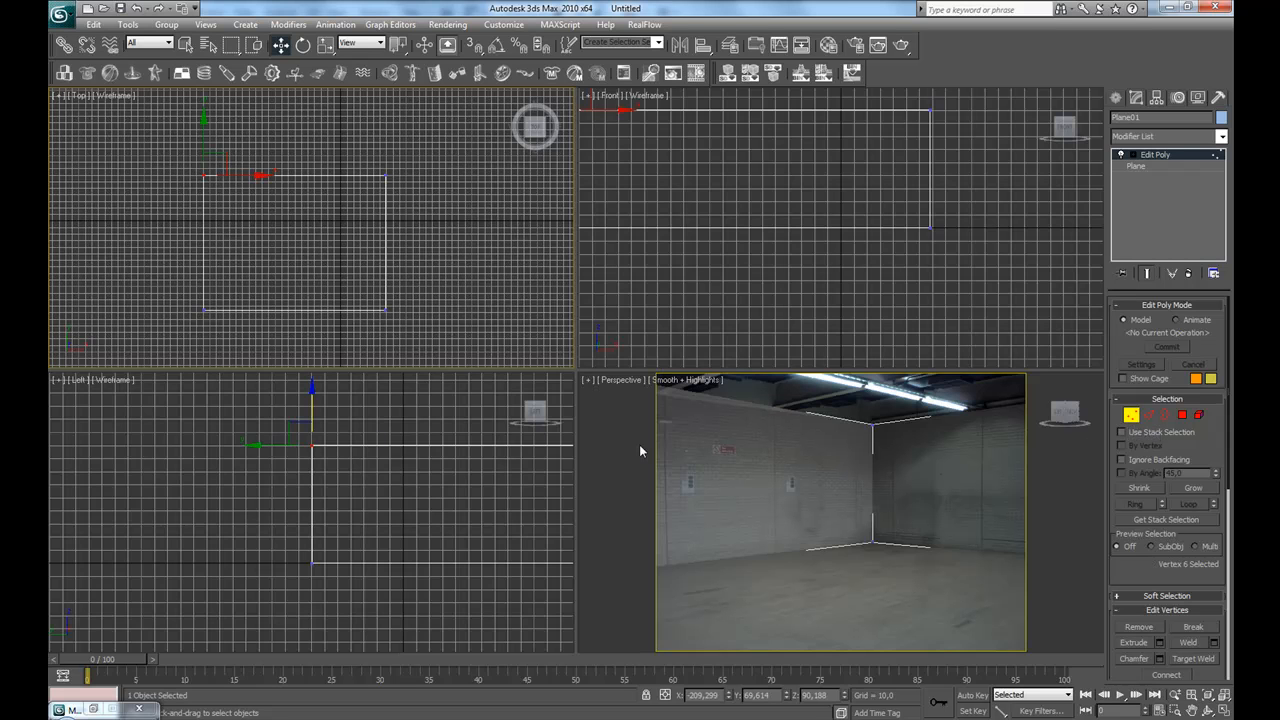
mouse_move(500, 303)
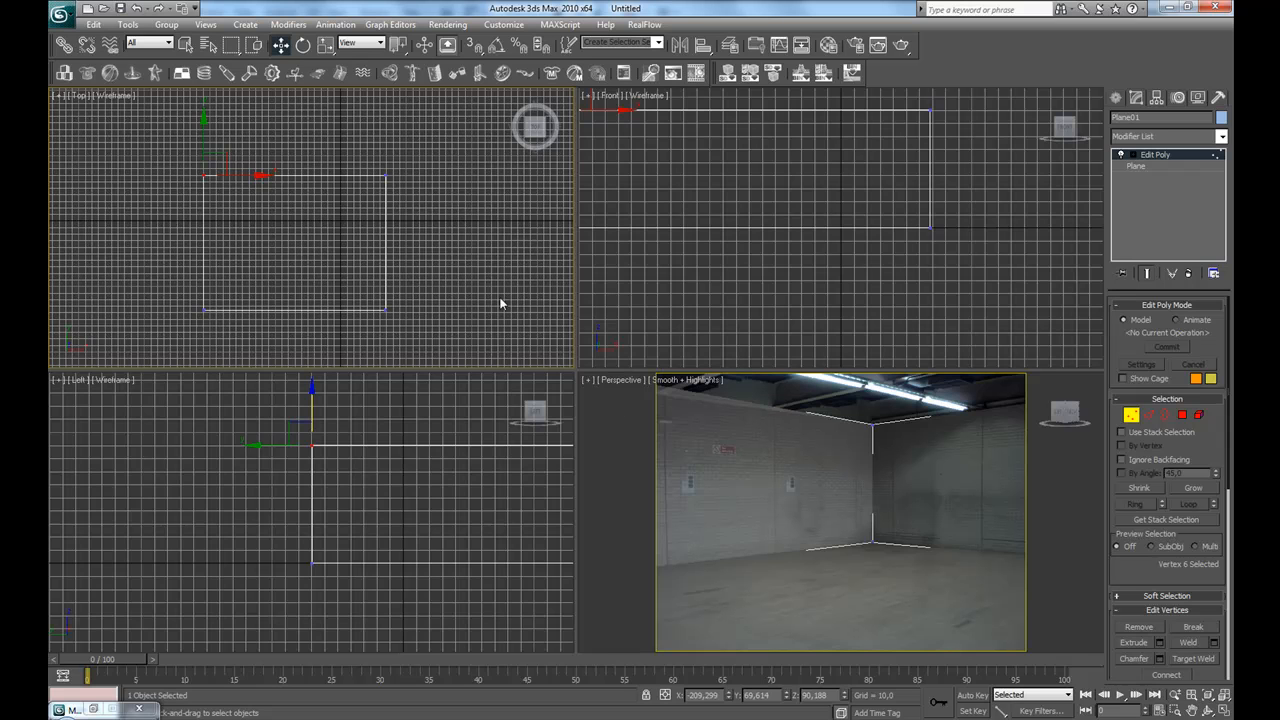
mouse_move(643, 387)
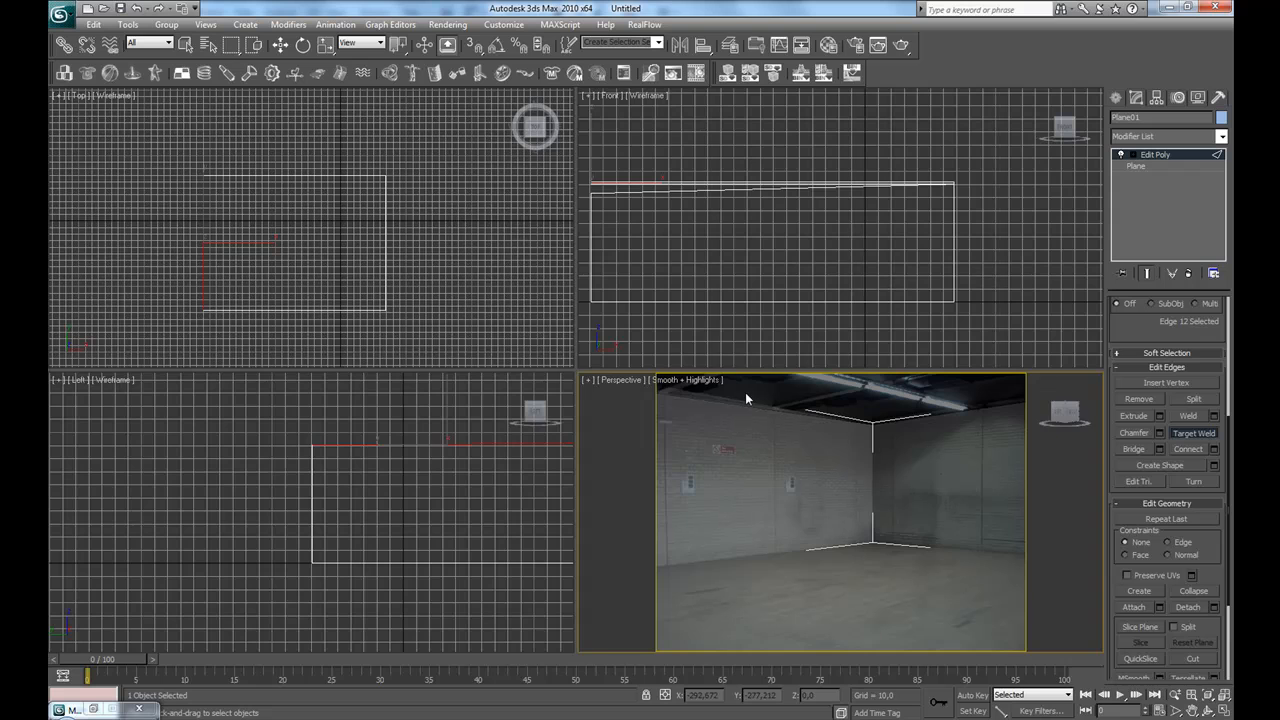
key(alt+w)
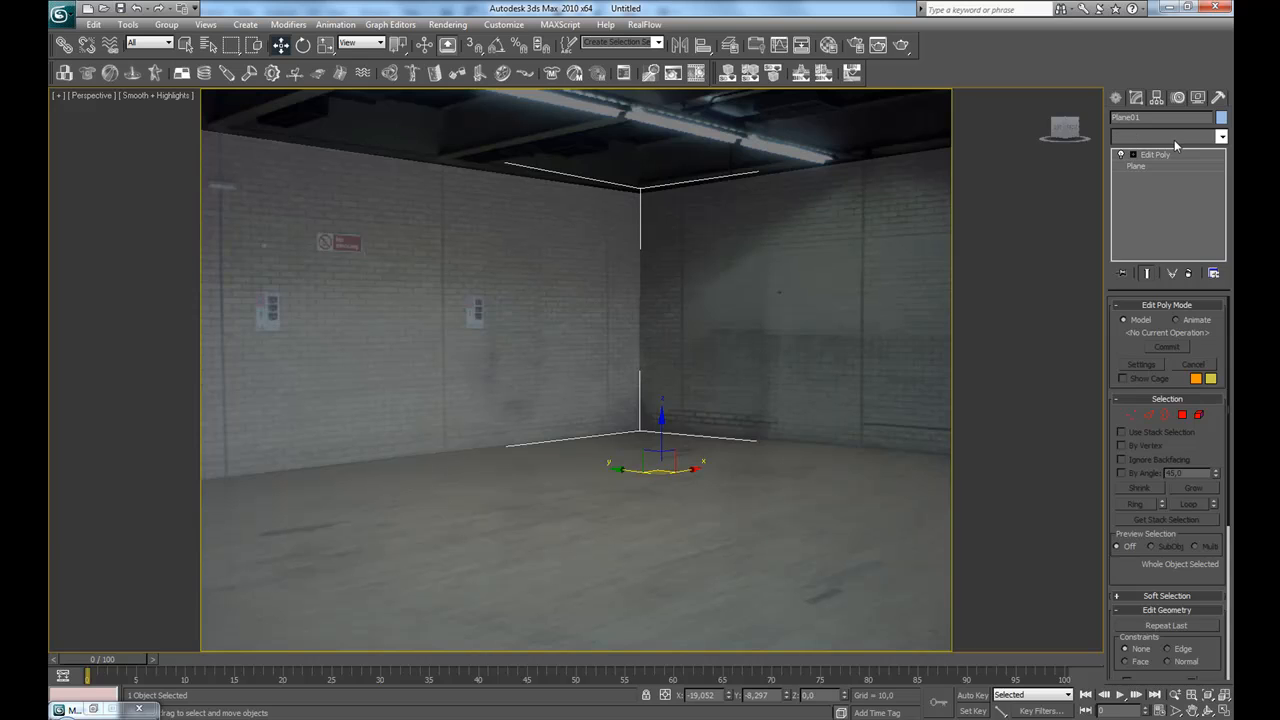
Step: Apply the Camera Map (WSM) modifier to the room geometry from the Modifier List
click(1221, 136)
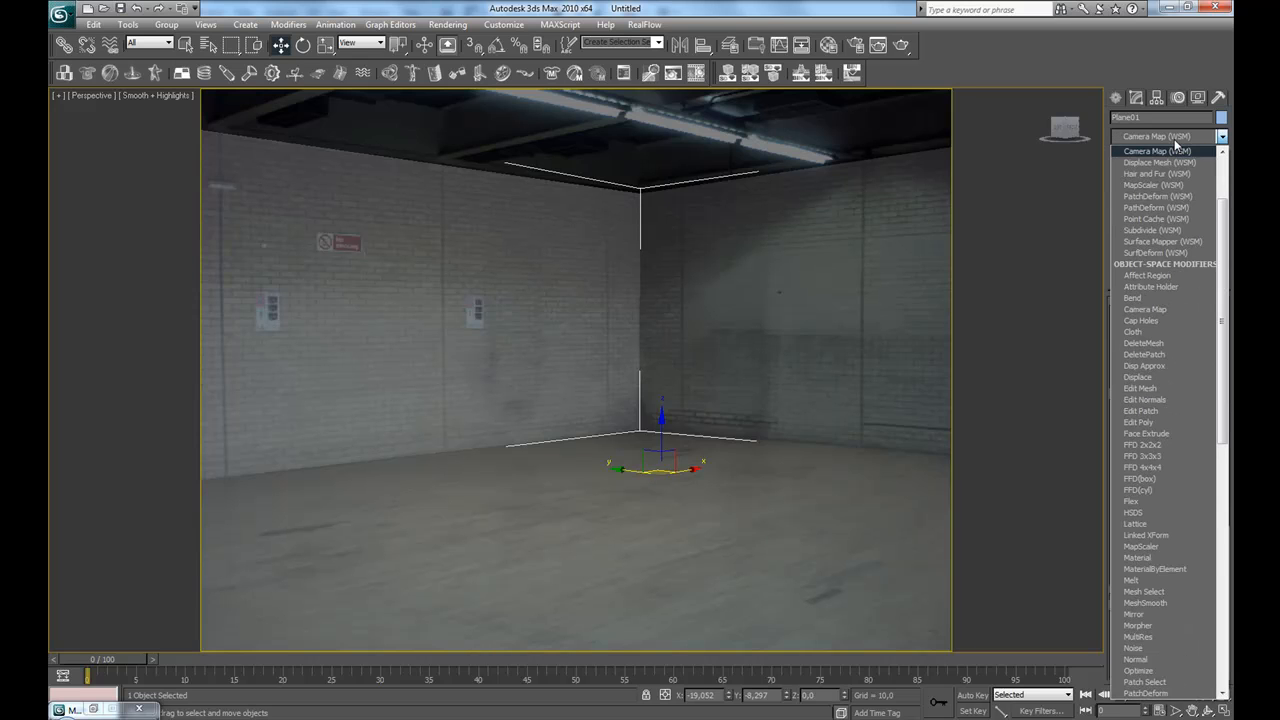
mouse_move(1172, 158)
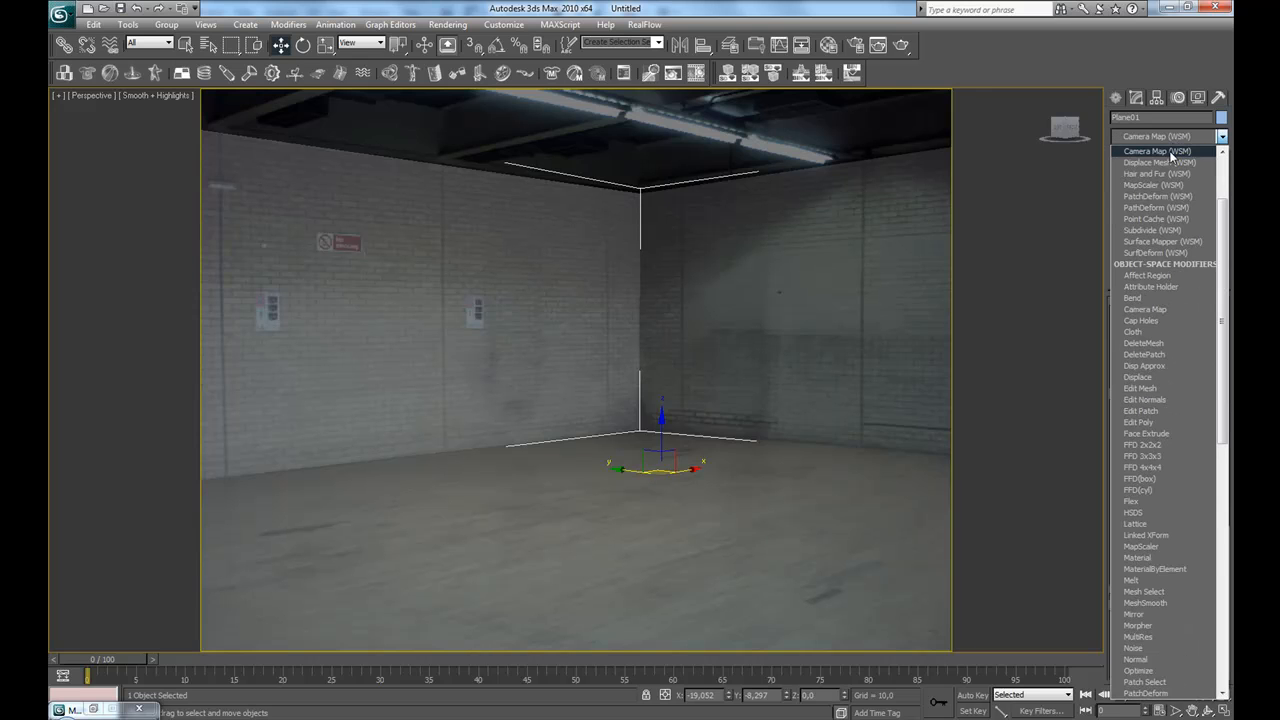
click(1157, 151)
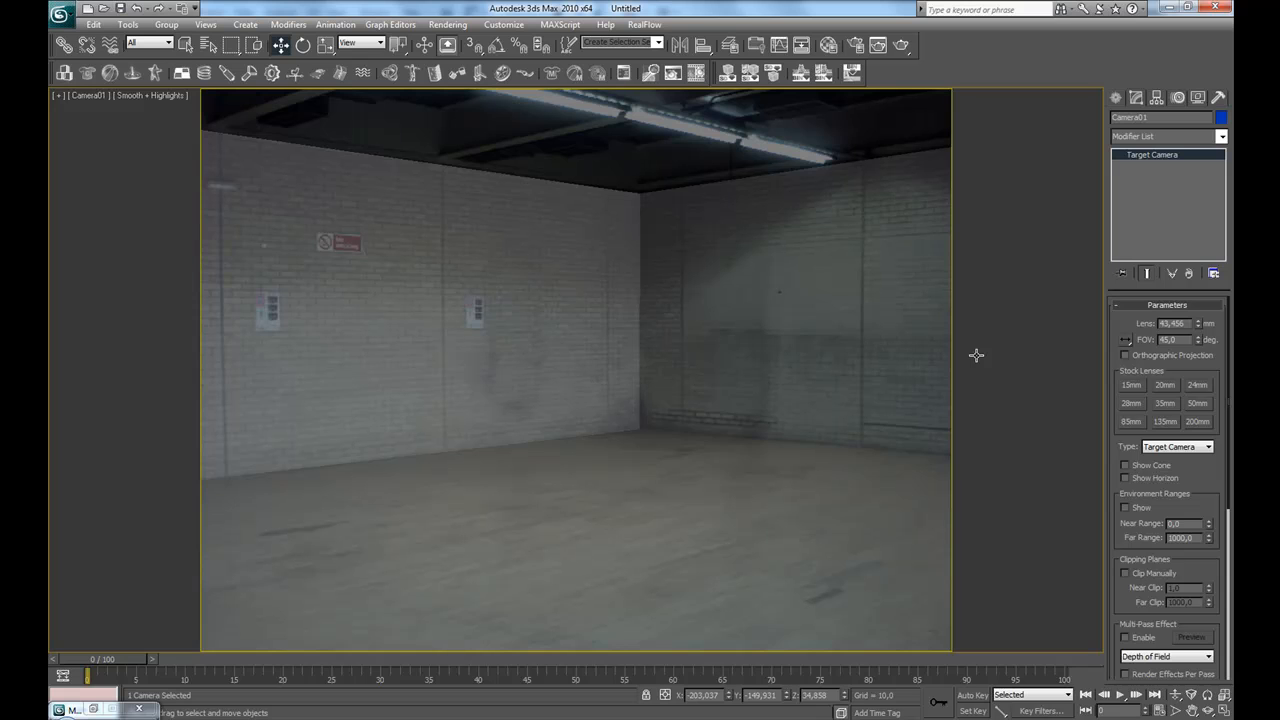
mouse_move(1042, 361)
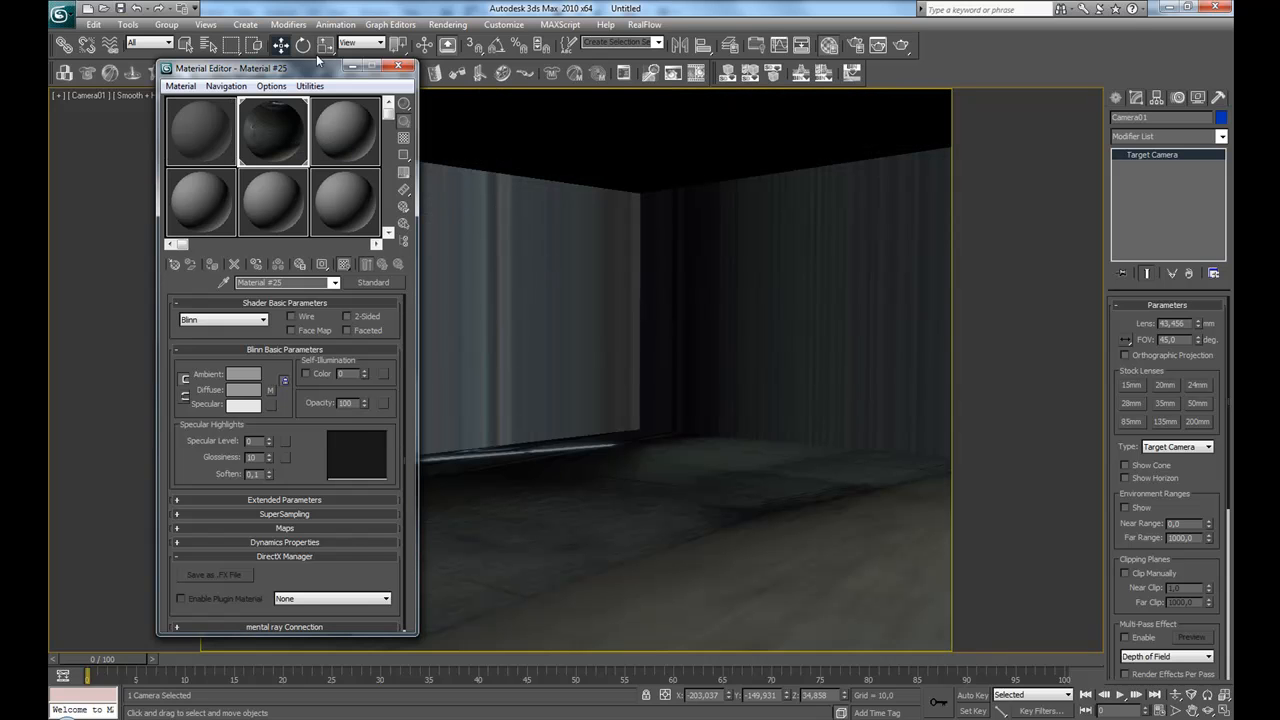
Step: Reselect the room geometry and bind its camera mapping to the photo camera
click(398, 66)
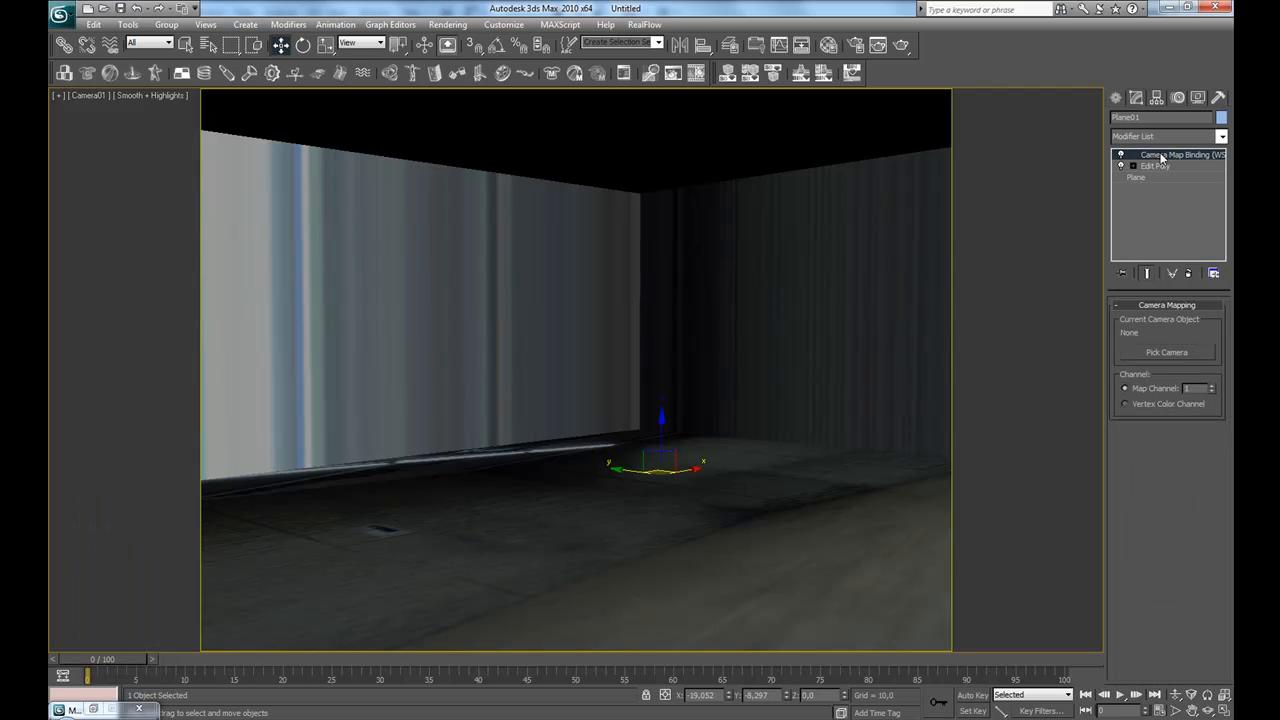
mouse_move(910, 329)
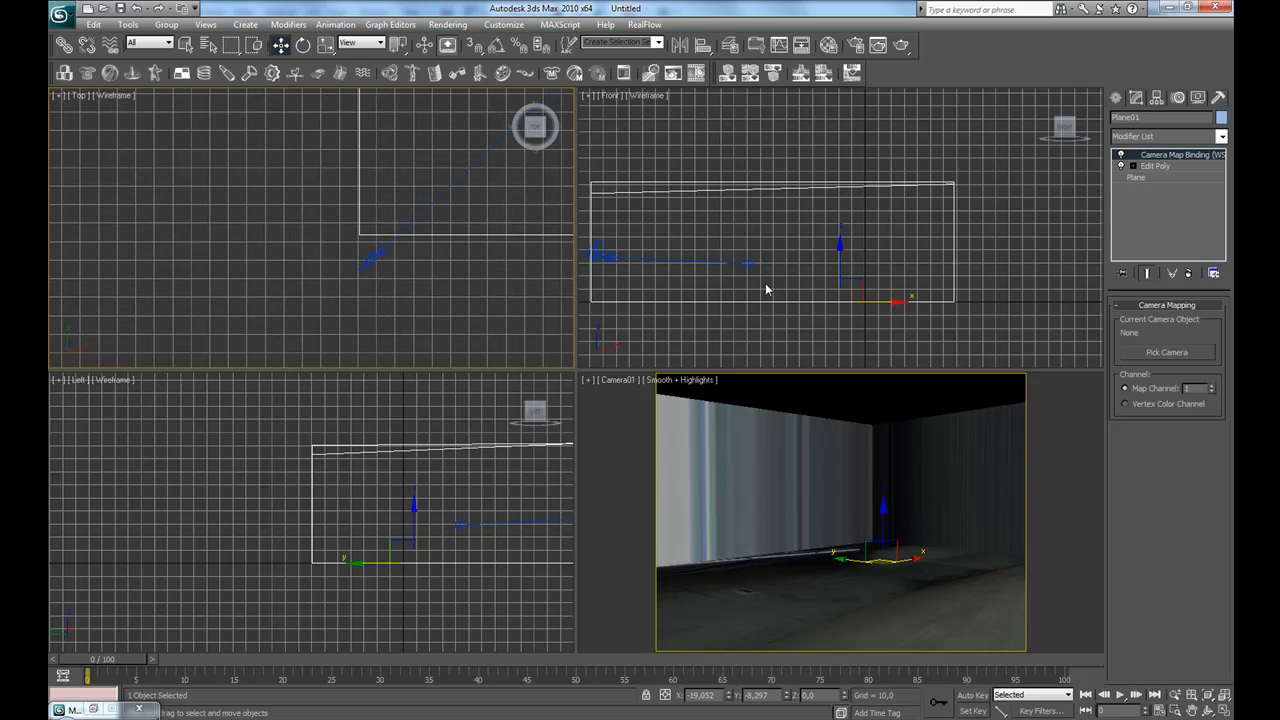
click(1166, 352)
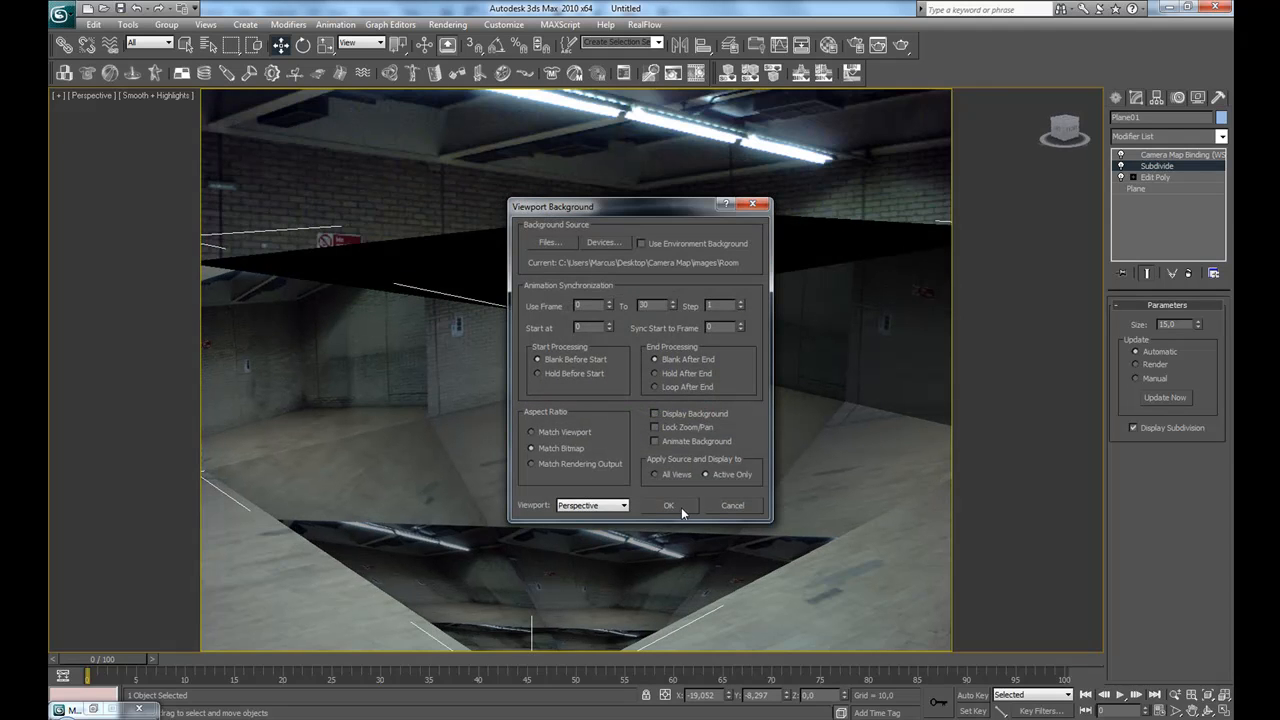
Step: Confirm turning off Display Background in the Viewport Background dialog
click(668, 505)
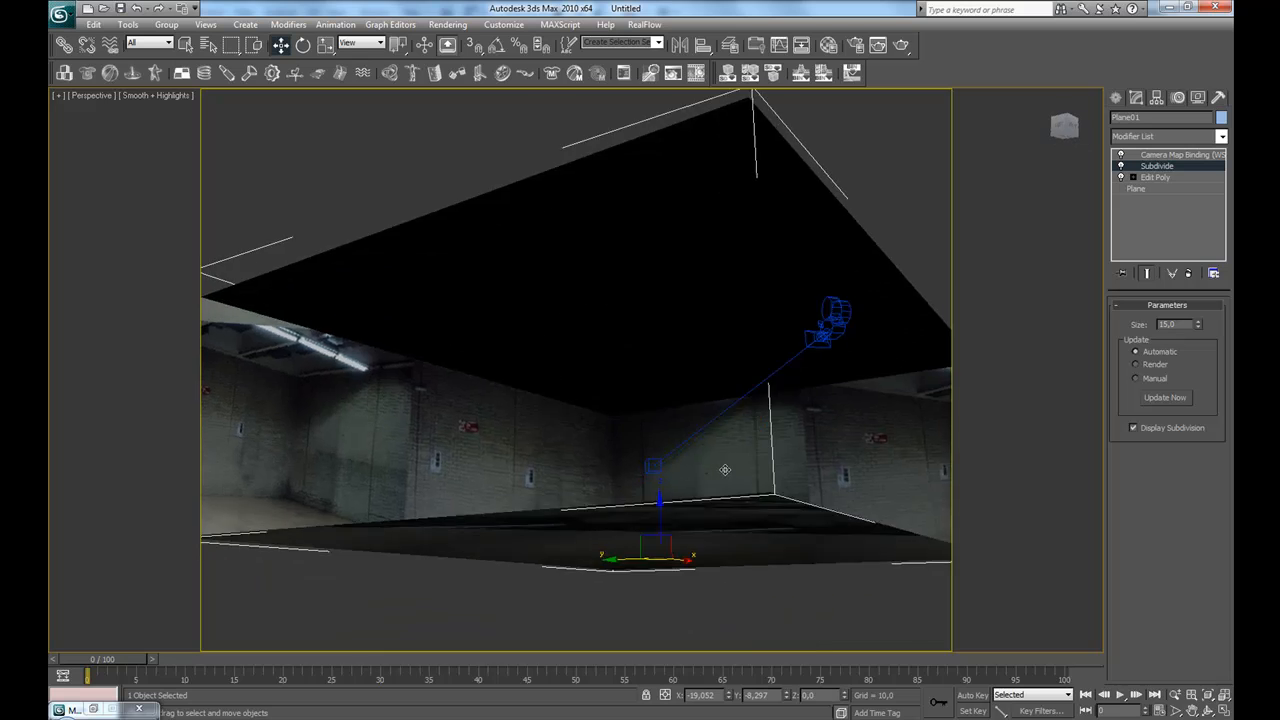